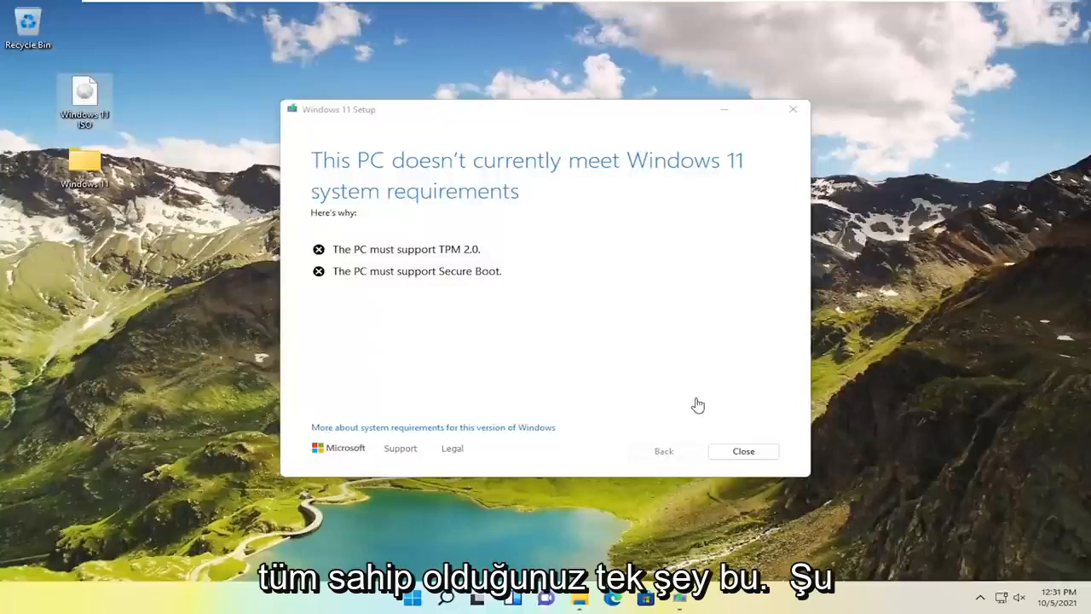
pyautogui.moveTo(498, 140)
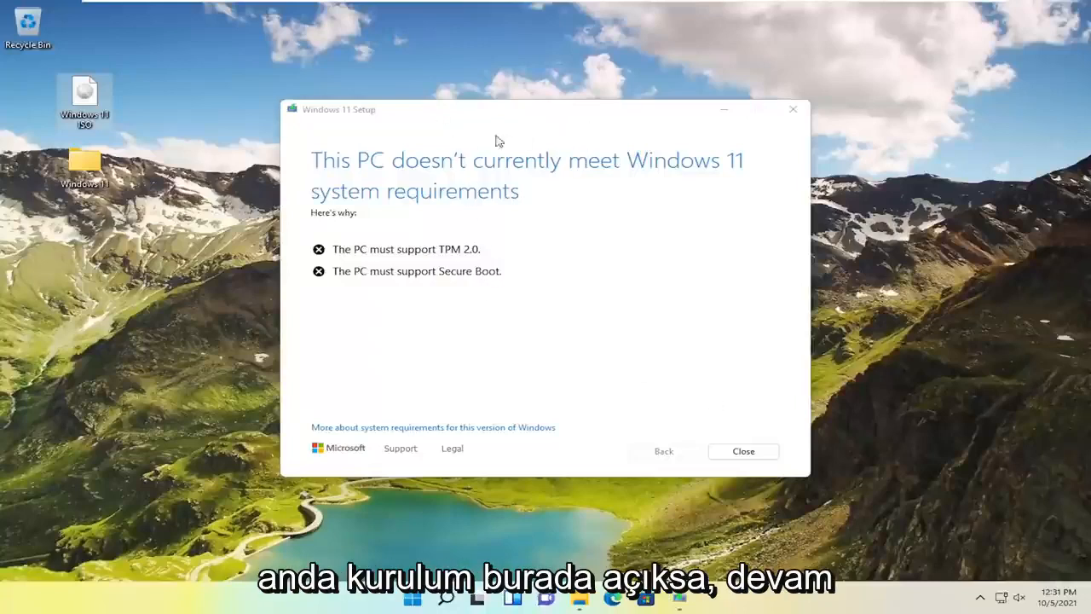
# Dismiss the failed Windows 11 requirements check and reopen the desktop Windows 11 folder
pyautogui.click(742, 451)
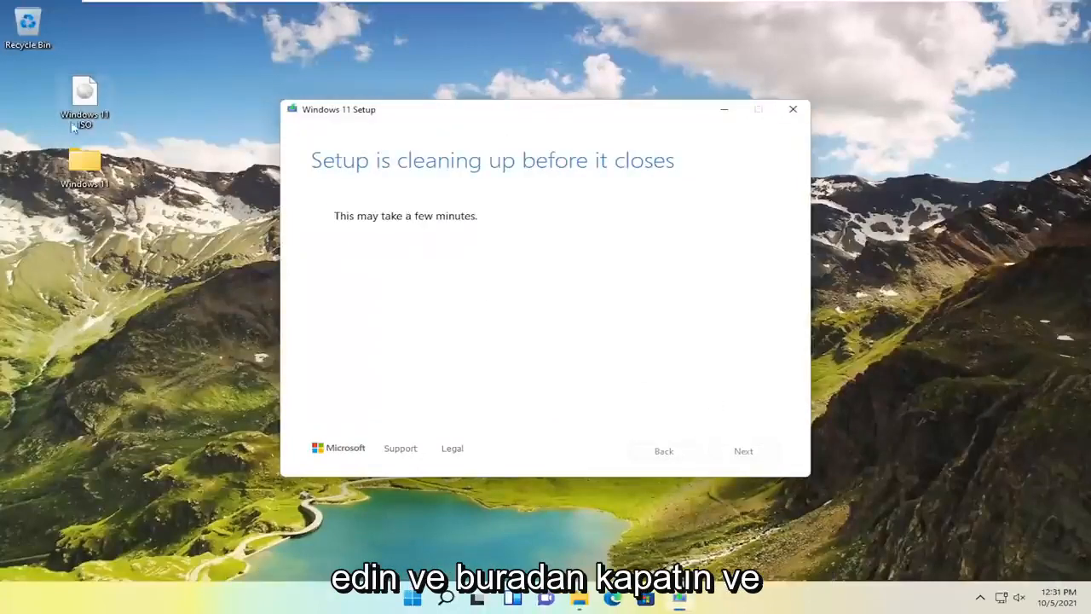
pyautogui.moveTo(83, 93)
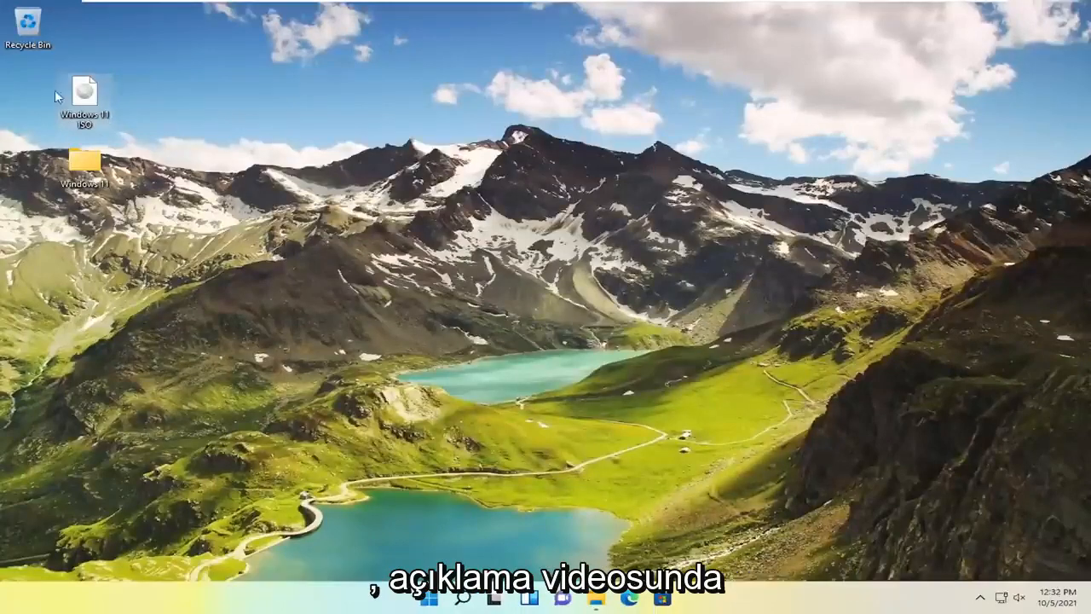
pyautogui.moveTo(85, 90)
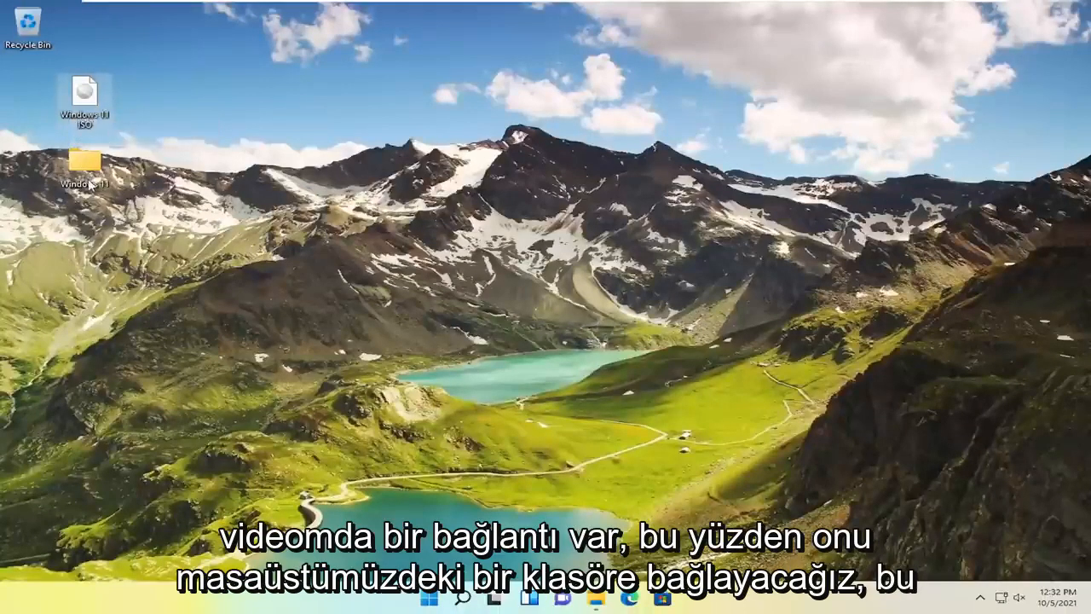
pyautogui.doubleClick(84, 161)
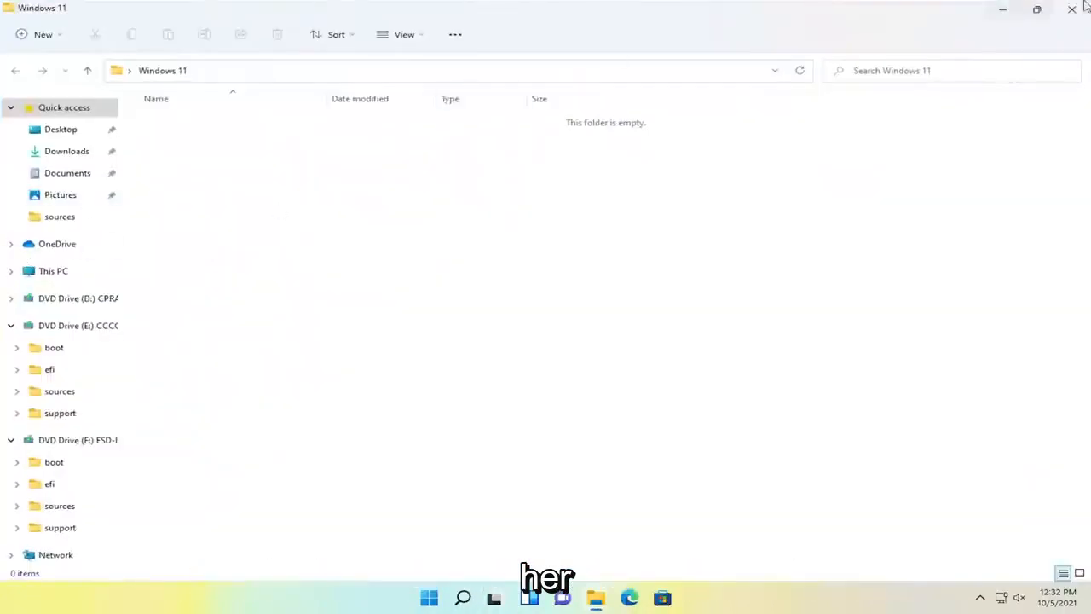
# Create a new empty desktop folder named Windows 11 ISO in place of the old one
pyautogui.click(1071, 10)
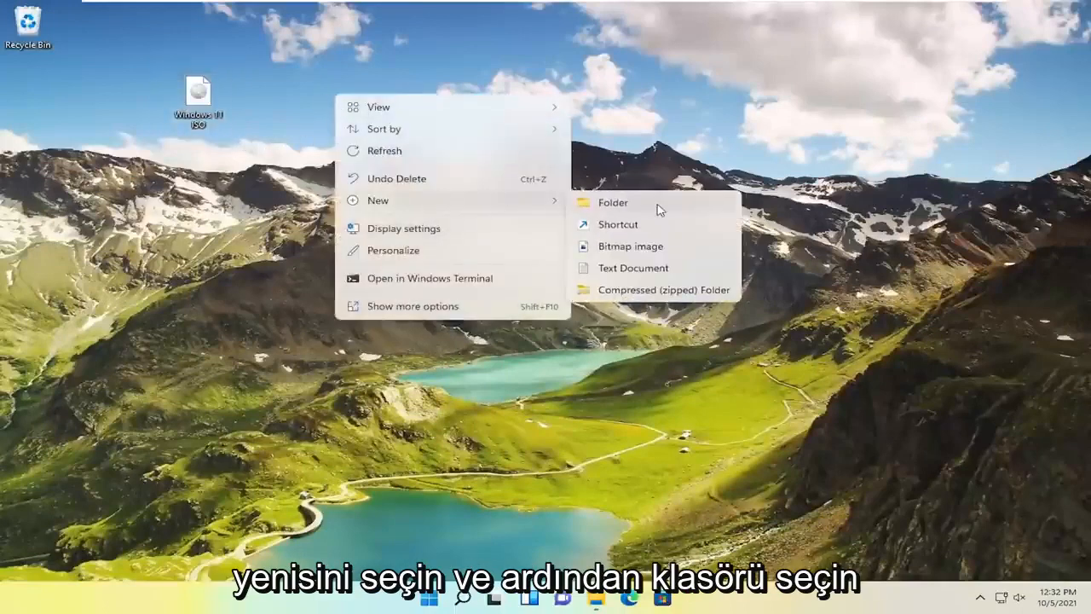
pyautogui.click(613, 202)
pyautogui.write('Windows 11 ISO')
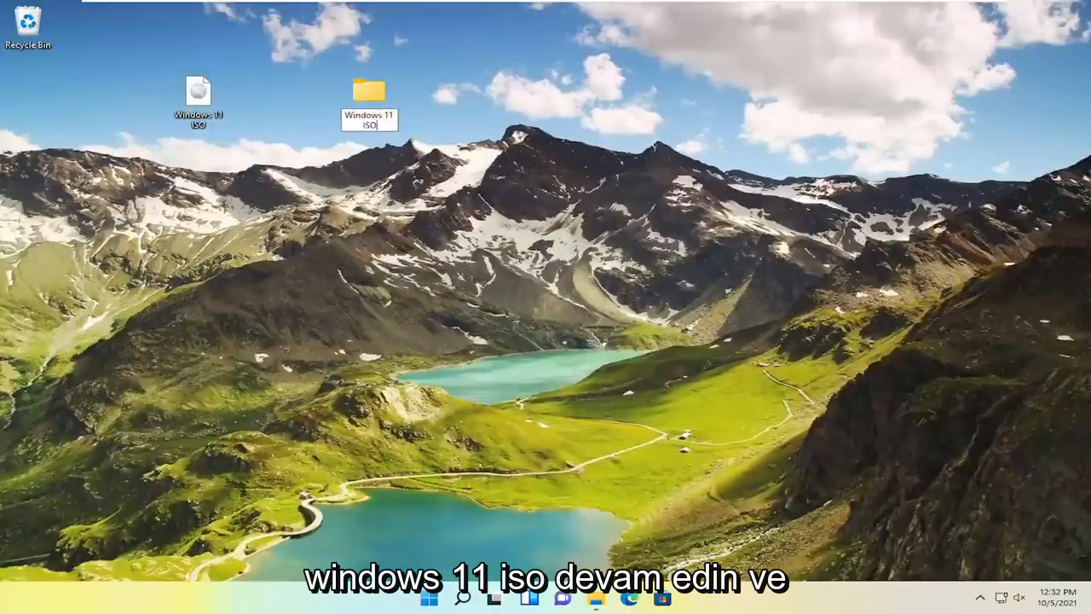
pyautogui.press('enter')
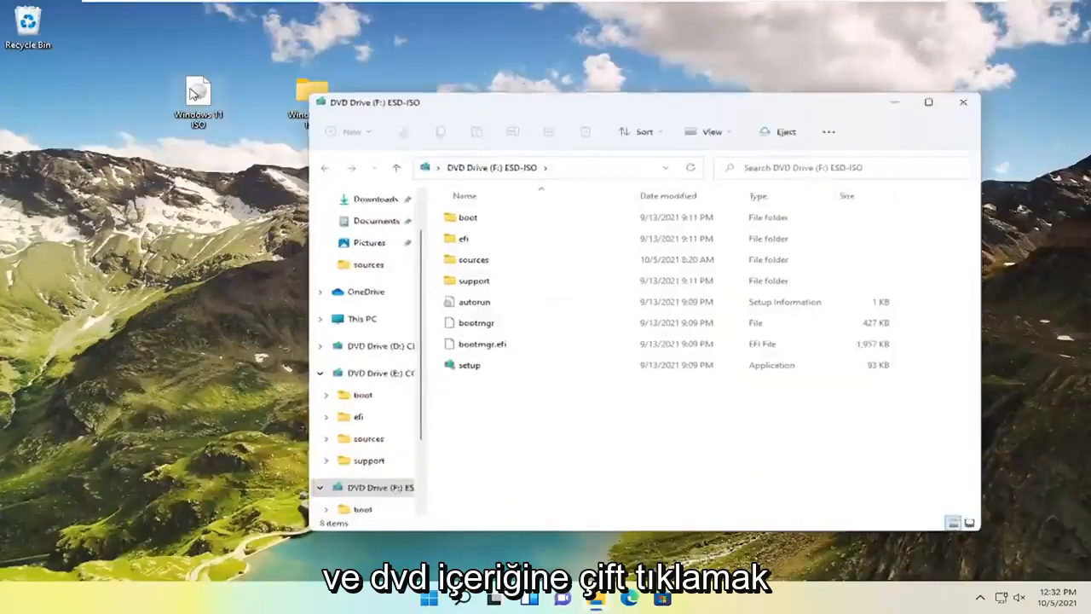
# Copy every file from the ESD-ISO drive (F:) into the Windows 11 ISO folder
pyautogui.press('ctrl+a')
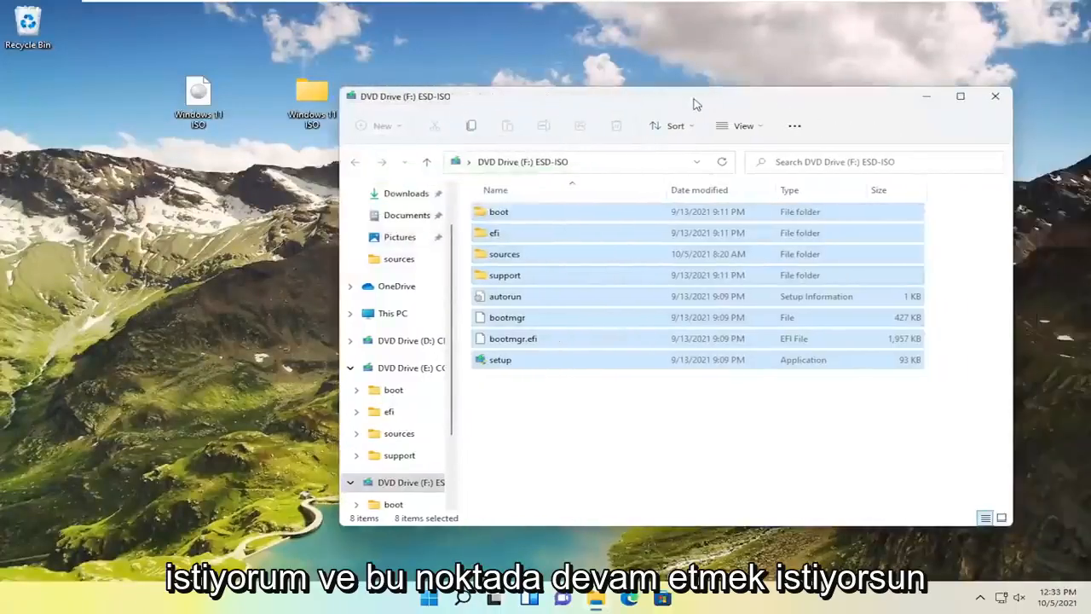
pyautogui.click(993, 95)
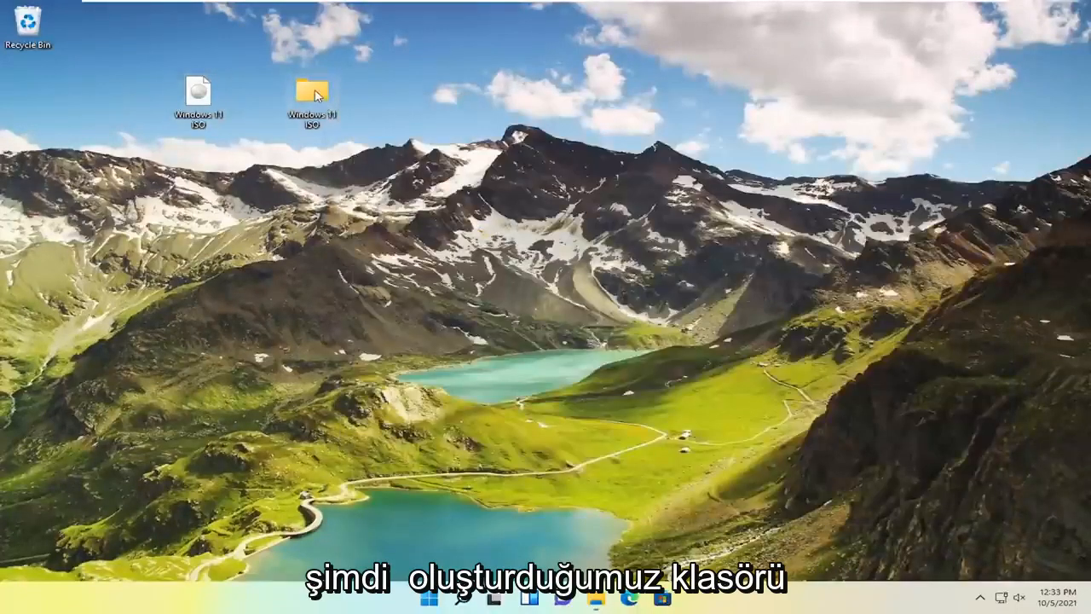
# Select appraiserres.dll inside Windows 11 ISO's sources folder
pyautogui.doubleClick(312, 89)
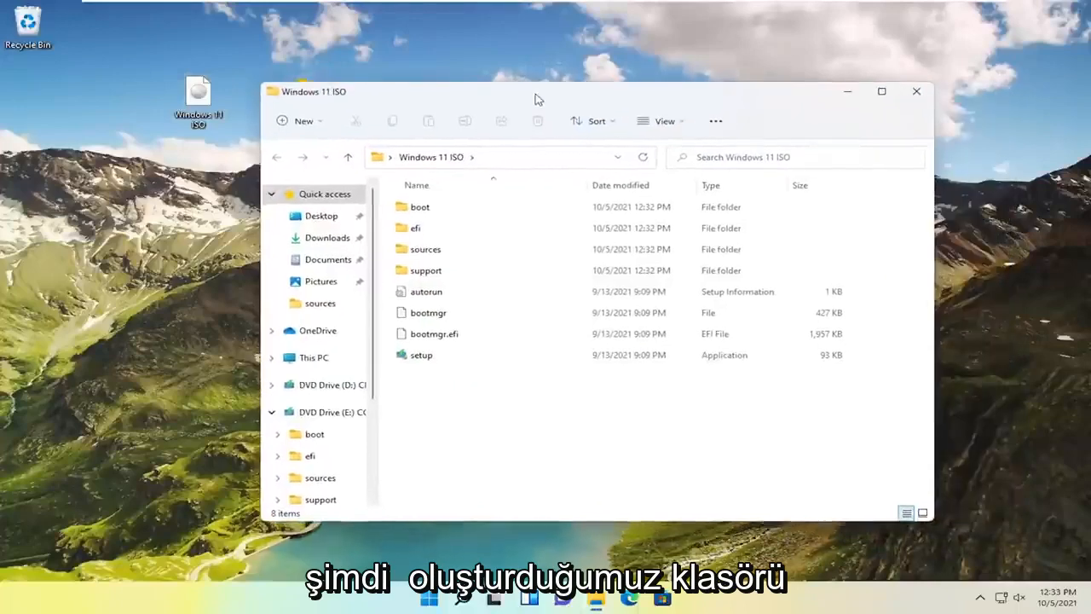
pyautogui.doubleClick(425, 249)
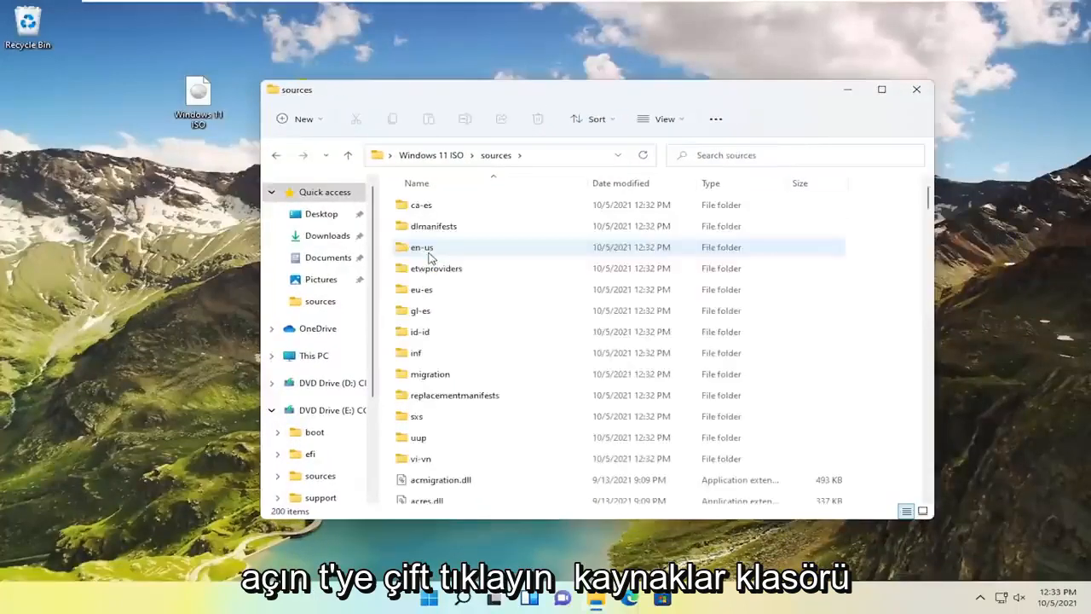
pyautogui.scroll(-3)
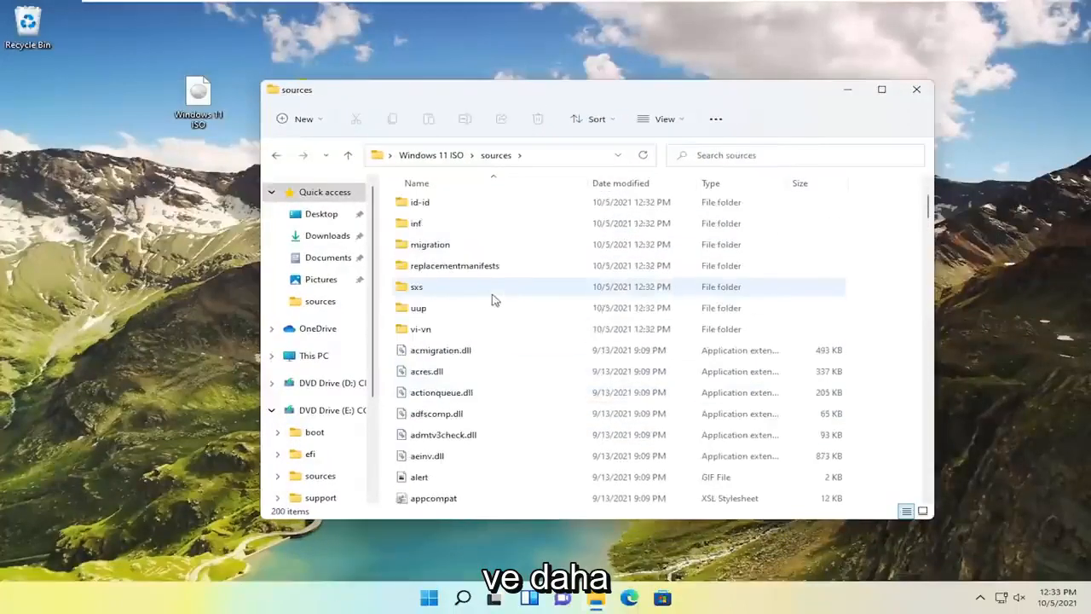
pyautogui.scroll(-3)
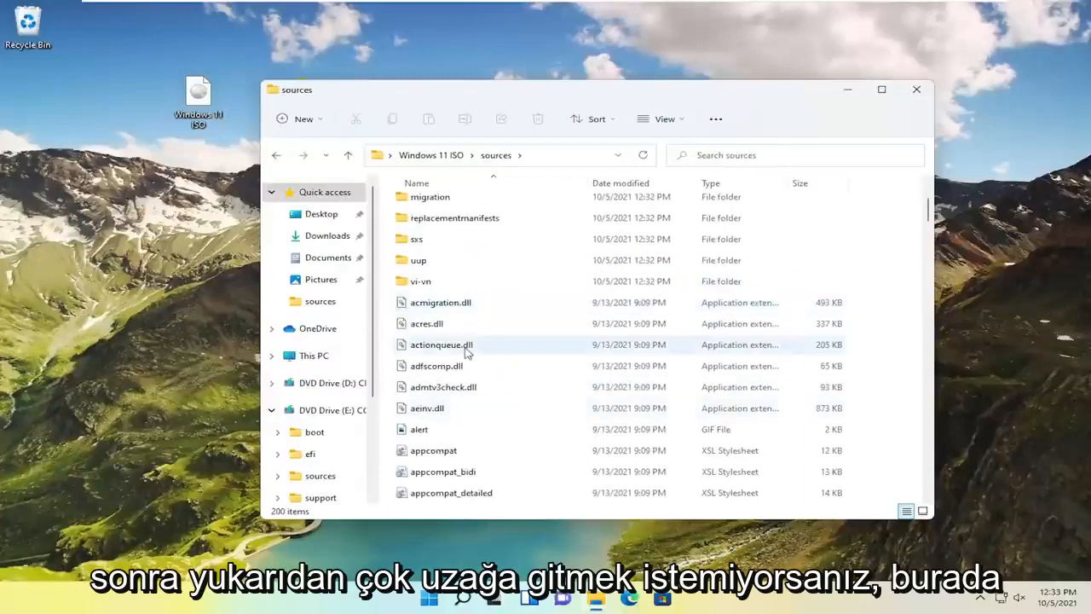
pyautogui.scroll(-3)
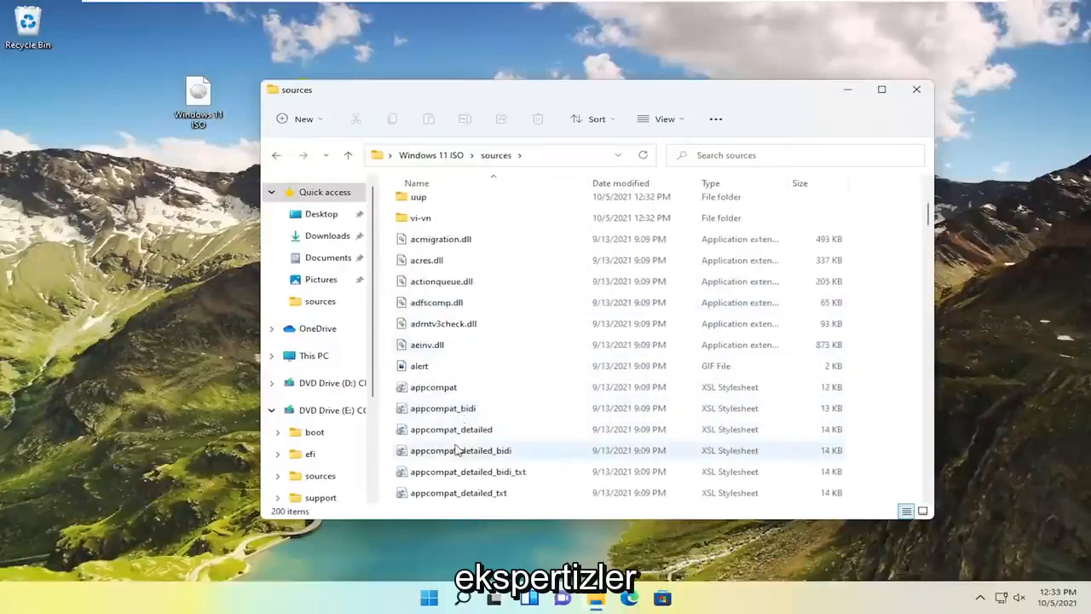
pyautogui.scroll(-3)
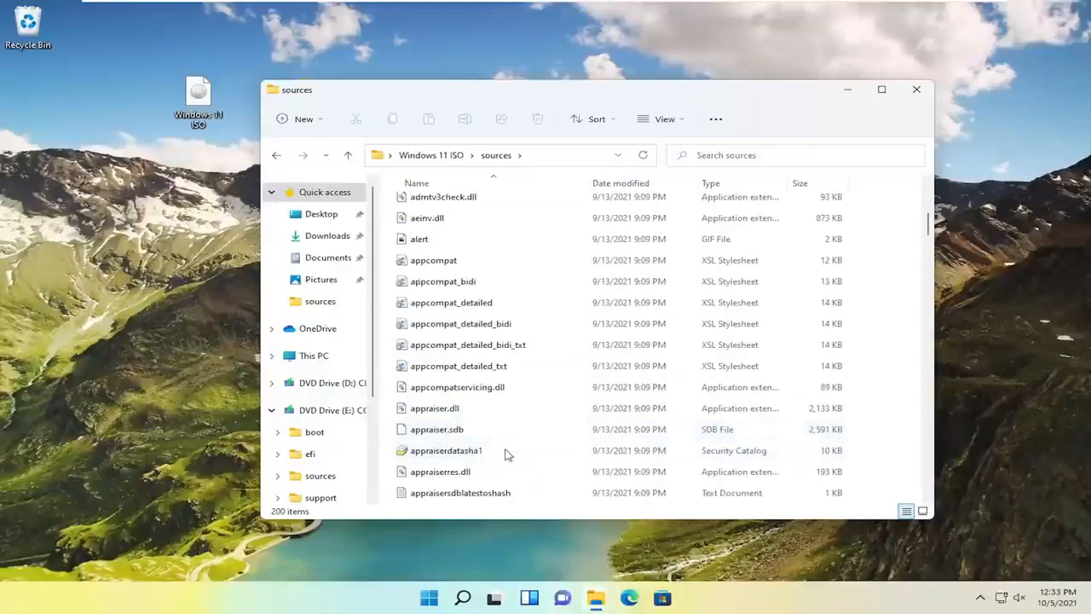
pyautogui.click(440, 471)
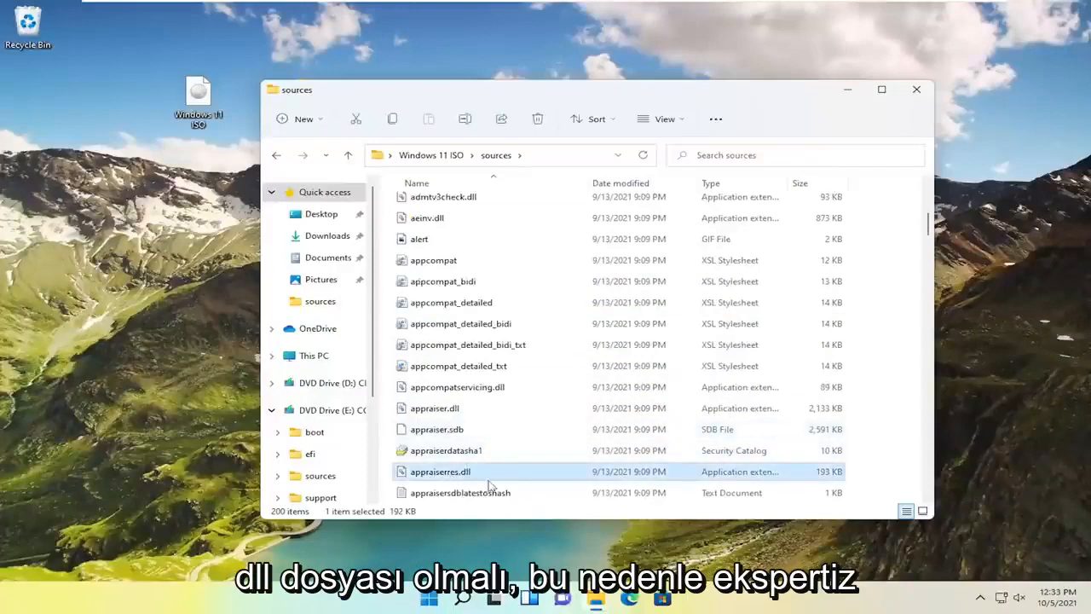
pyautogui.moveTo(434, 477)
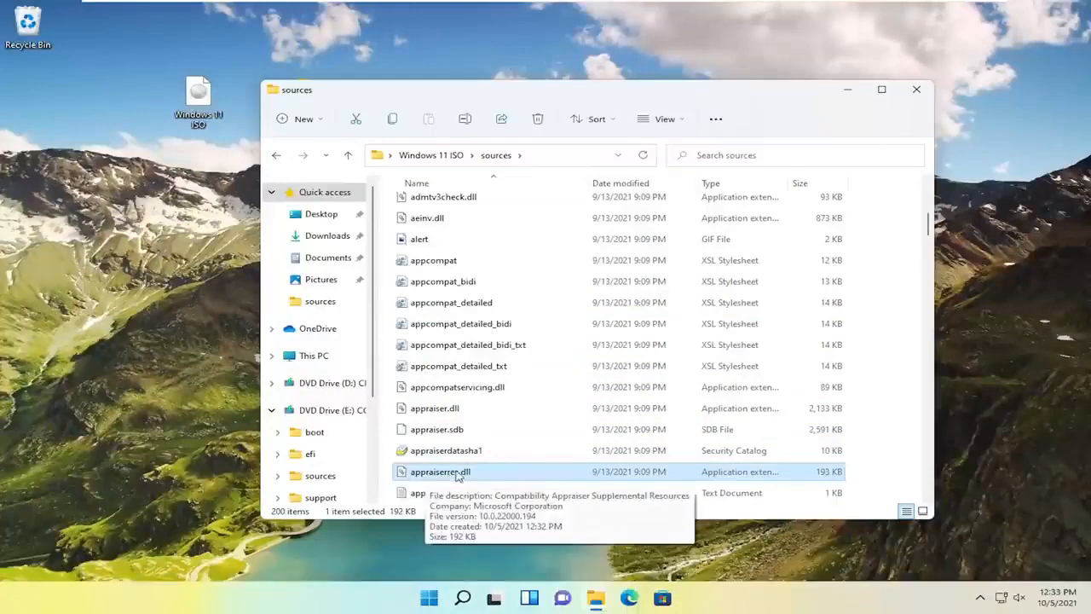
# Open appraiserres.dll in Notepad and start a Find search for TPM
pyautogui.rightClick(440, 471)
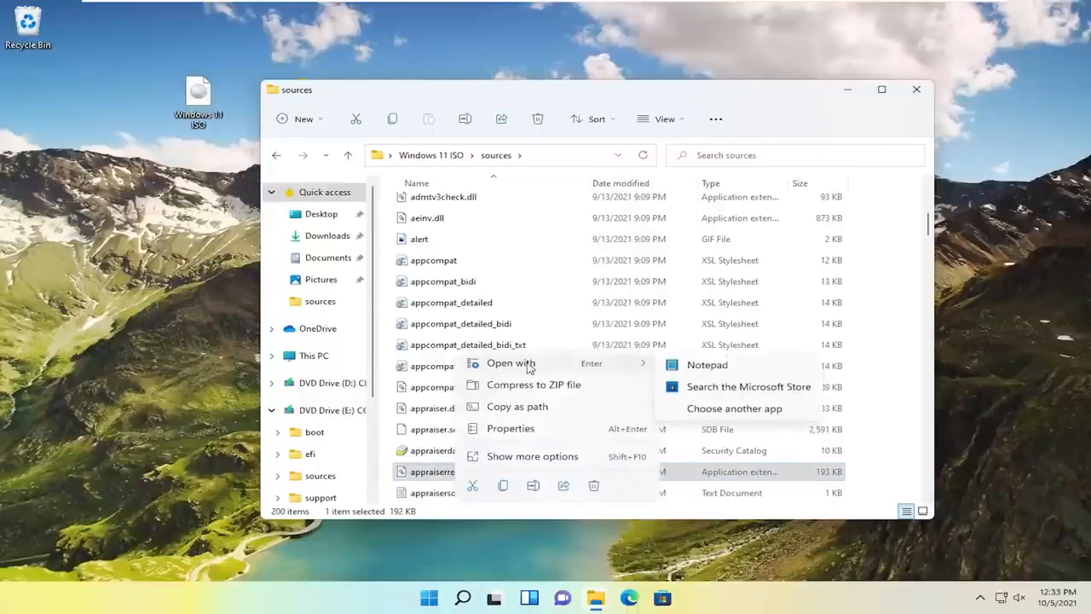
pyautogui.click(706, 365)
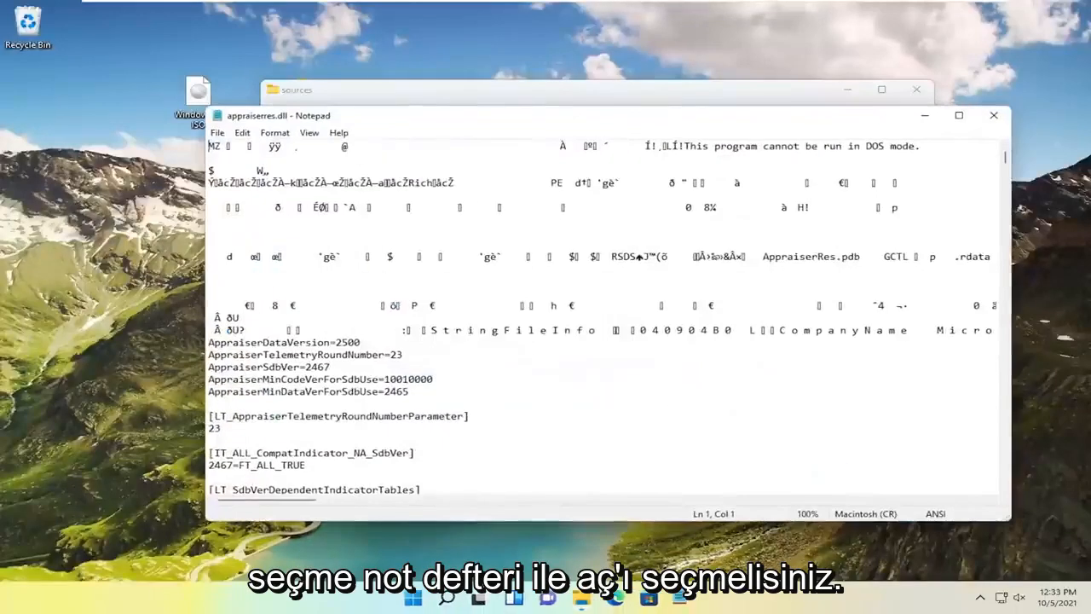
pyautogui.click(243, 132)
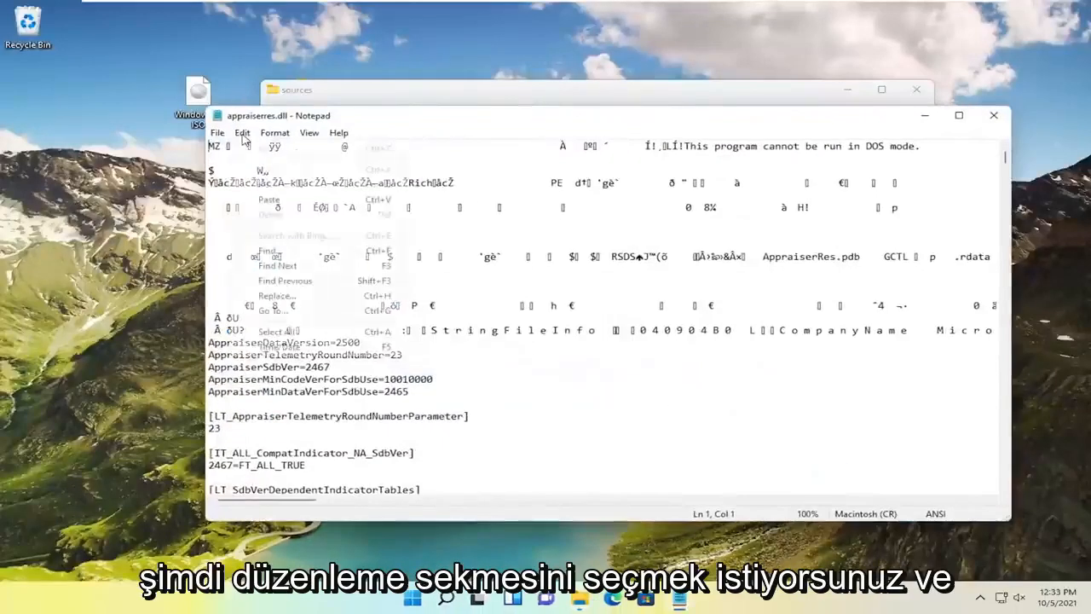
pyautogui.click(267, 250)
pyautogui.write('TPM')
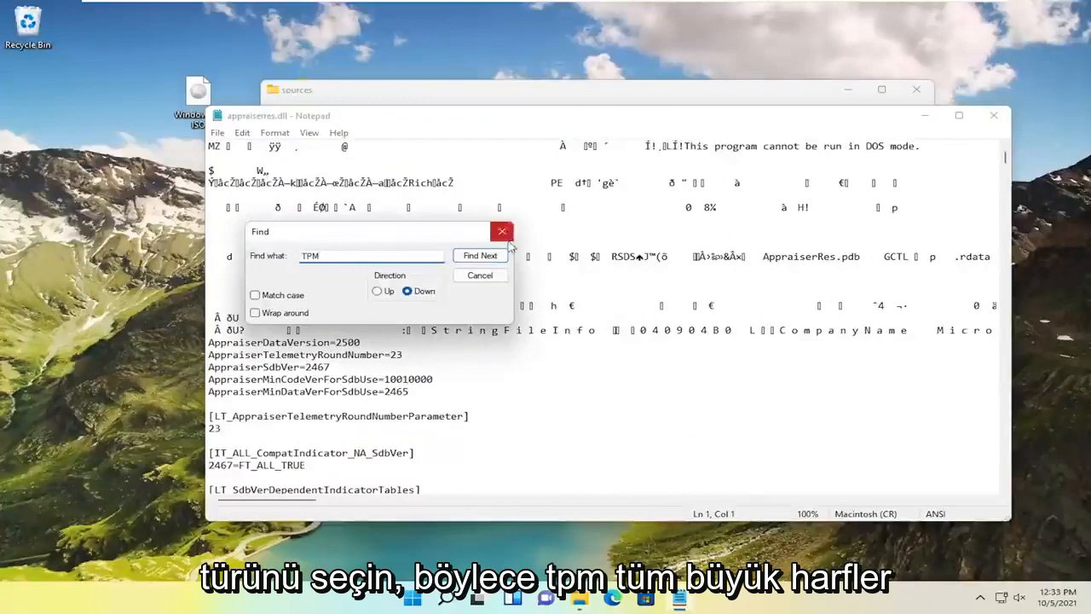
# Remove the TpmVersion asset entry and the TPM and UefiSecureBoot blocking lines under SubBucket_124/125
pyautogui.click(479, 255)
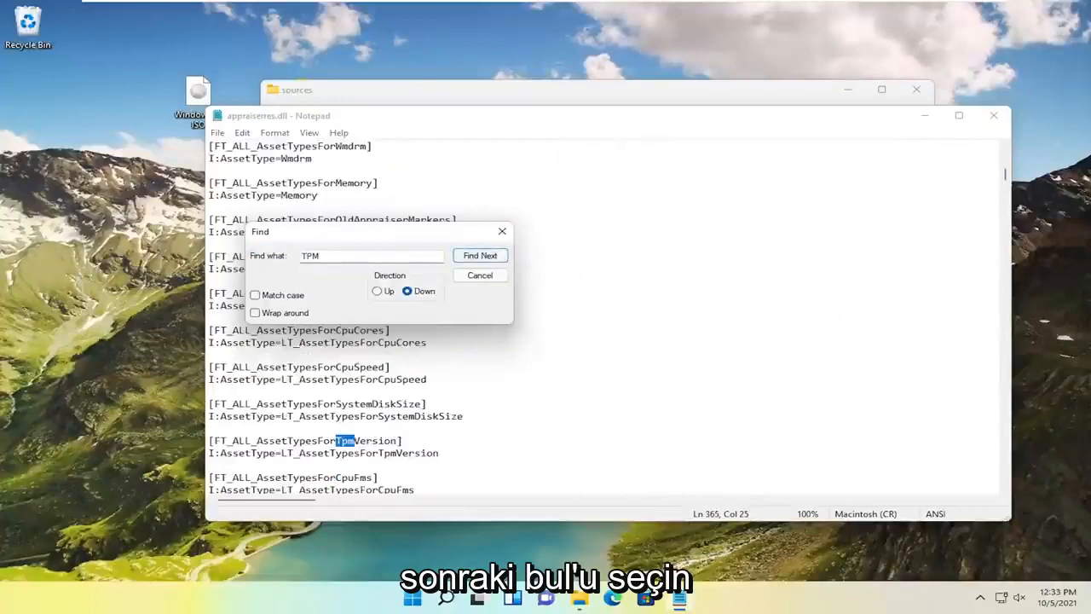
pyautogui.click(479, 255)
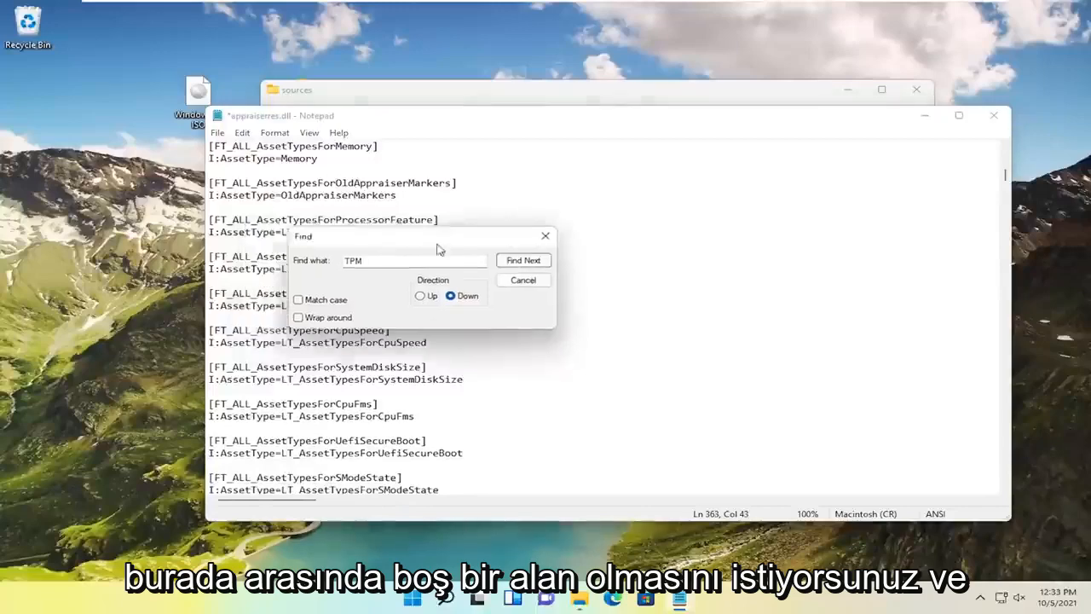
pyautogui.click(523, 260)
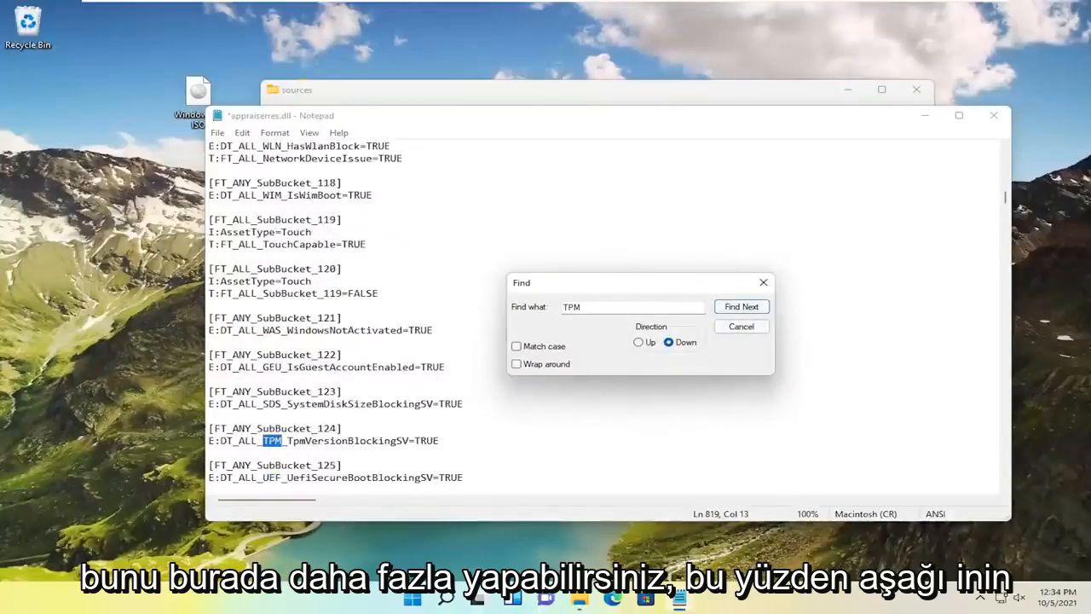
pyautogui.click(741, 306)
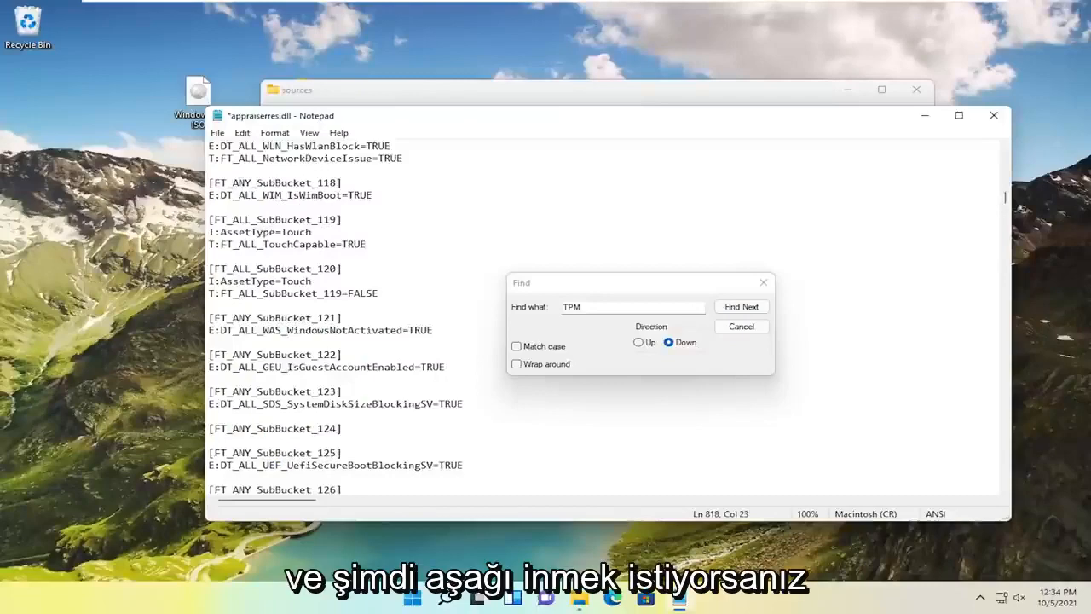
pyautogui.click(742, 306)
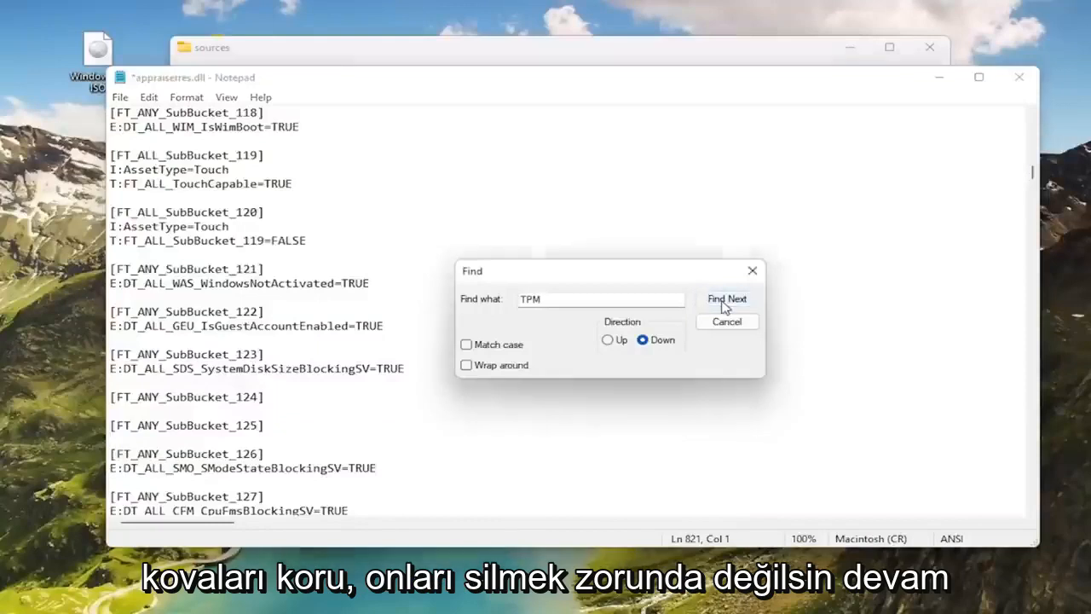
# Remove the TpmVersion entries and the TpmVersion asset section as TPM matches turn up
pyautogui.click(726, 299)
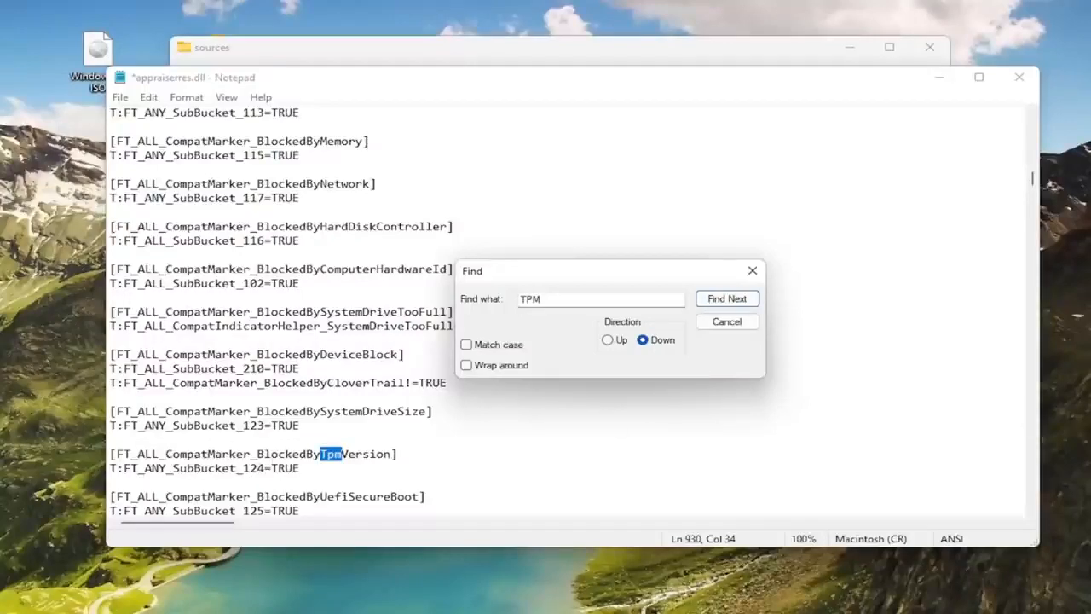
pyautogui.click(726, 298)
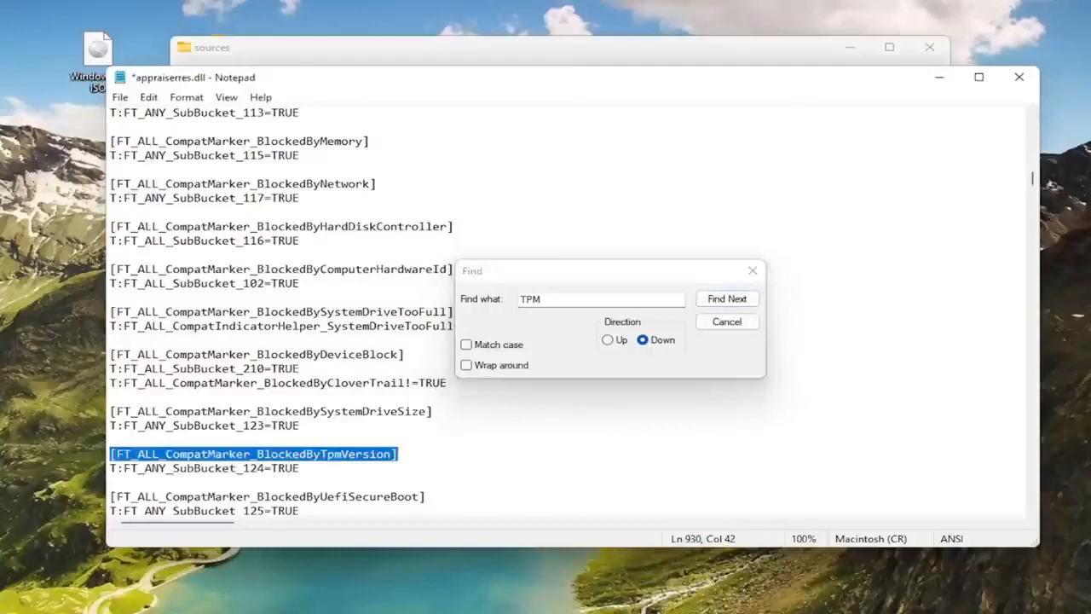
pyautogui.click(726, 298)
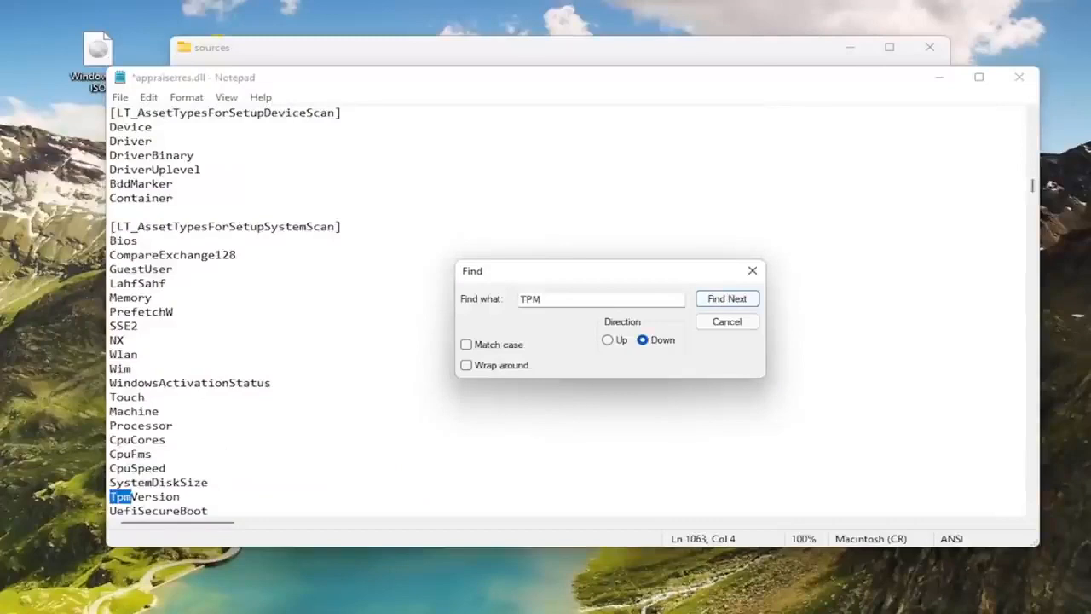
pyautogui.click(726, 298)
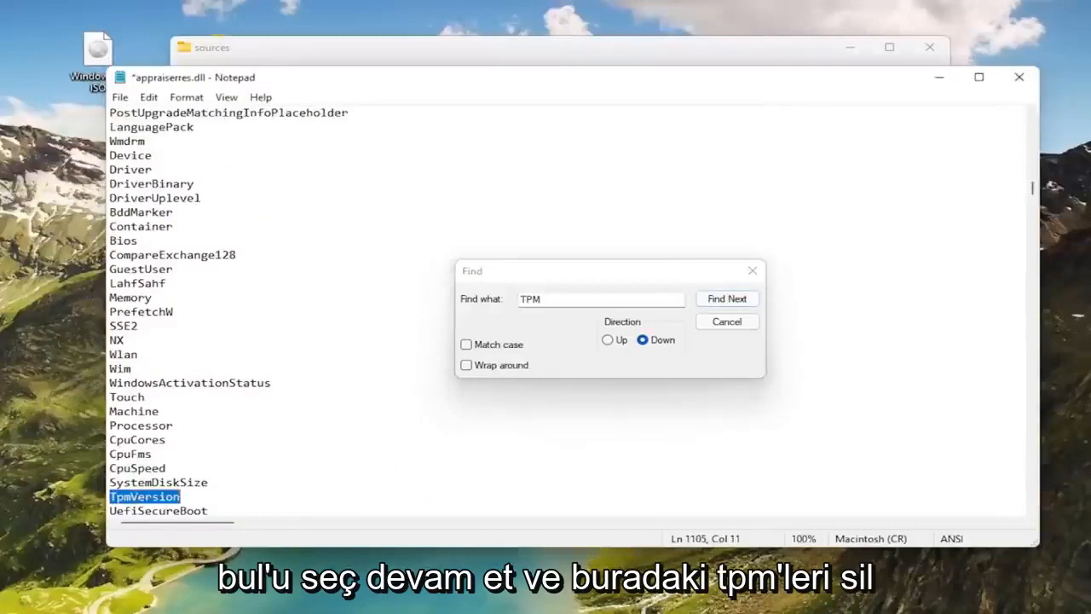
pyautogui.click(726, 298)
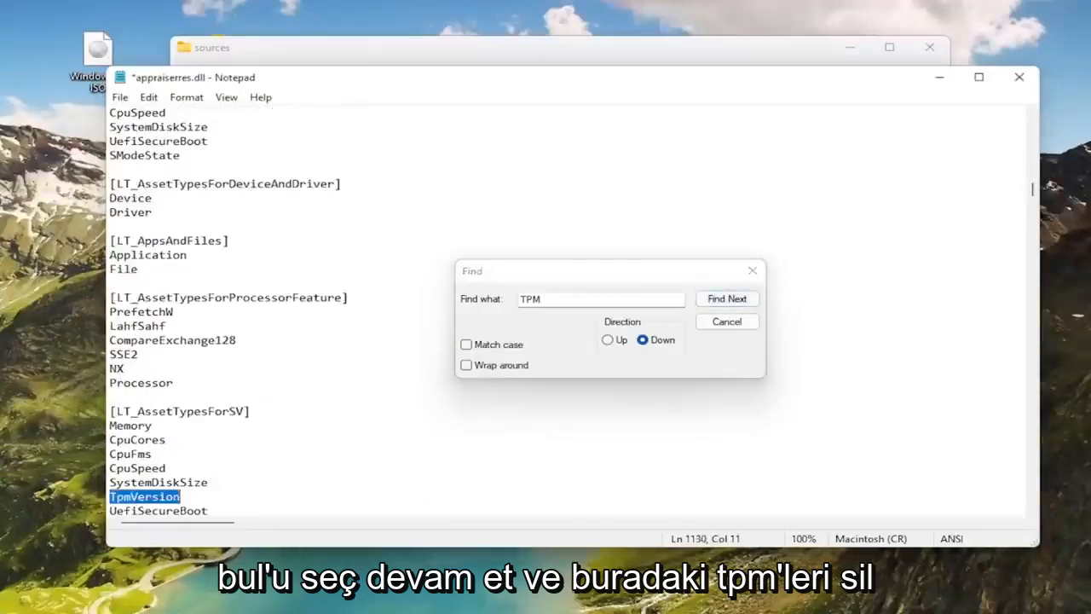
pyautogui.click(726, 298)
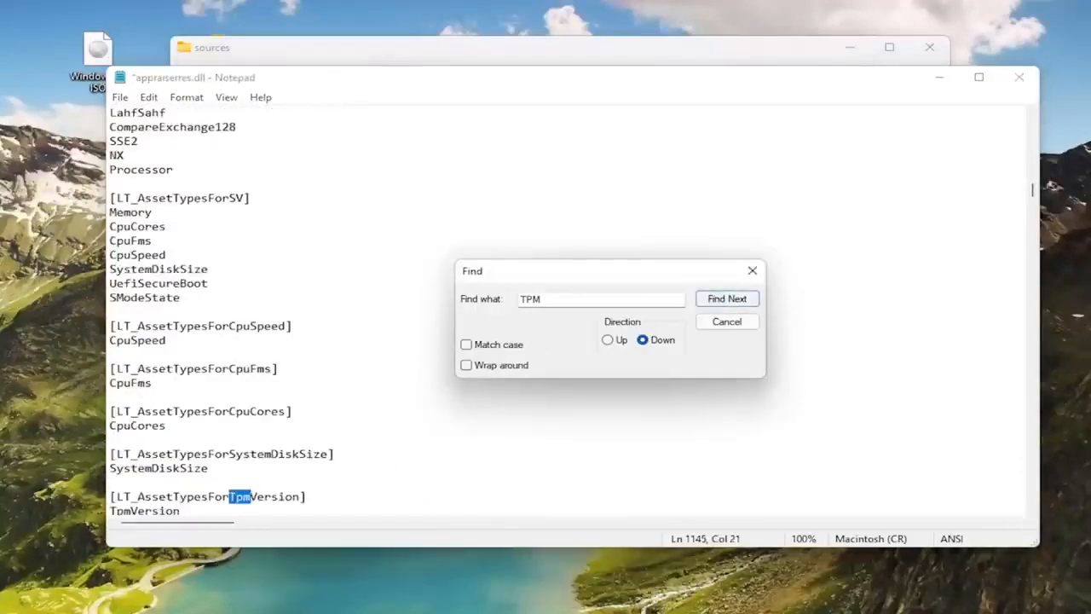
pyautogui.click(726, 298)
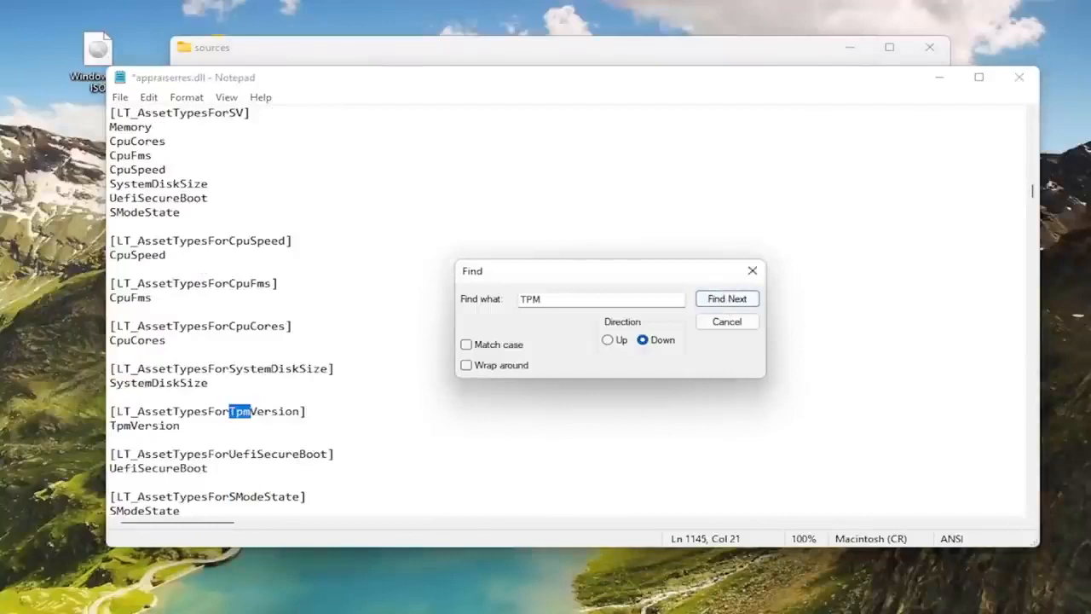
pyautogui.click(727, 298)
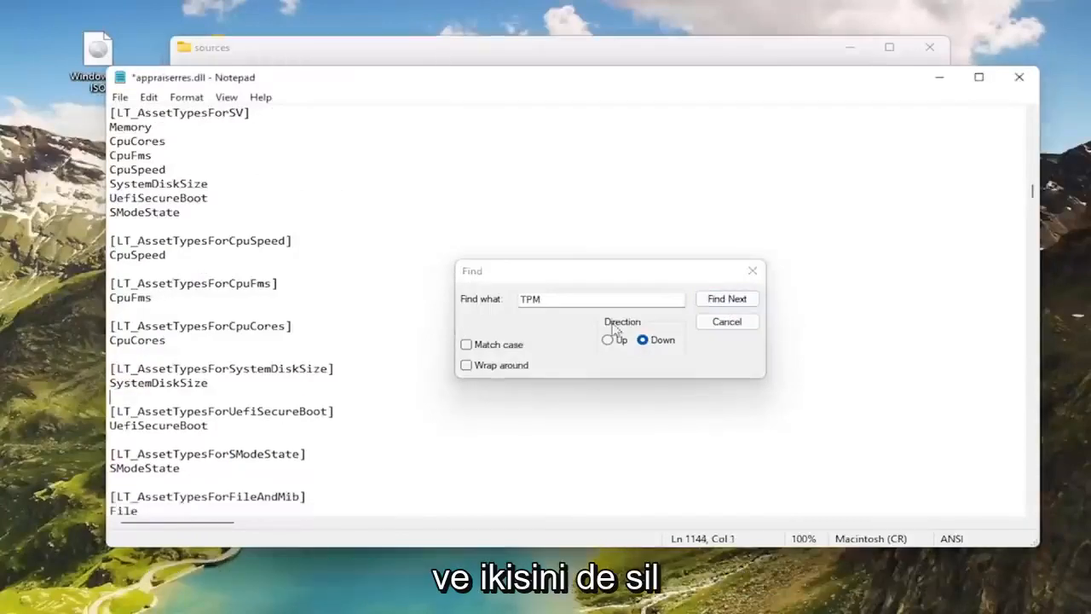
# Remove the TpmVersionBlockingSVSetup line and the LT_TpmInvalidStates header
pyautogui.click(726, 298)
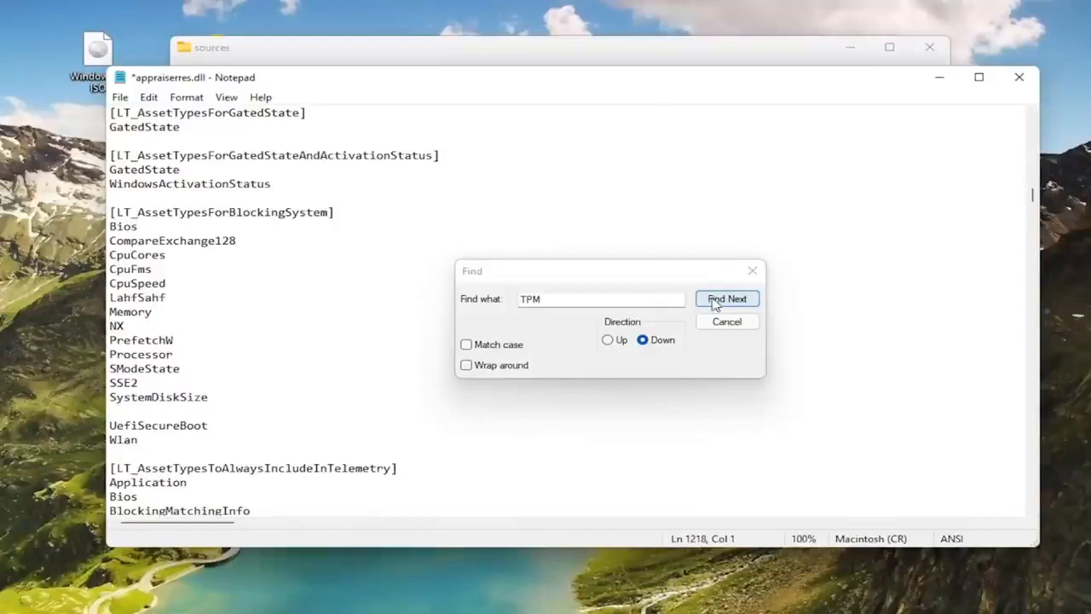
pyautogui.click(726, 299)
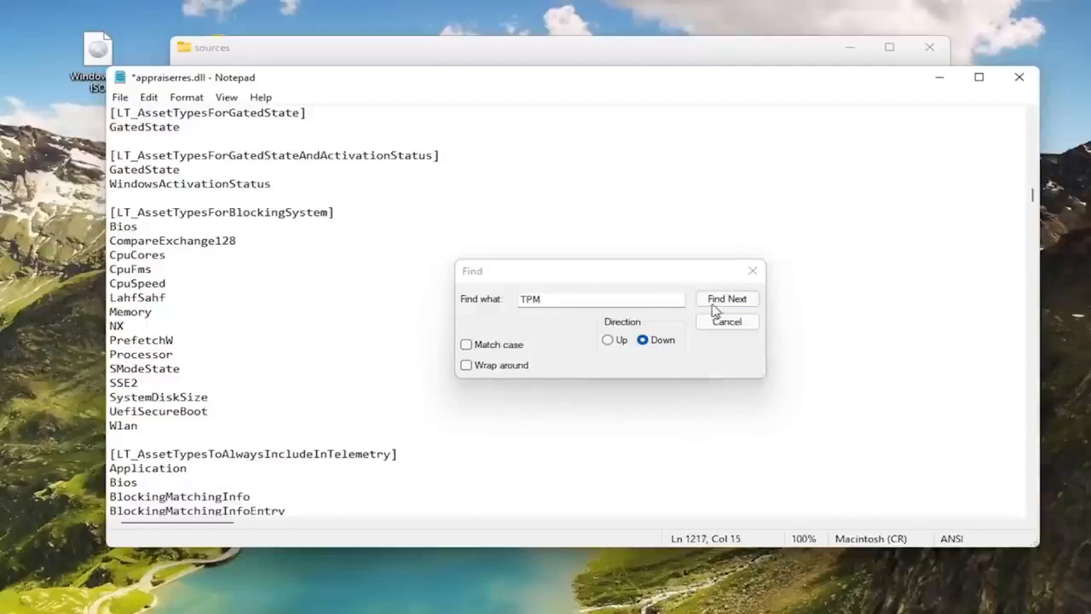
pyautogui.click(726, 298)
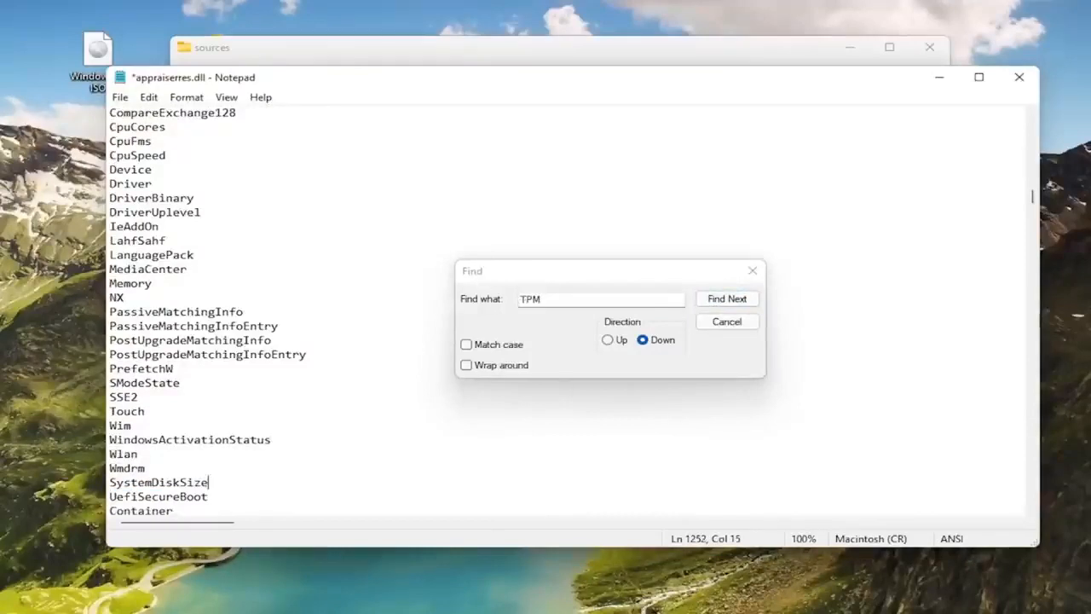
pyautogui.click(726, 299)
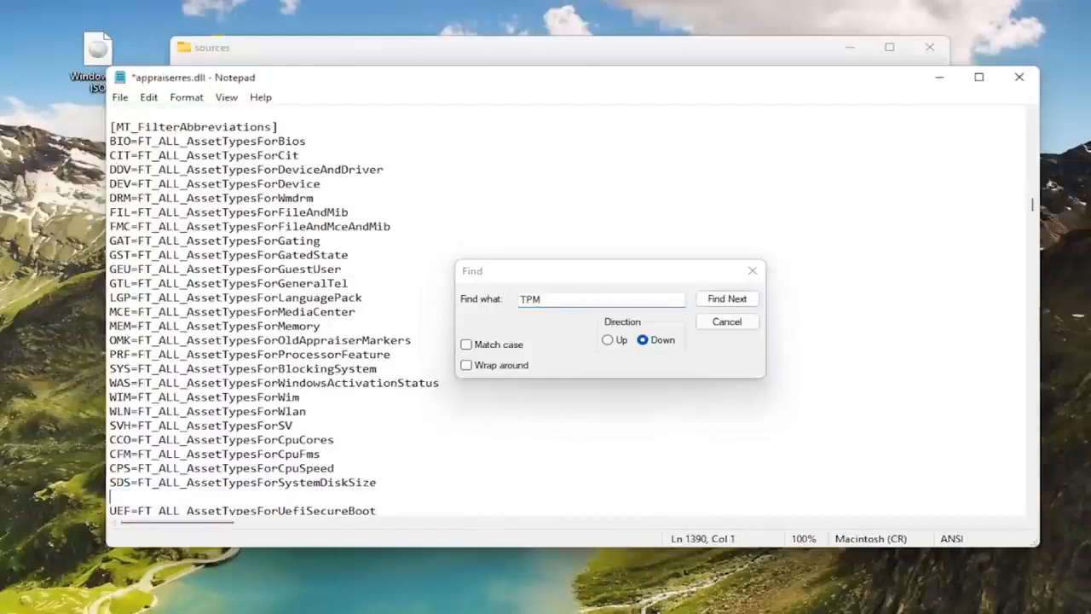
pyautogui.click(726, 298)
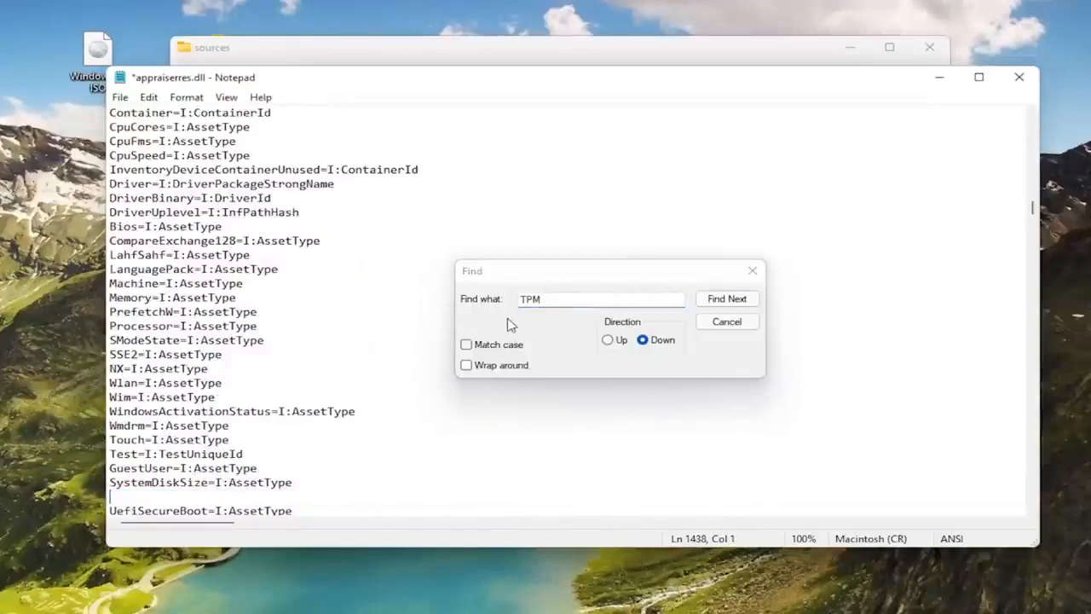
pyautogui.click(726, 299)
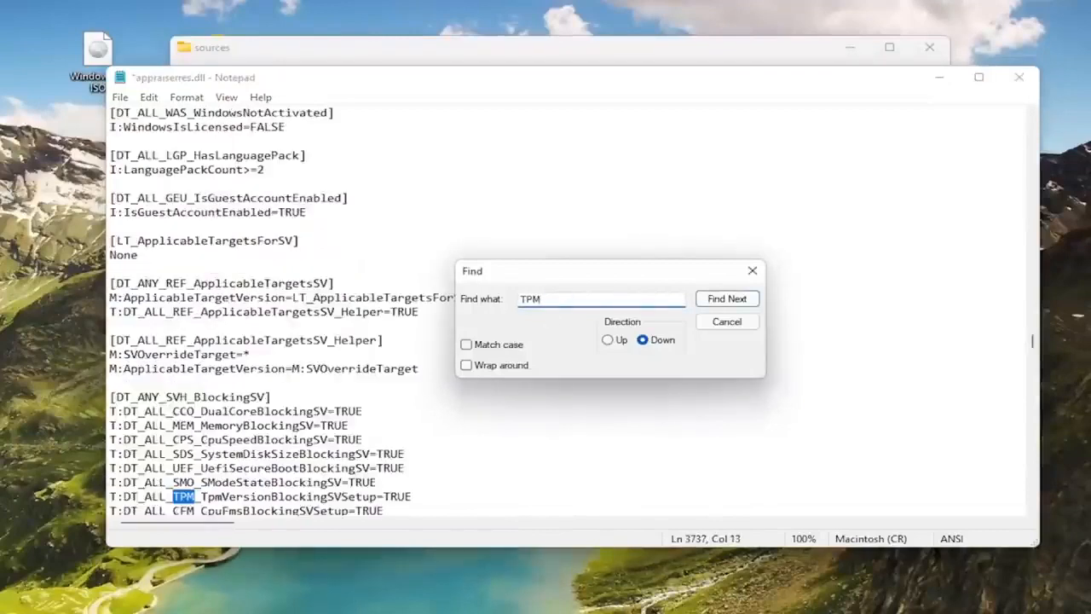
pyautogui.click(726, 298)
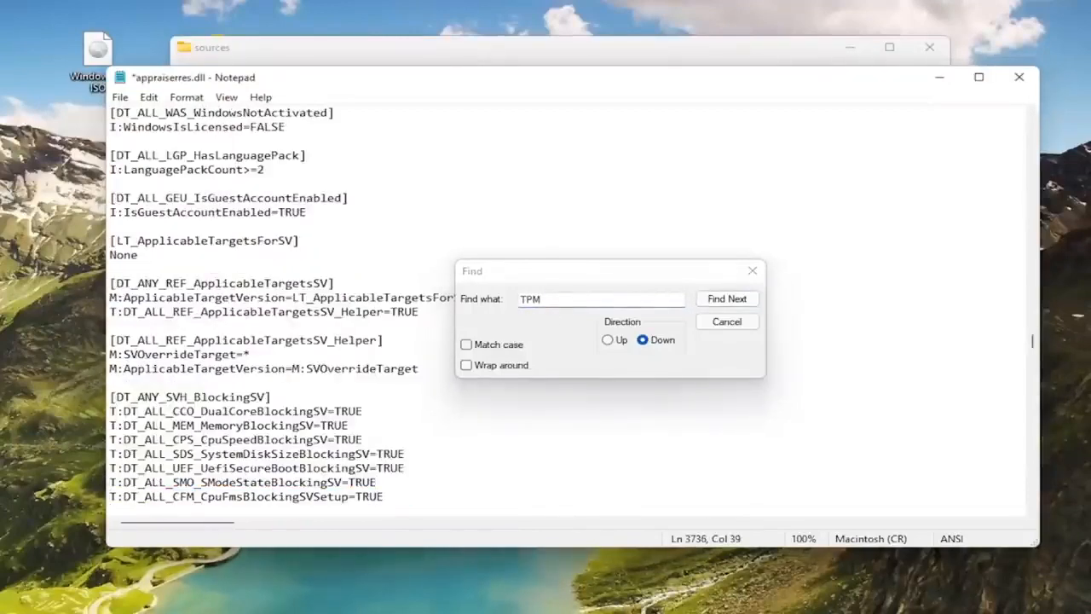
pyautogui.click(727, 299)
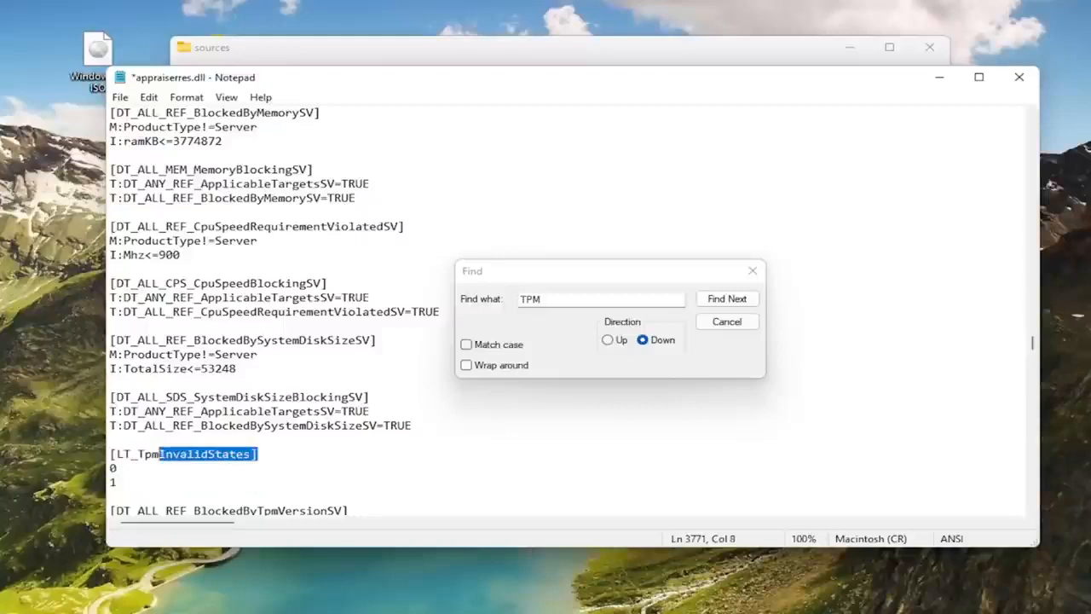
pyautogui.click(726, 298)
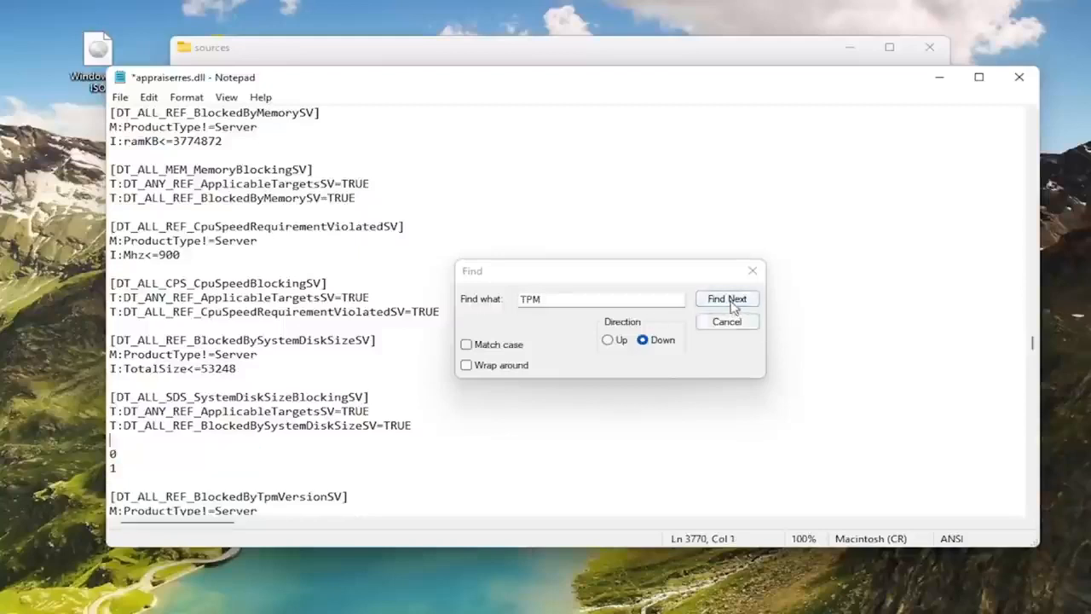
# Remove the BlockedByTpmVersionSV and TpmVersionBlockingSV headers, their reference line and the TpmVersionInfo line
pyautogui.click(726, 298)
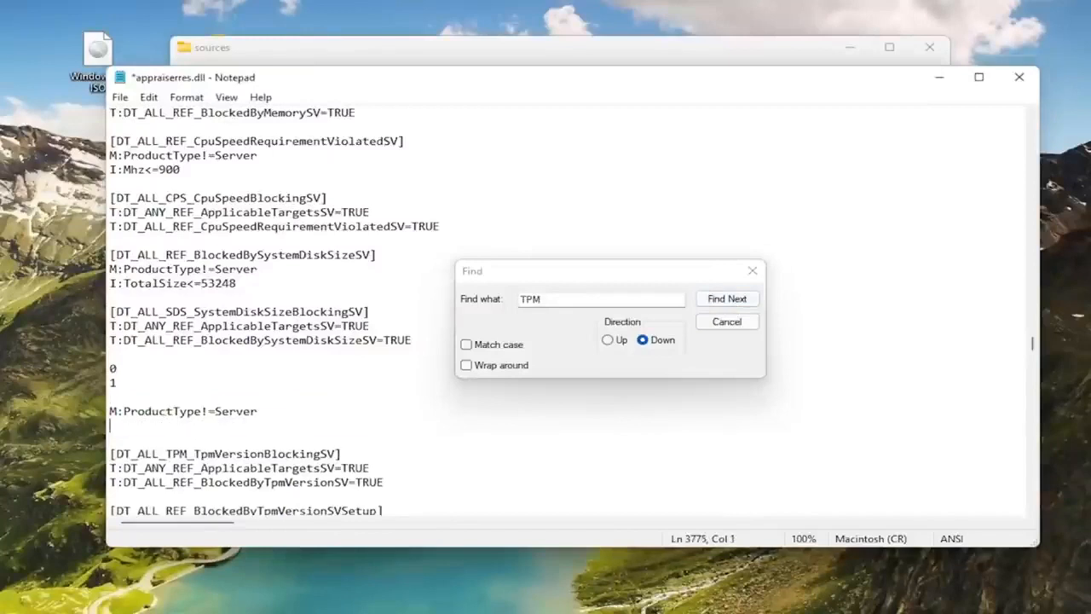
pyautogui.click(726, 299)
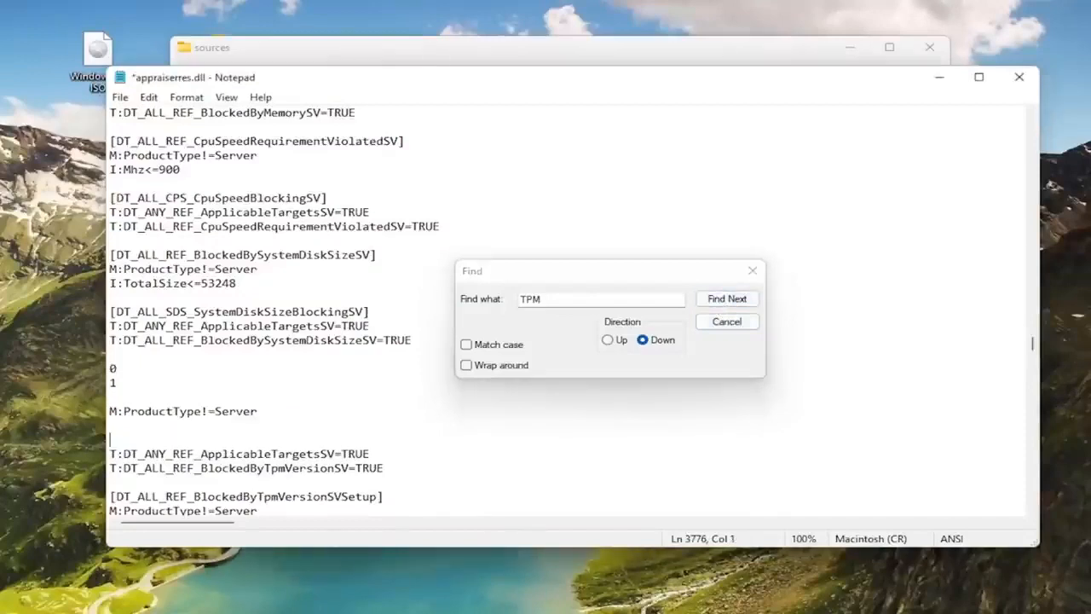
pyautogui.click(726, 298)
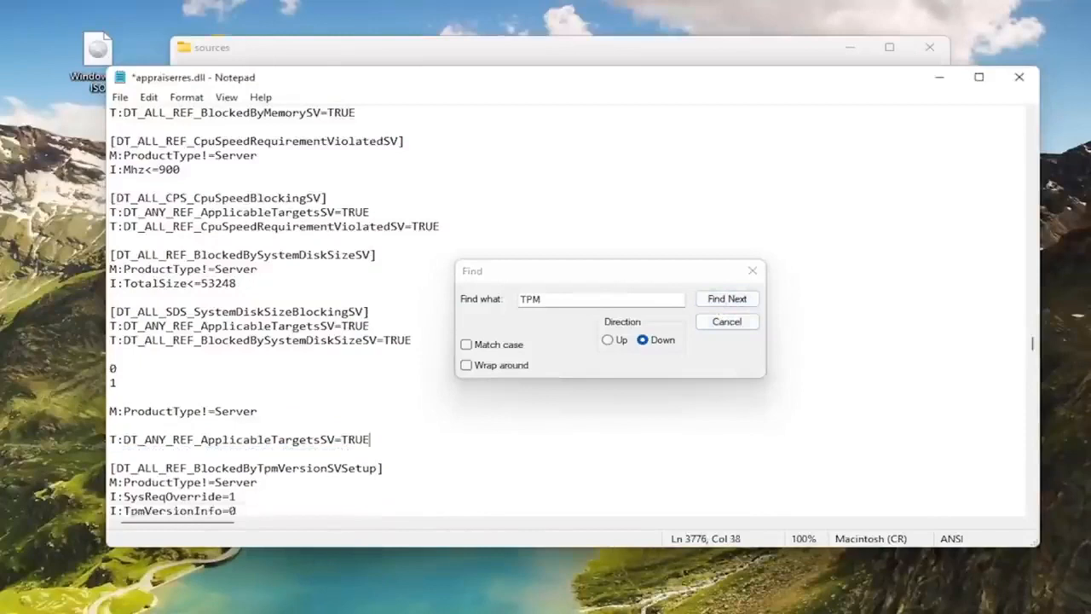
pyautogui.click(726, 298)
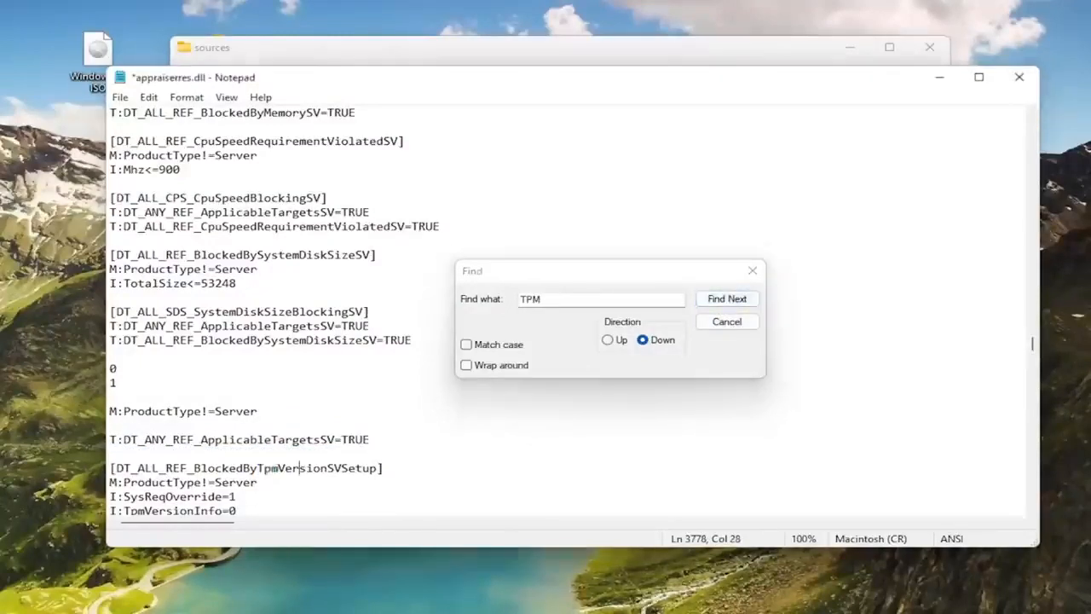
pyautogui.click(726, 298)
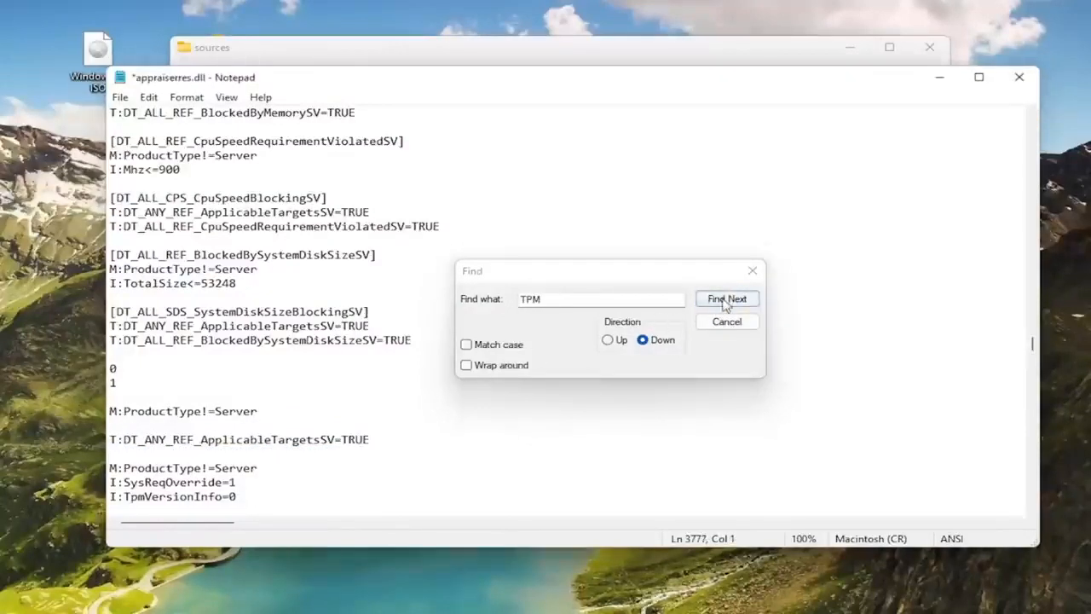
pyautogui.click(726, 298)
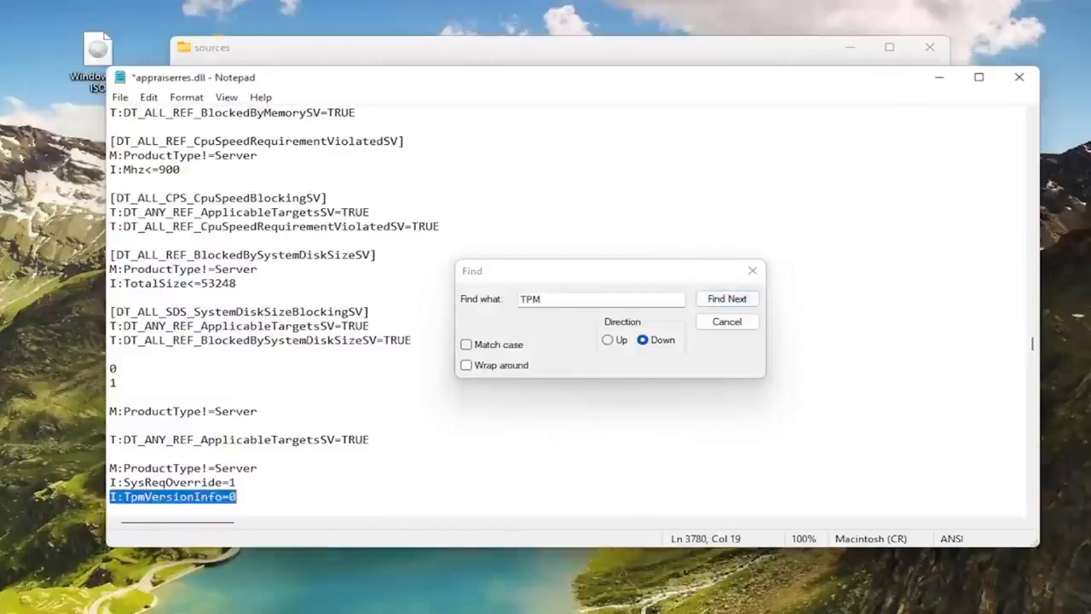
pyautogui.click(726, 298)
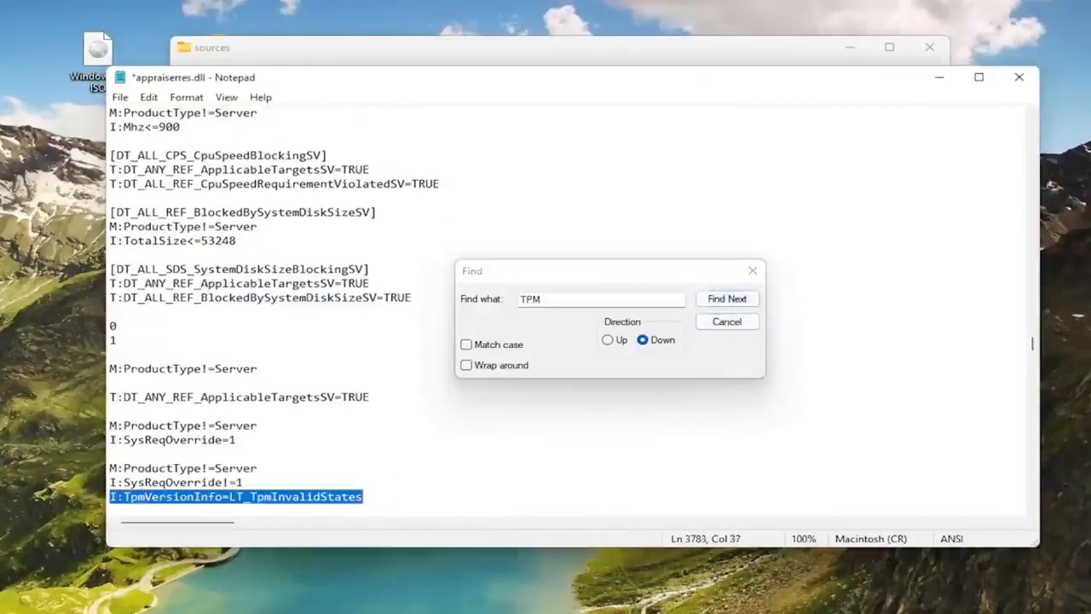
# Remove the SetupHelper header, the two BlockedByTpmVersionSVSetup lines and the TpmVersionBlockingSVSetup header
pyautogui.click(726, 298)
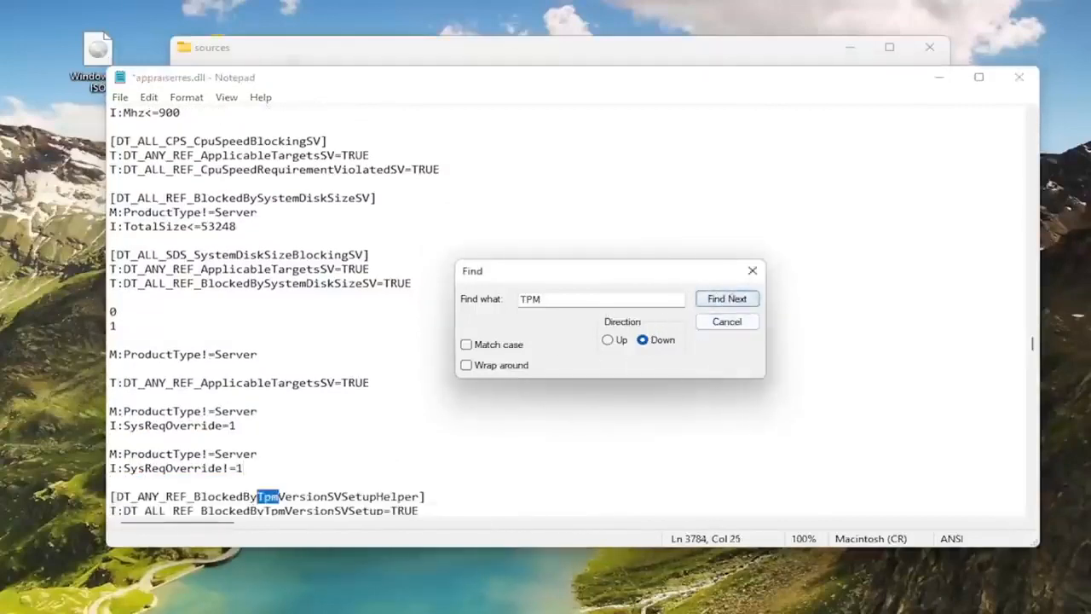
pyautogui.click(726, 298)
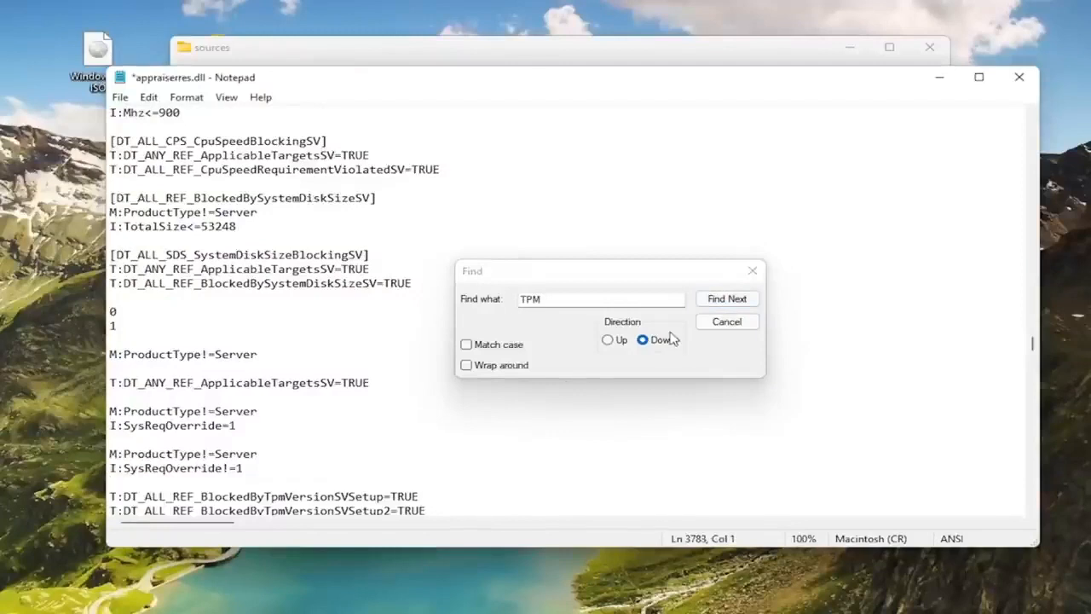
pyautogui.click(726, 297)
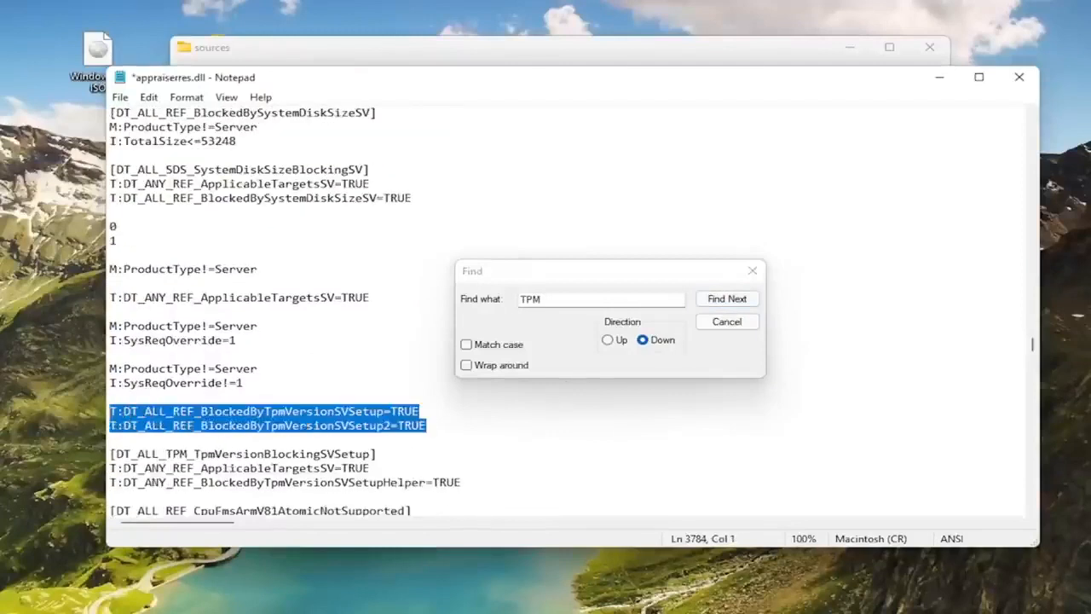
pyautogui.press('Delete')
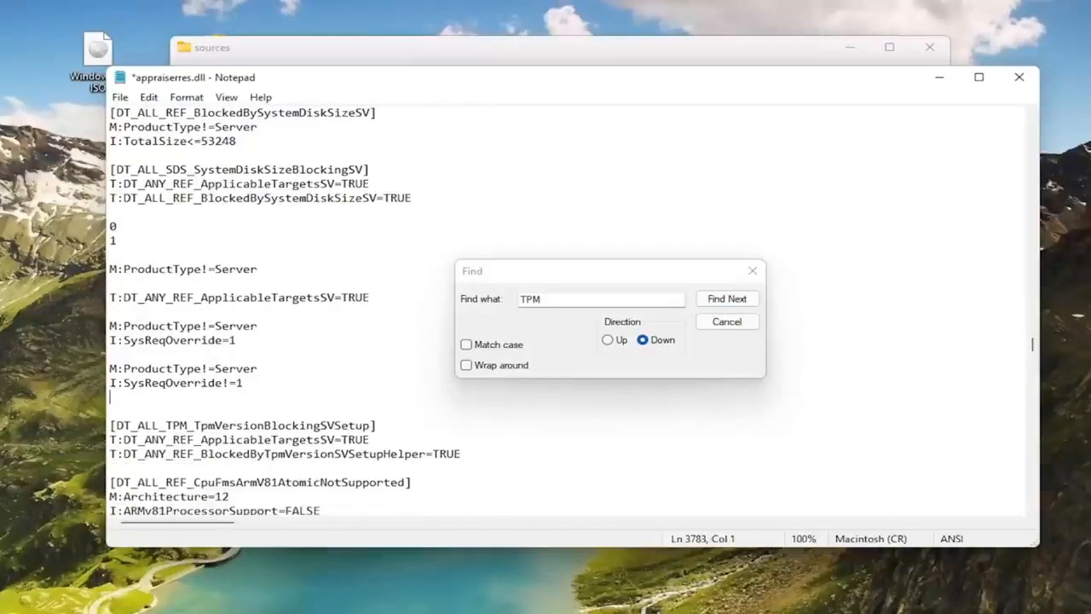
pyautogui.click(726, 298)
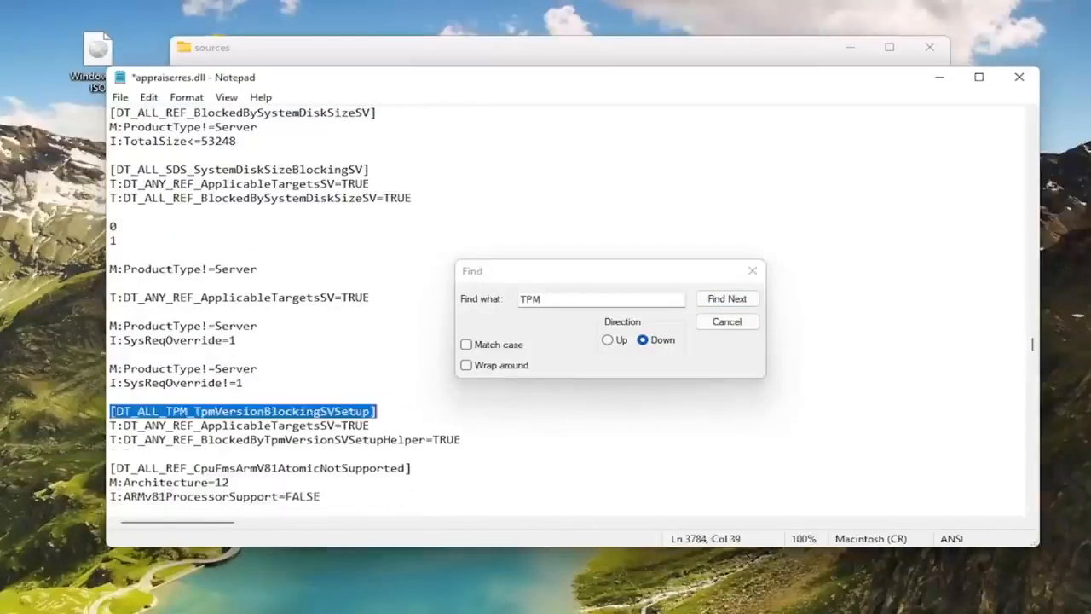
pyautogui.click(726, 299)
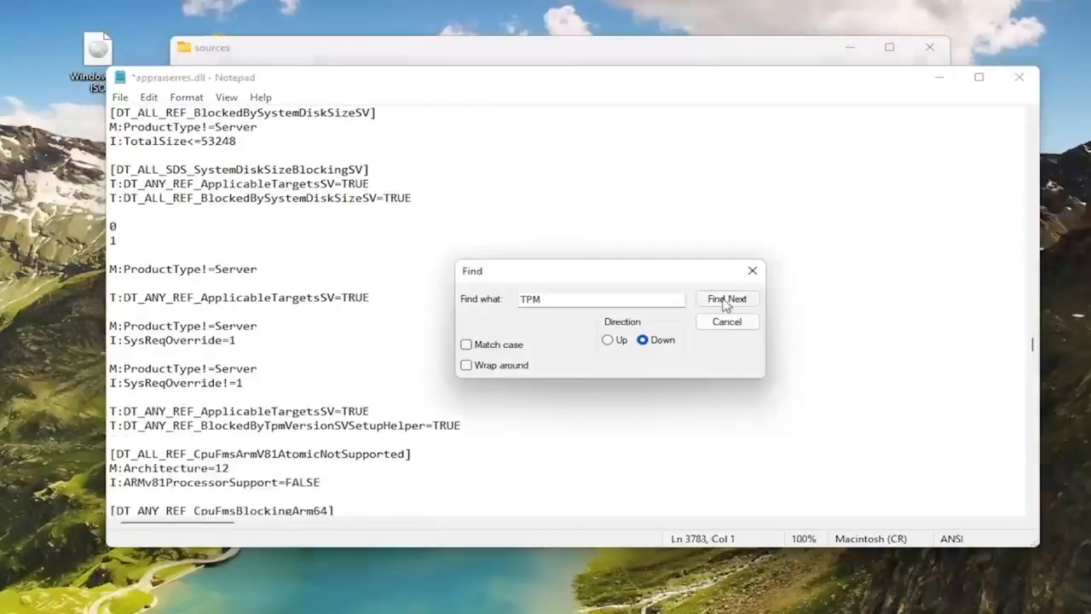
pyautogui.click(726, 298)
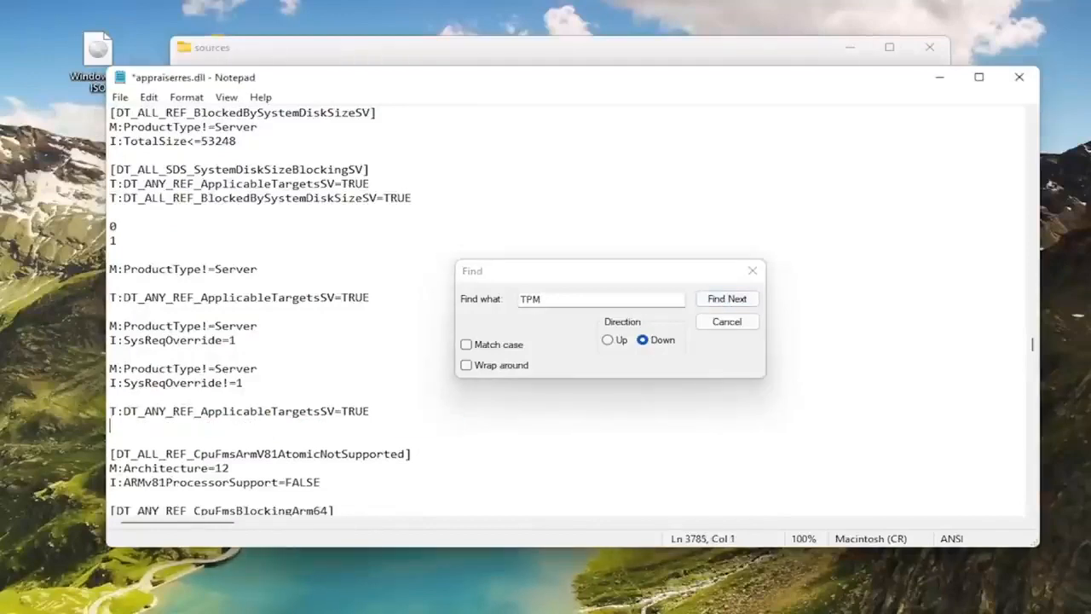
# Remove the last BlockedByTpmVersion red-reason marker lines until no TPM match remains
pyautogui.click(726, 298)
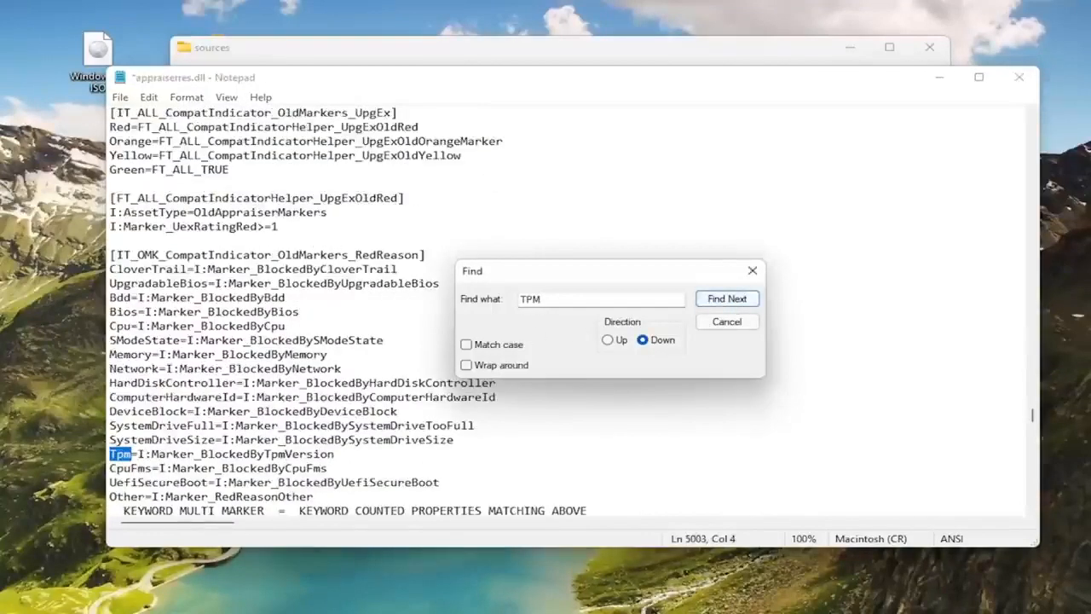
pyautogui.click(726, 298)
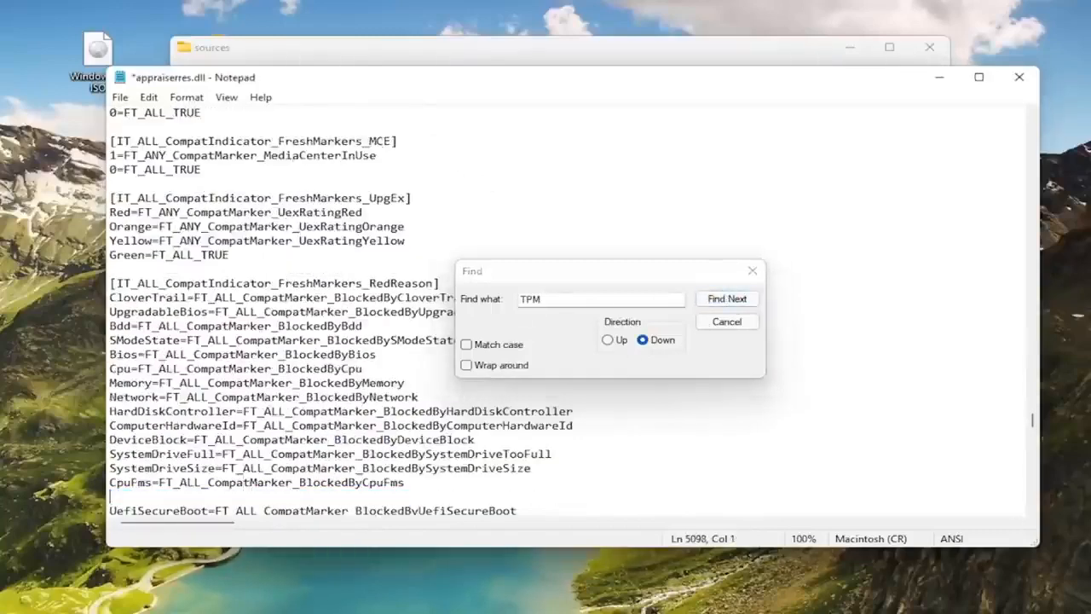
pyautogui.click(726, 298)
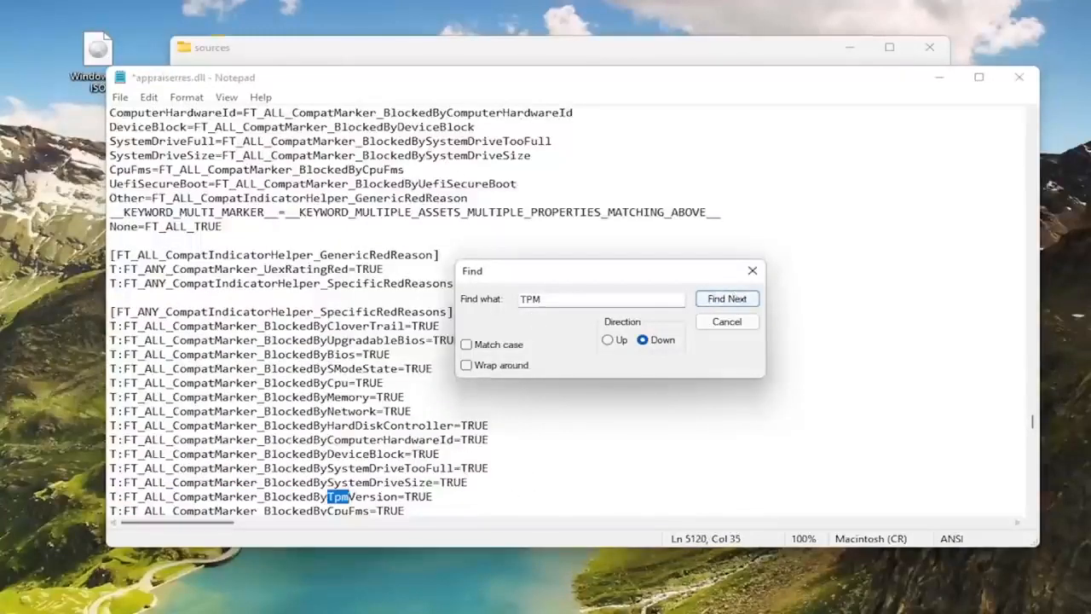
pyautogui.click(726, 297)
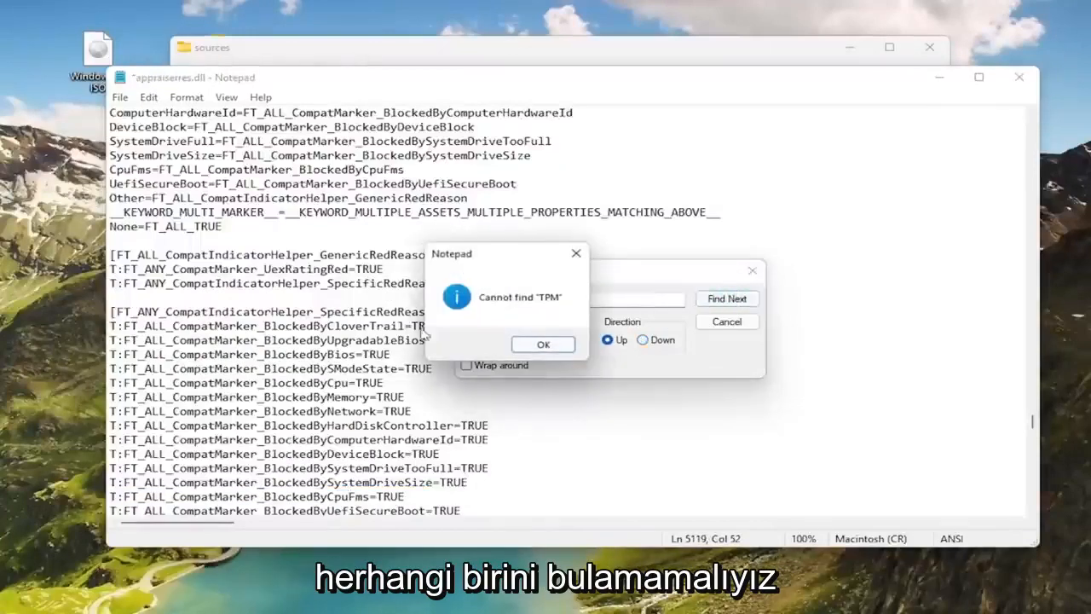
pyautogui.click(543, 343)
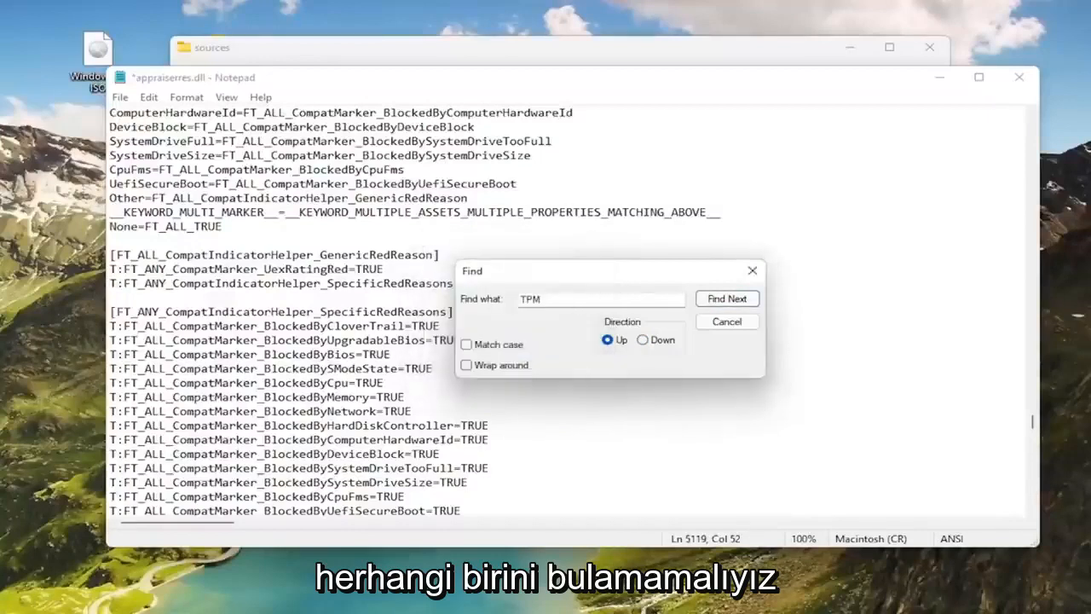
# Search for UEFI and remove the two UefiSecureBoot blocking-marker lines
pyautogui.write('U')
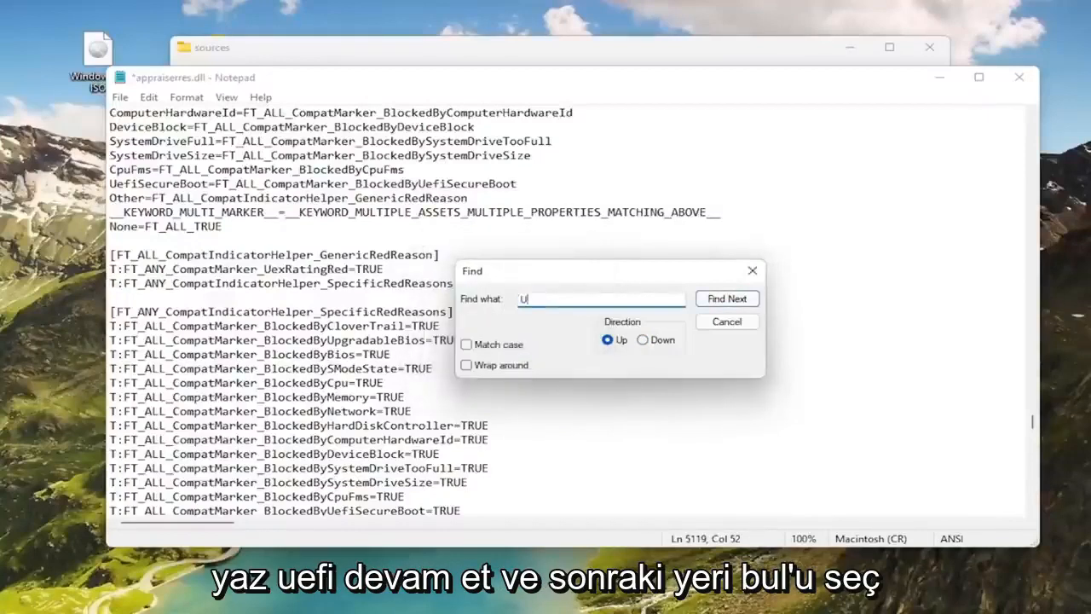
pyautogui.write('EFI')
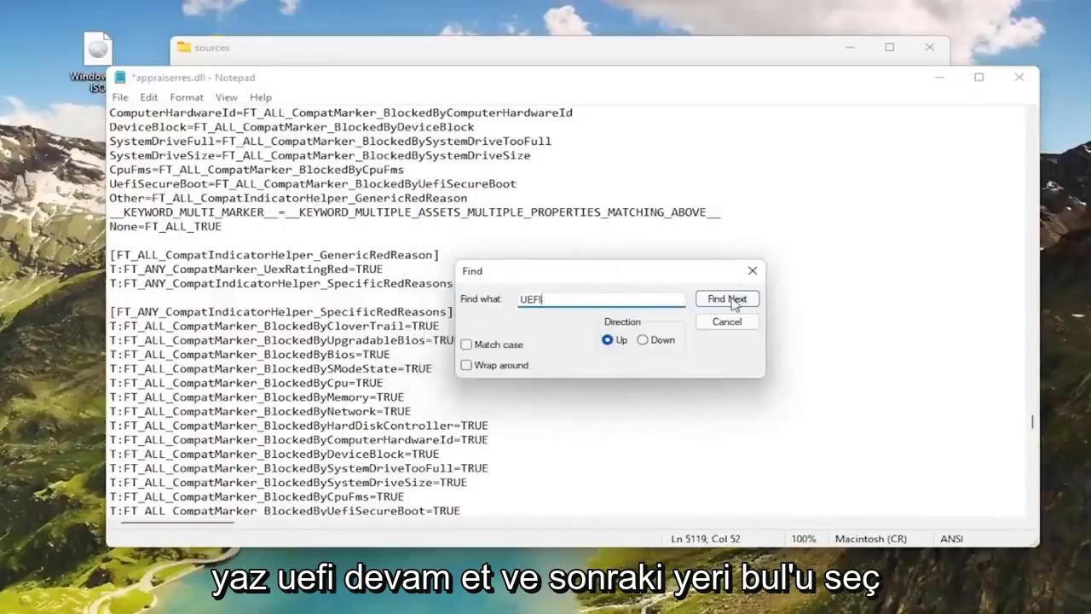
pyautogui.click(726, 298)
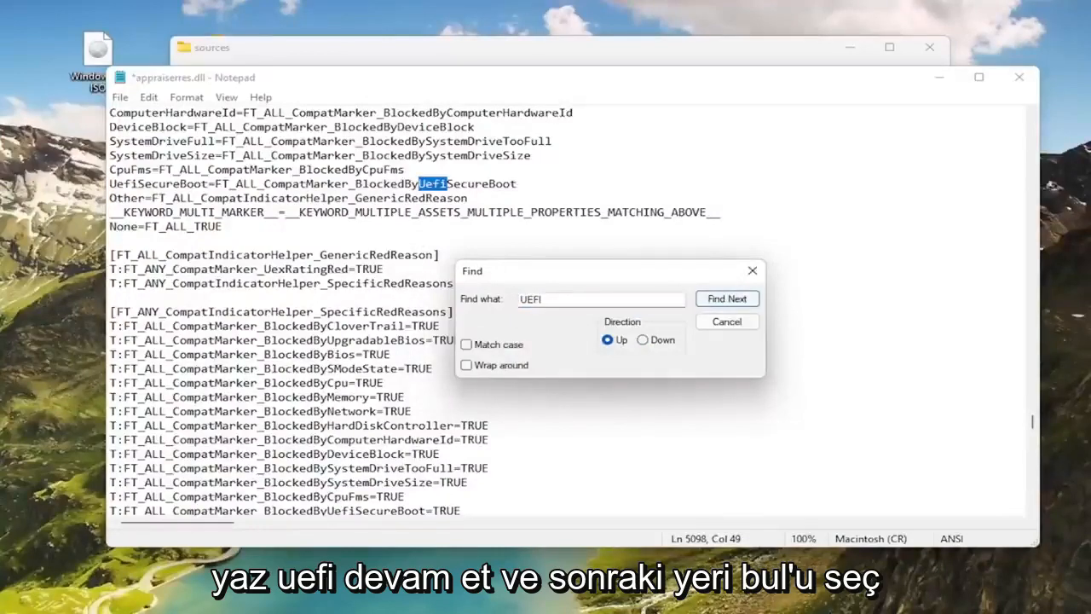
pyautogui.click(726, 298)
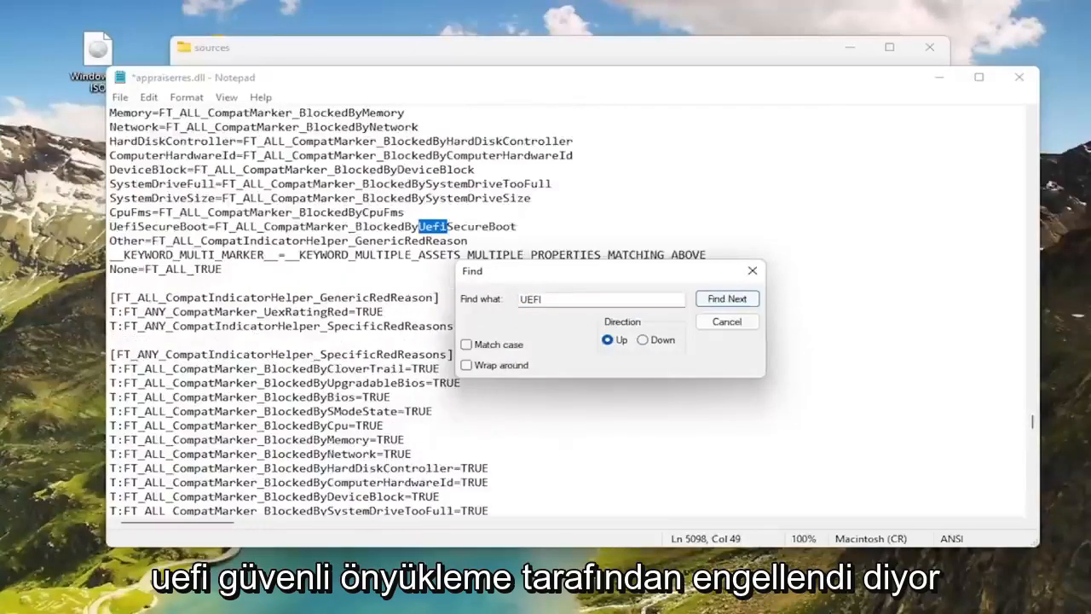
pyautogui.click(726, 299)
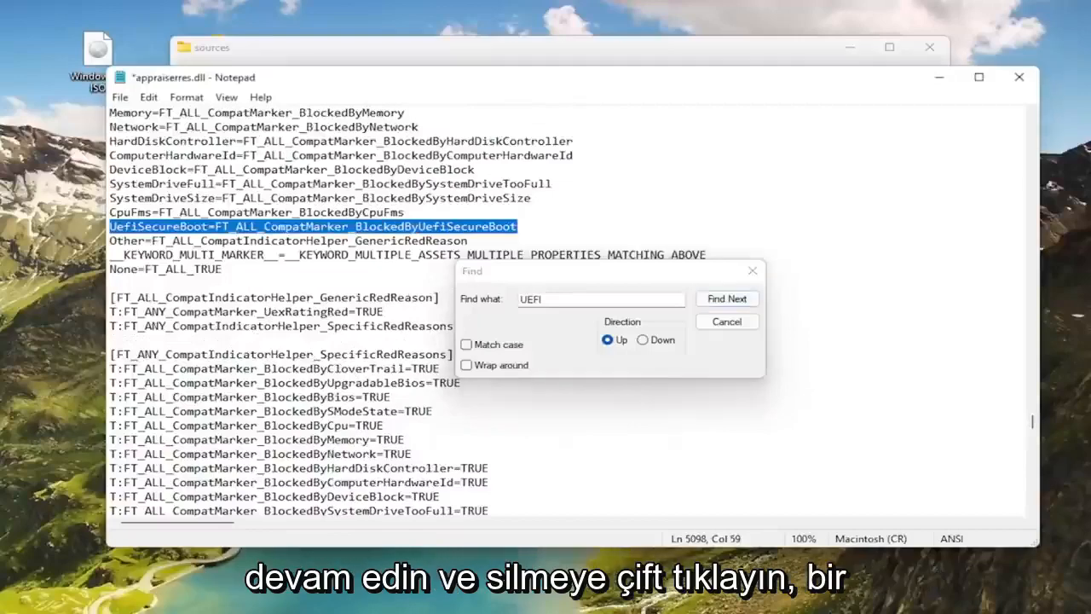
pyautogui.click(726, 298)
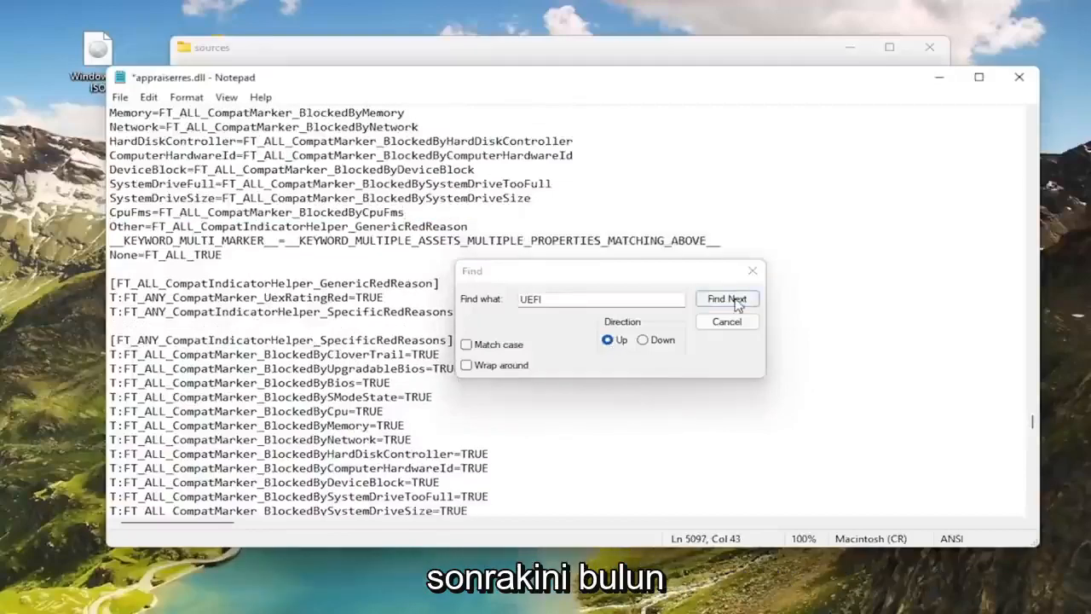
pyautogui.click(726, 298)
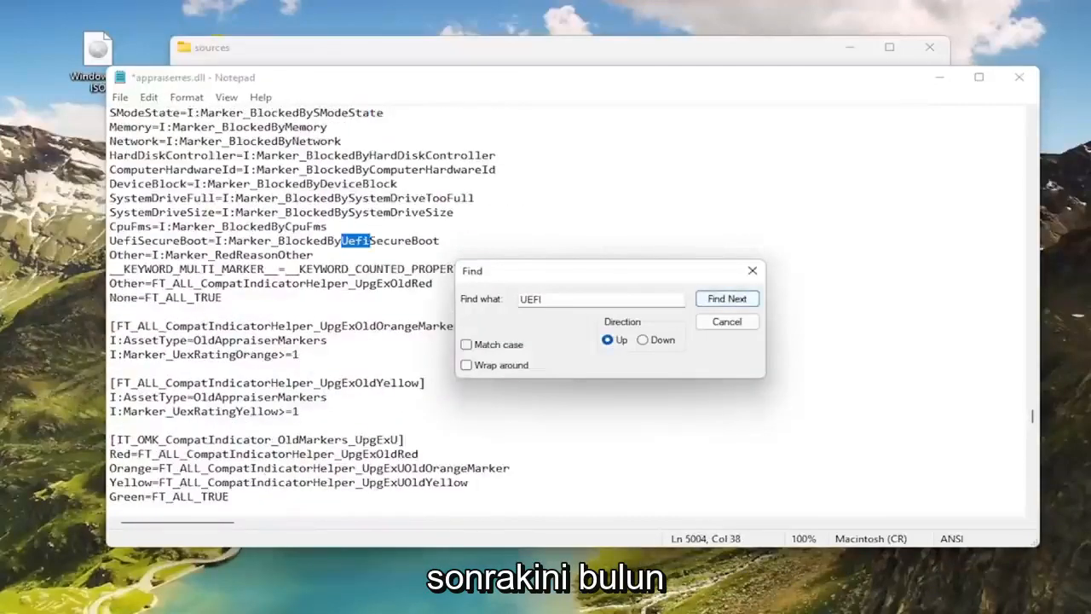
pyautogui.click(726, 298)
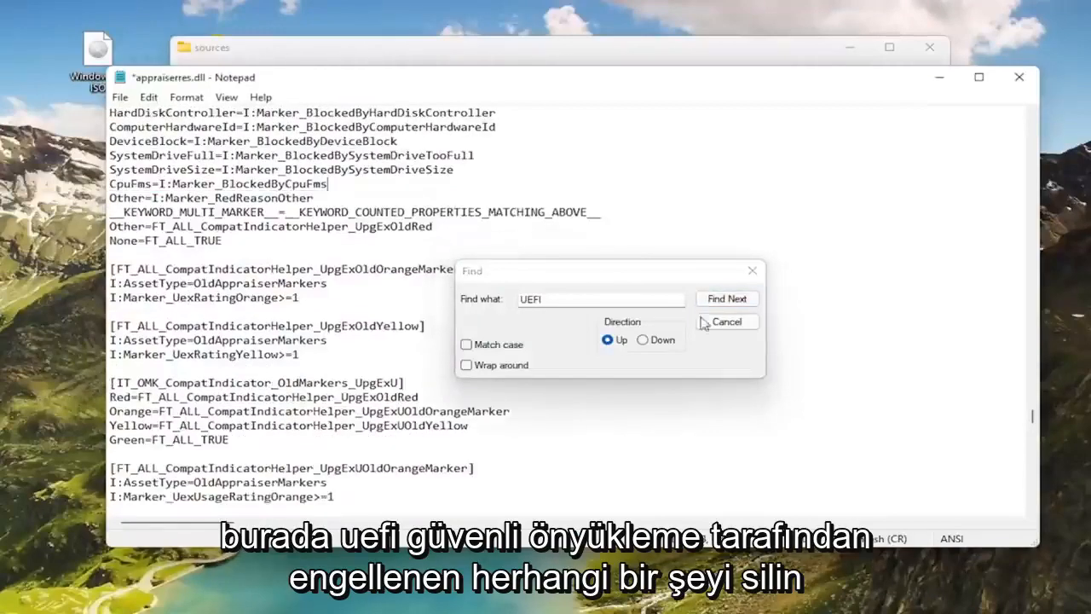
# Delete the UefiSecureBootBlockingSV section header and its BlockedByUefiSecureBootSV line found via the UEFI search
pyautogui.click(726, 299)
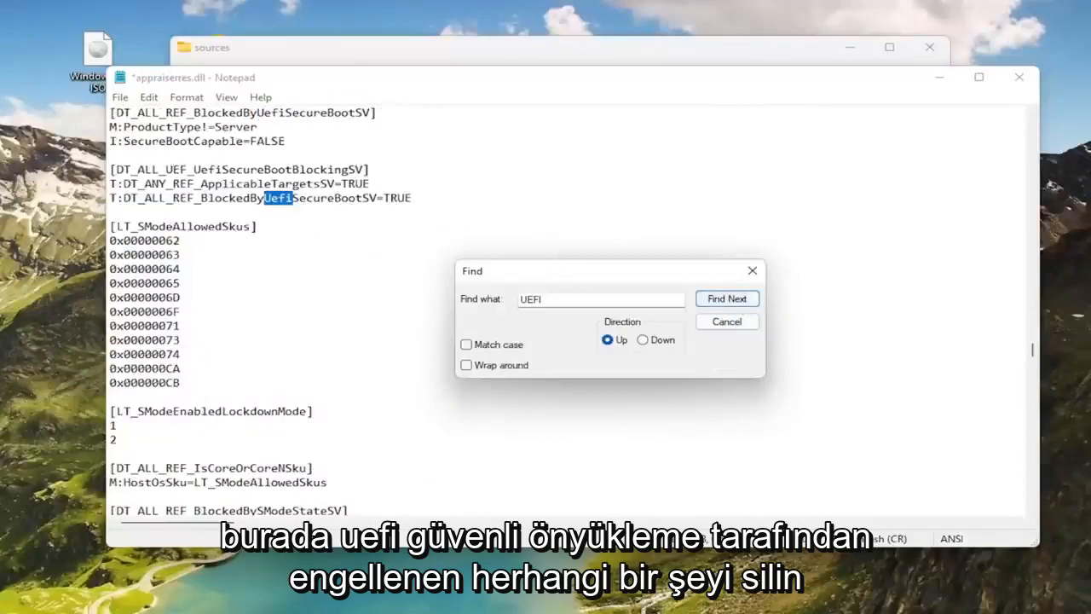
pyautogui.click(726, 299)
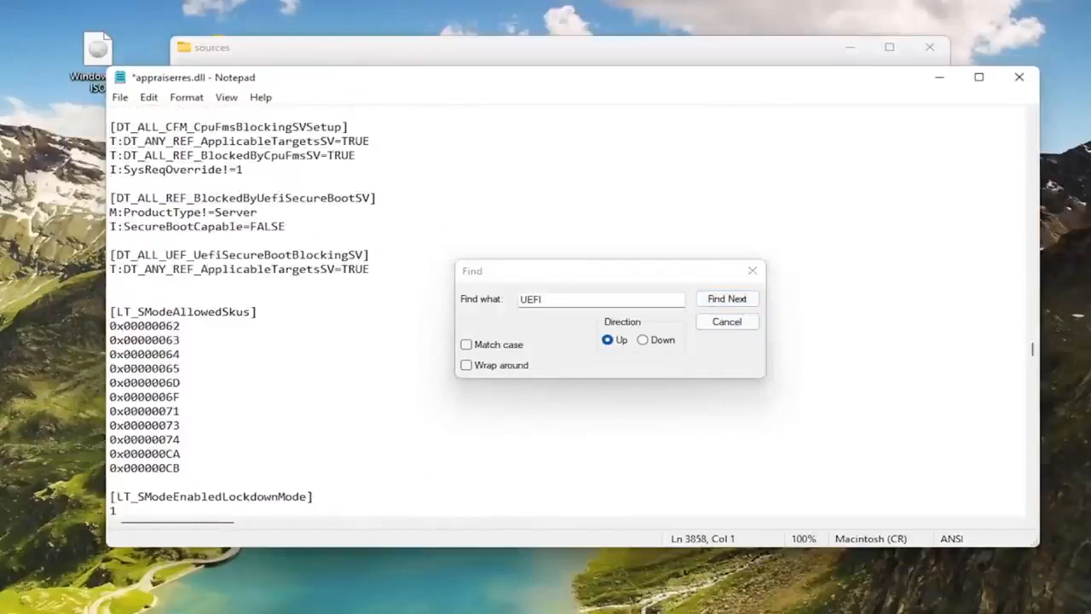
pyautogui.click(726, 298)
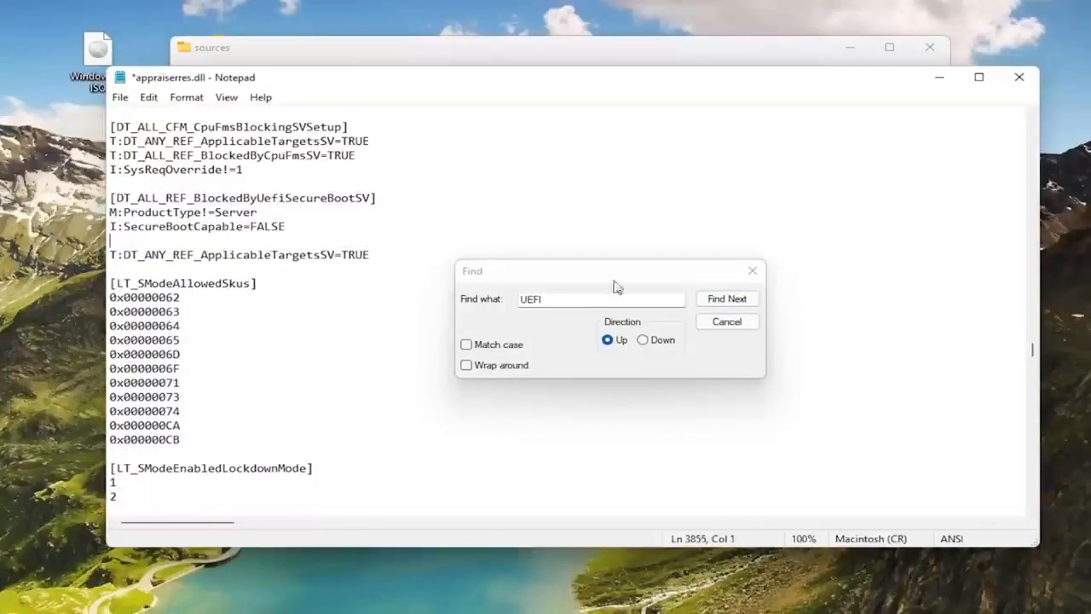
pyautogui.click(727, 298)
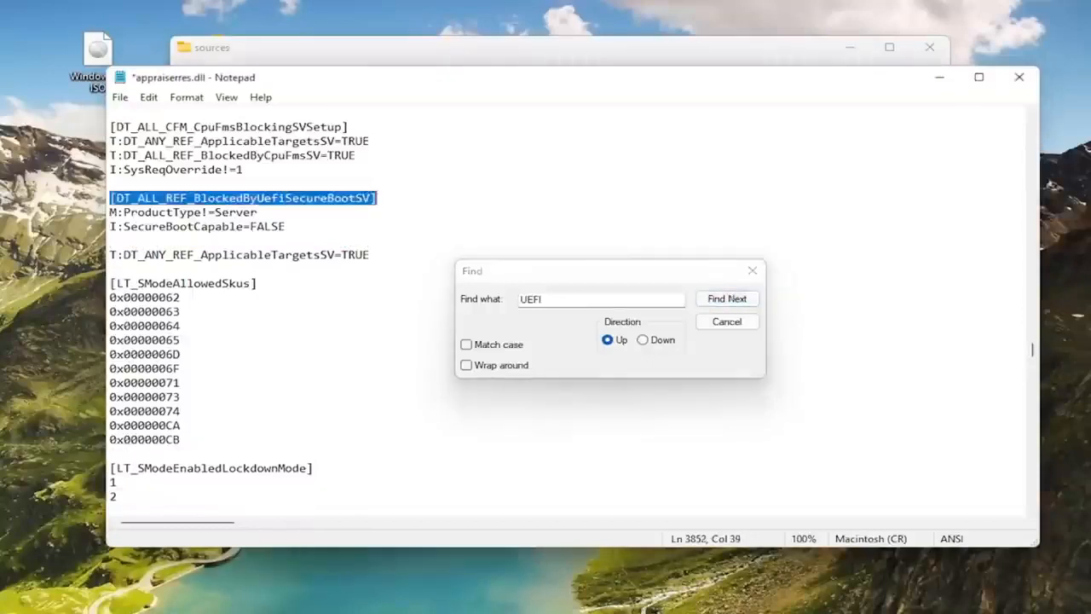
# Step through successive UEFI matches with Find Next, deleting each UefiSecureBoot line encountered
pyautogui.click(726, 298)
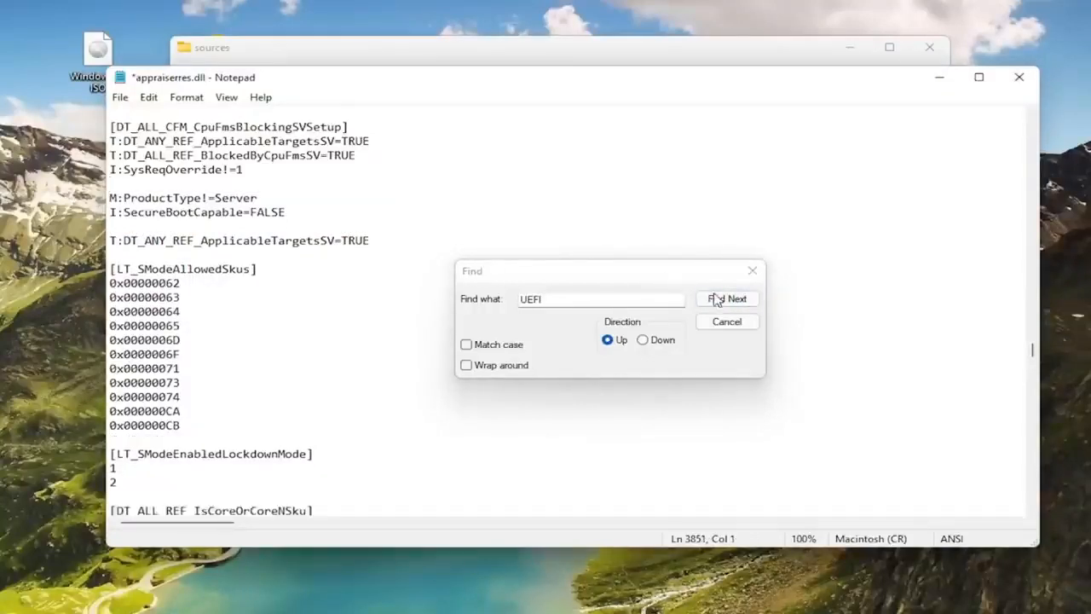
pyautogui.click(726, 298)
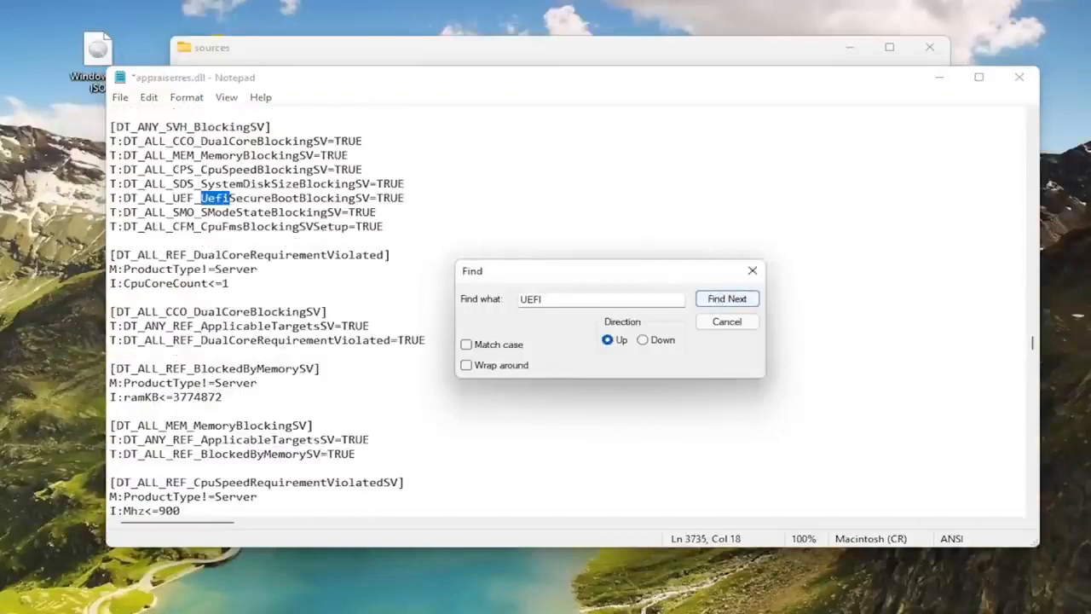
pyautogui.click(726, 298)
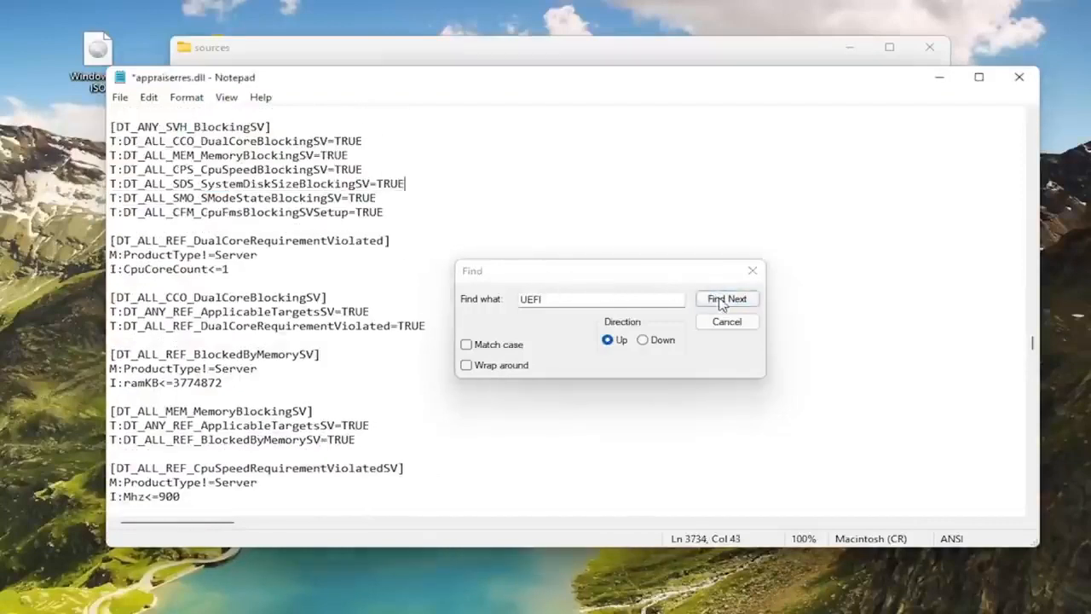
pyautogui.click(726, 299)
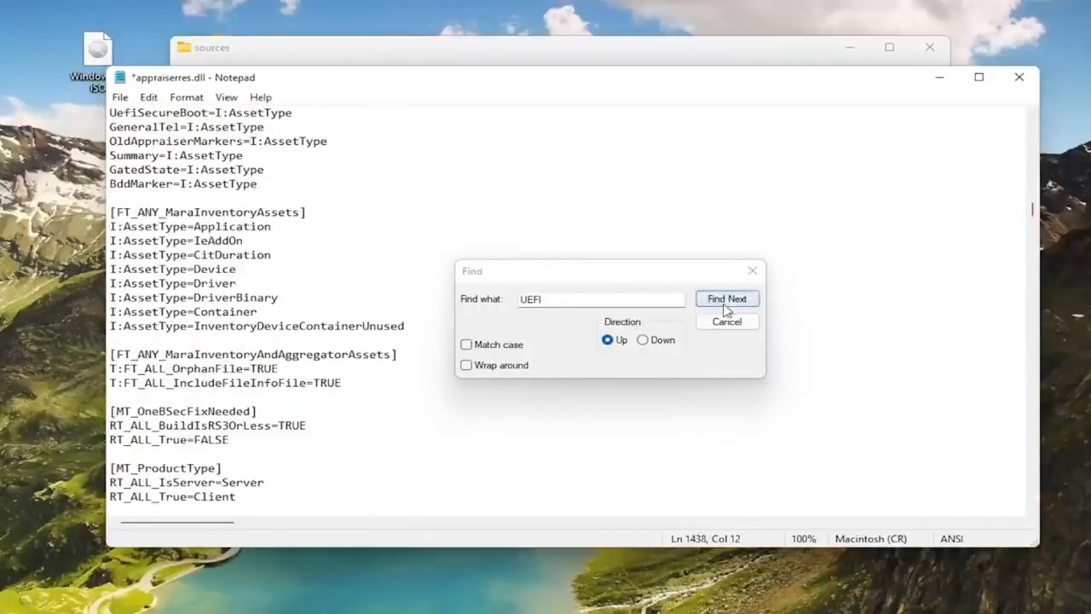
pyautogui.click(727, 299)
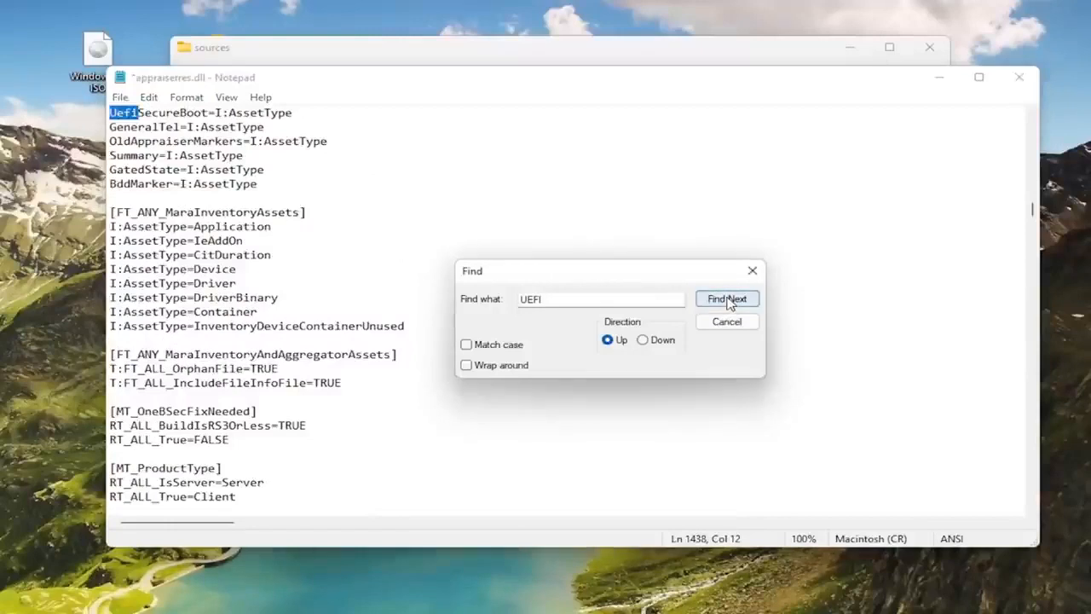
pyautogui.click(727, 297)
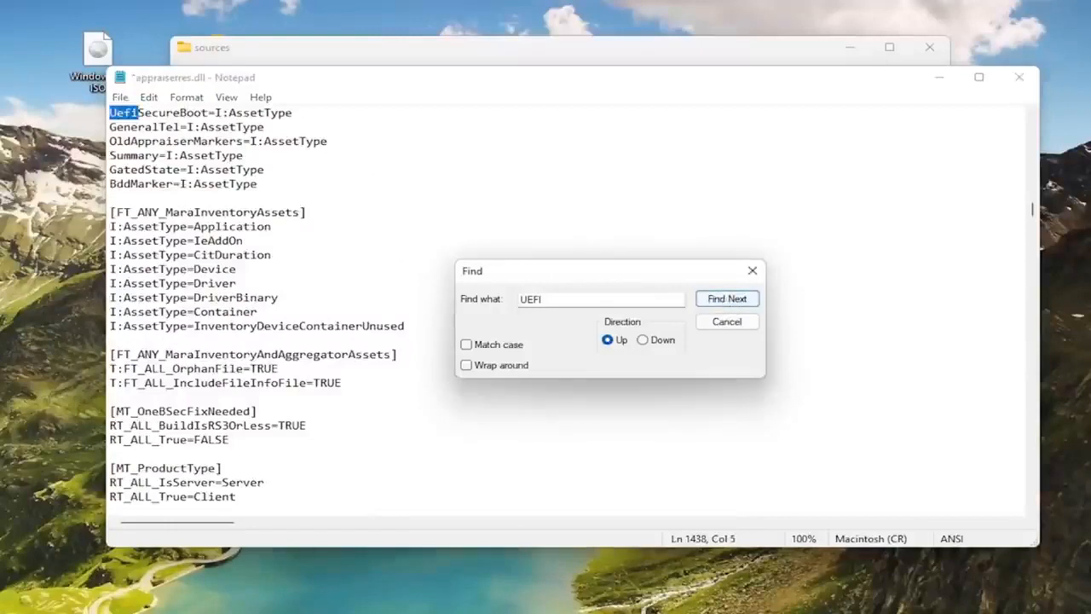
pyautogui.click(726, 298)
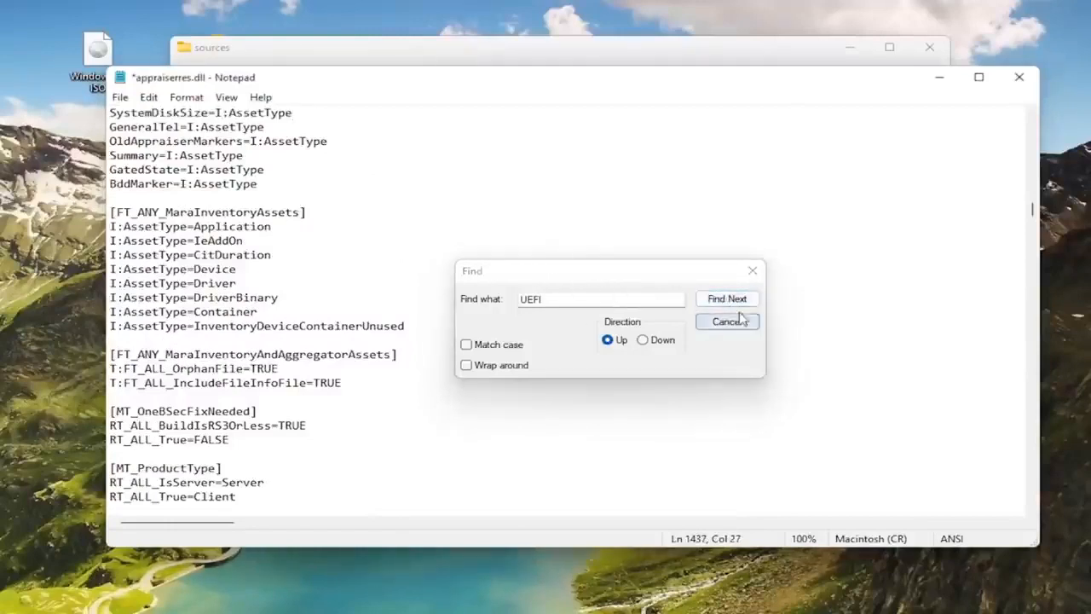
pyautogui.click(726, 298)
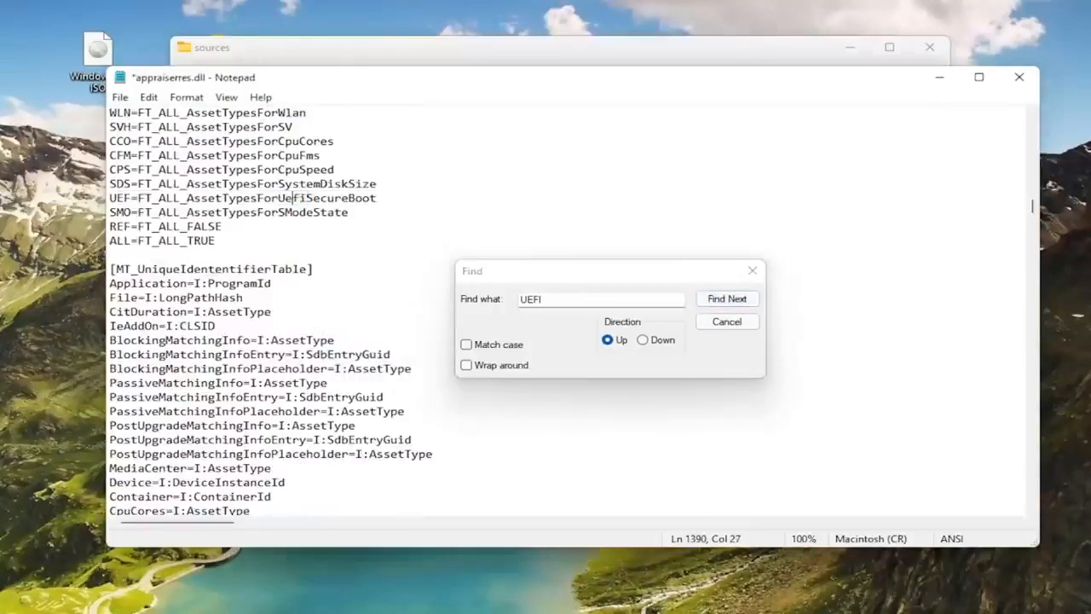
pyautogui.click(726, 297)
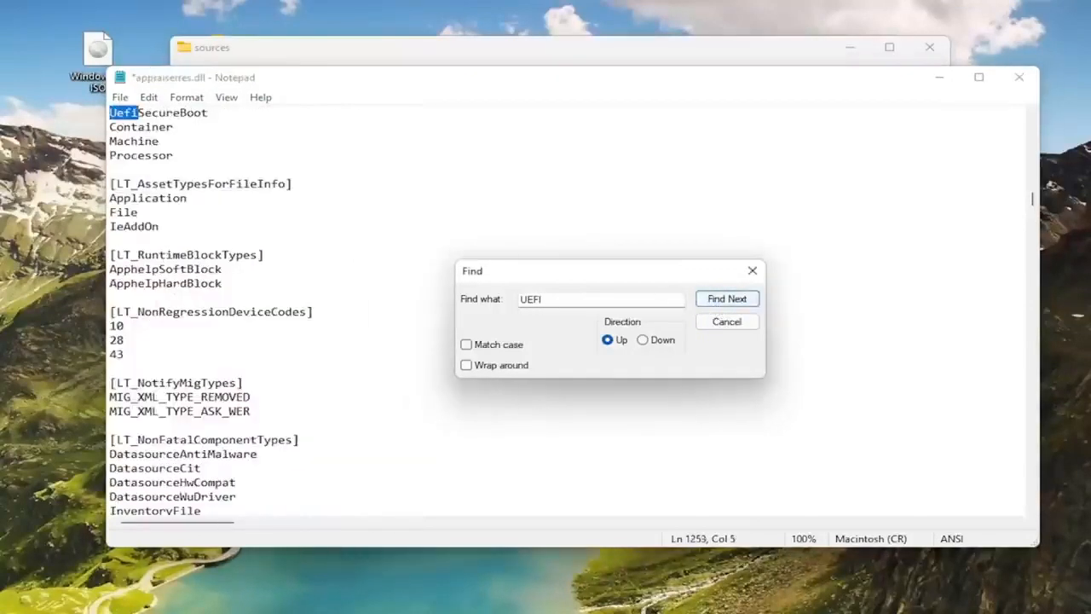
pyautogui.click(726, 298)
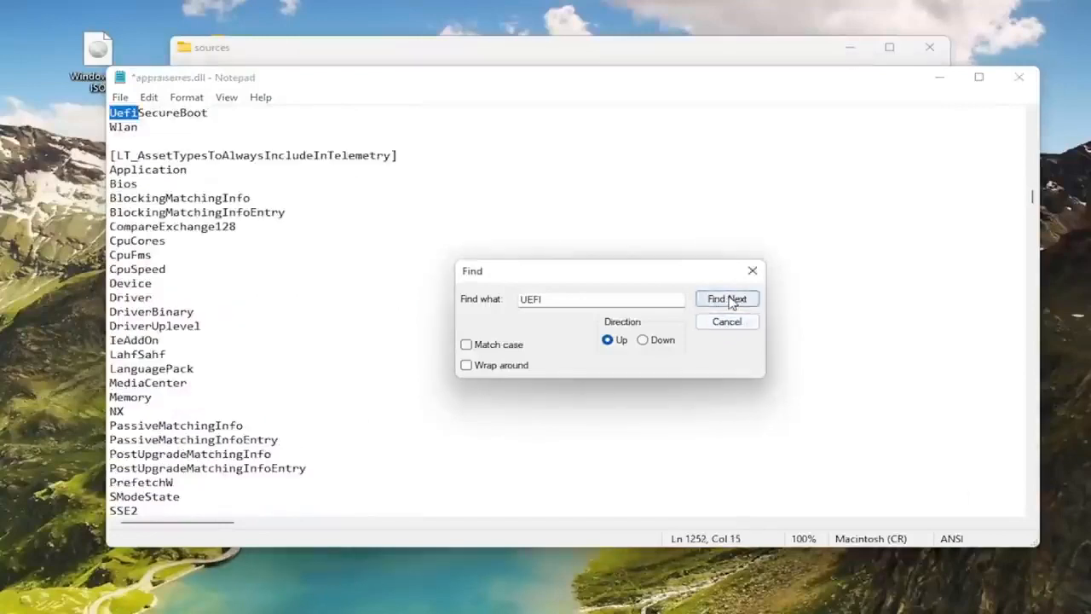
pyautogui.click(726, 298)
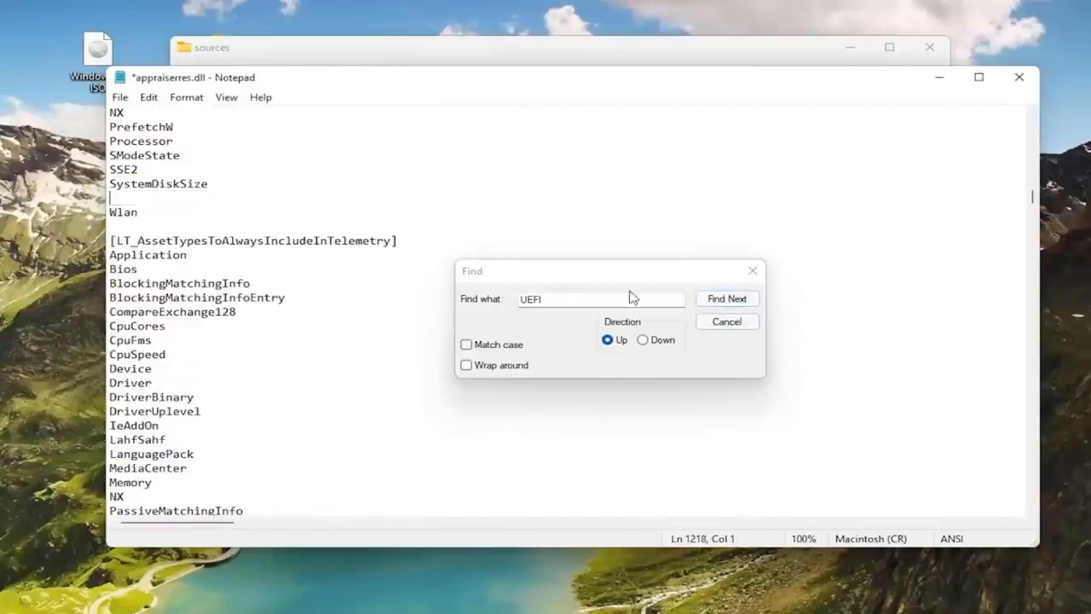
pyautogui.click(727, 298)
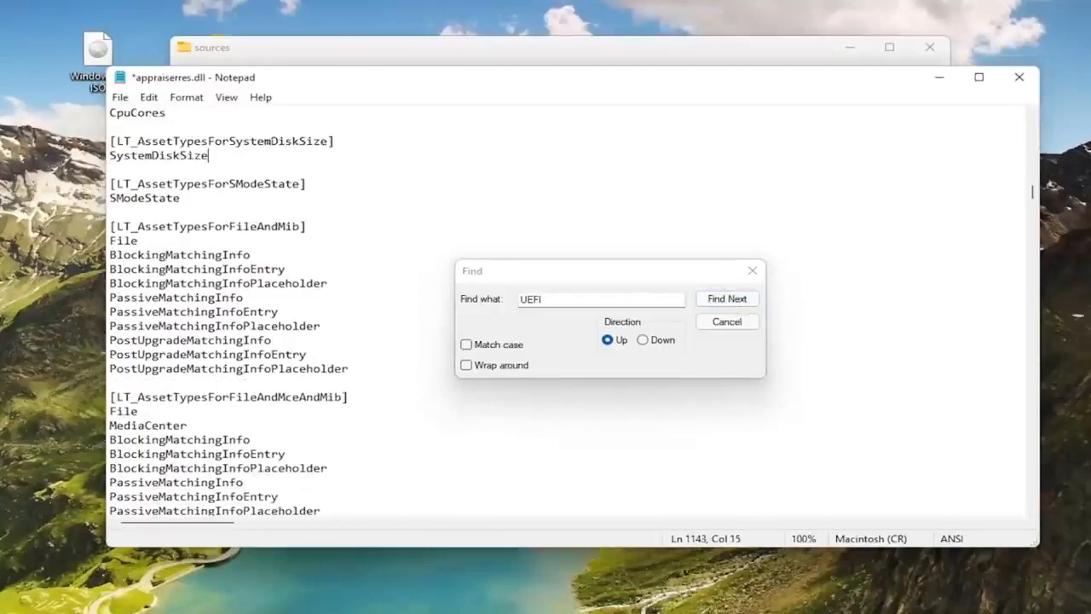
# Delete the last UefiSecureBoot entries, including the whole BlockedByUefiSecureBoot section header
pyautogui.click(726, 298)
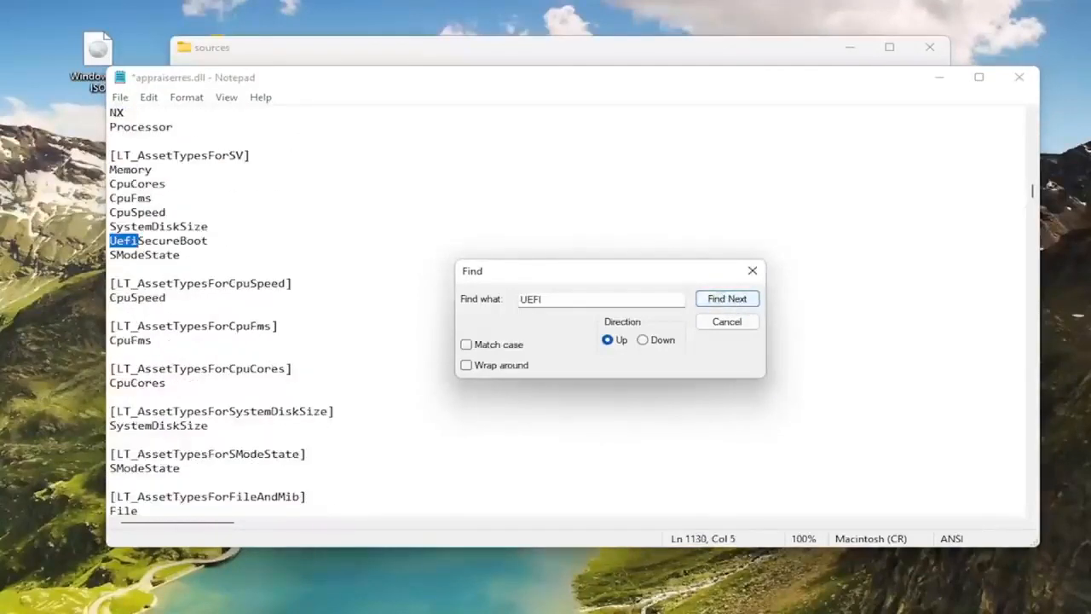
pyautogui.click(726, 297)
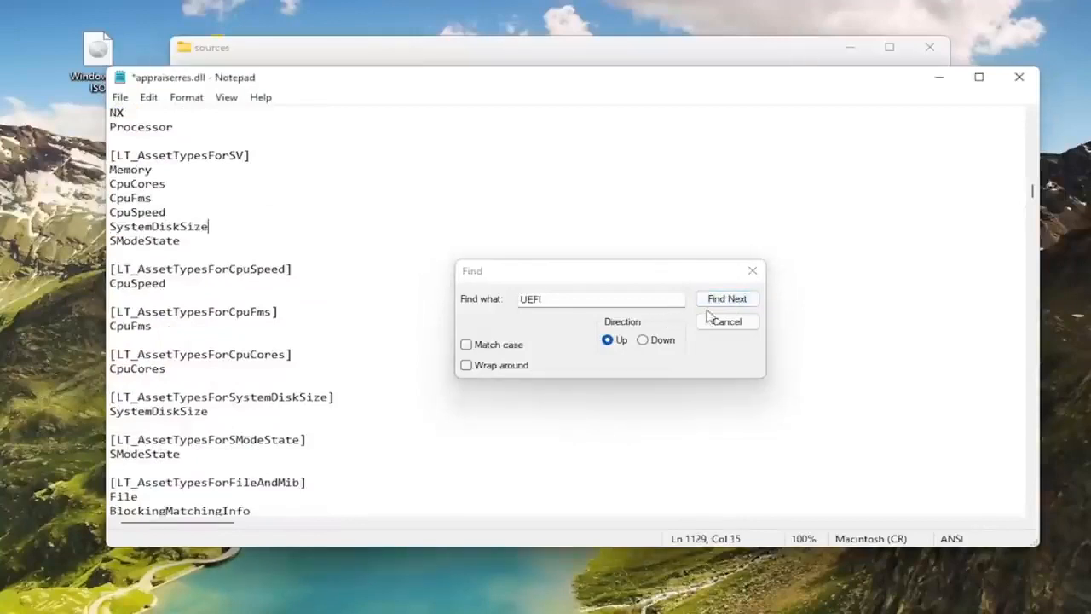
pyautogui.click(726, 298)
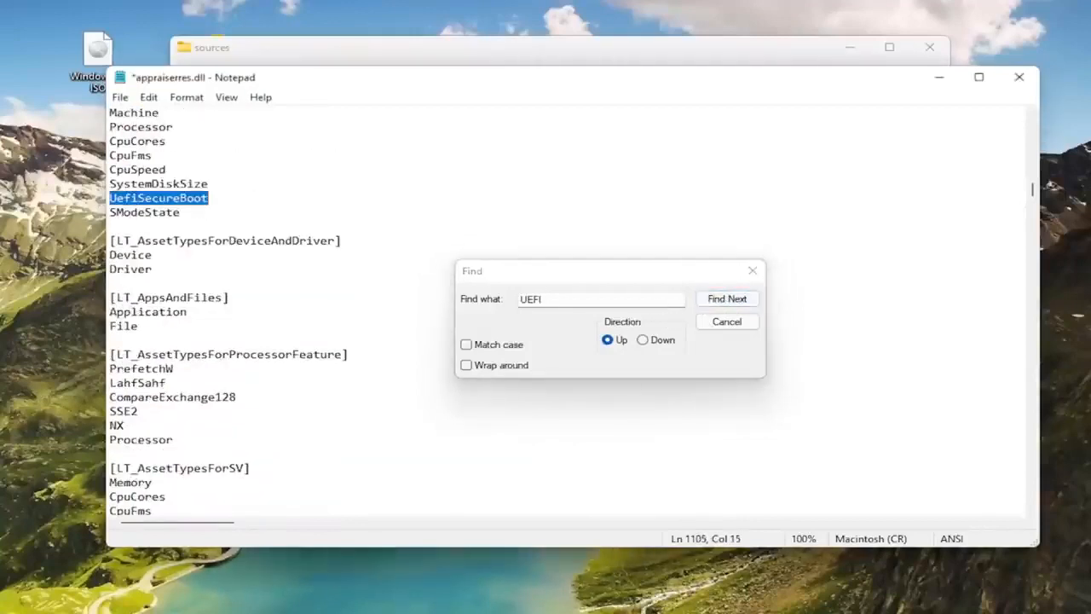
pyautogui.click(726, 298)
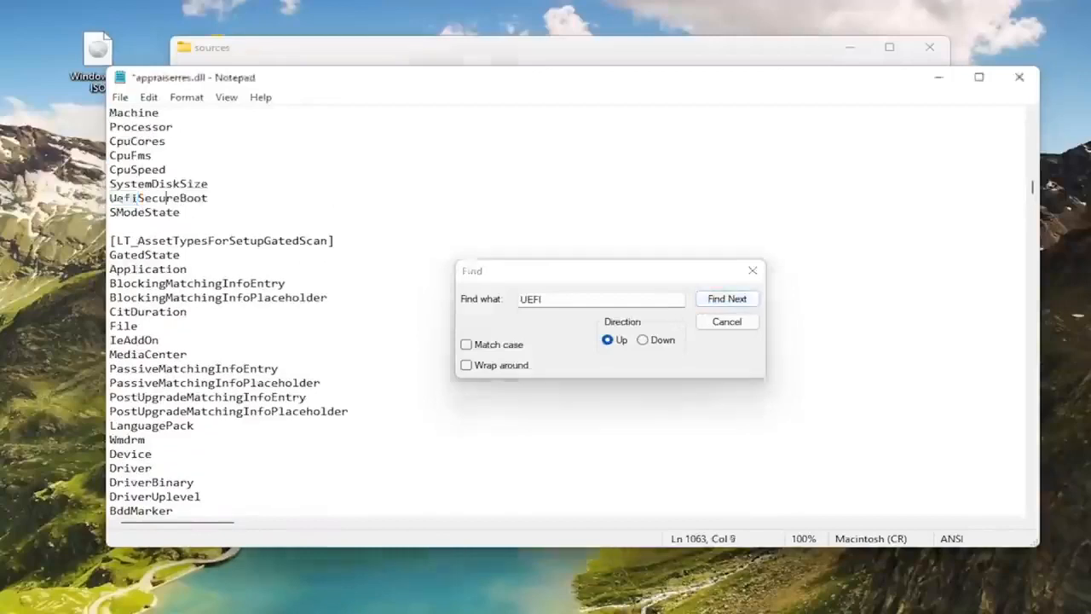
pyautogui.click(726, 298)
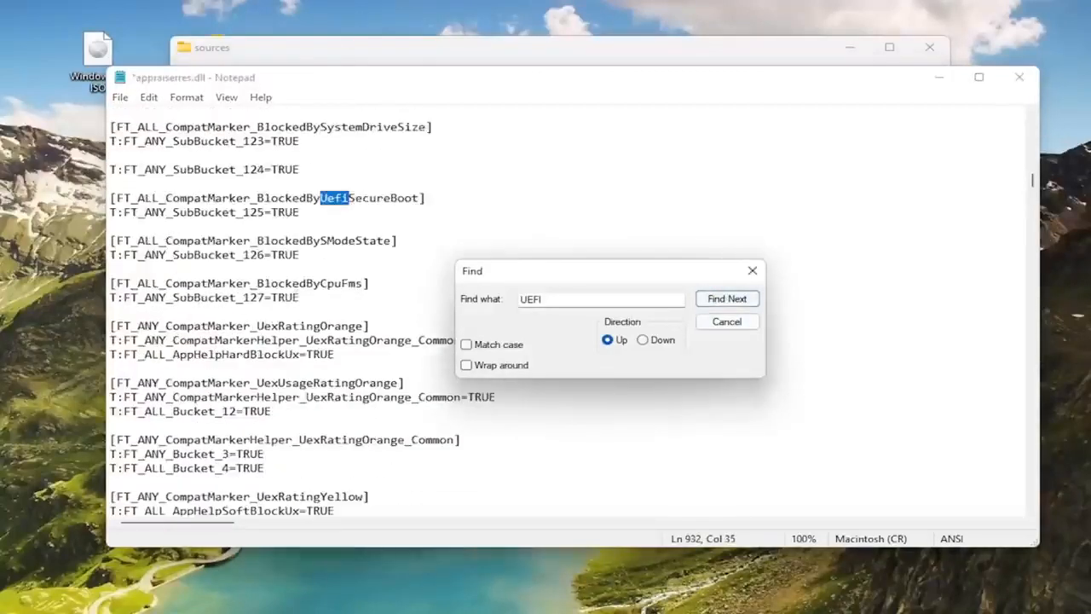
pyautogui.click(726, 297)
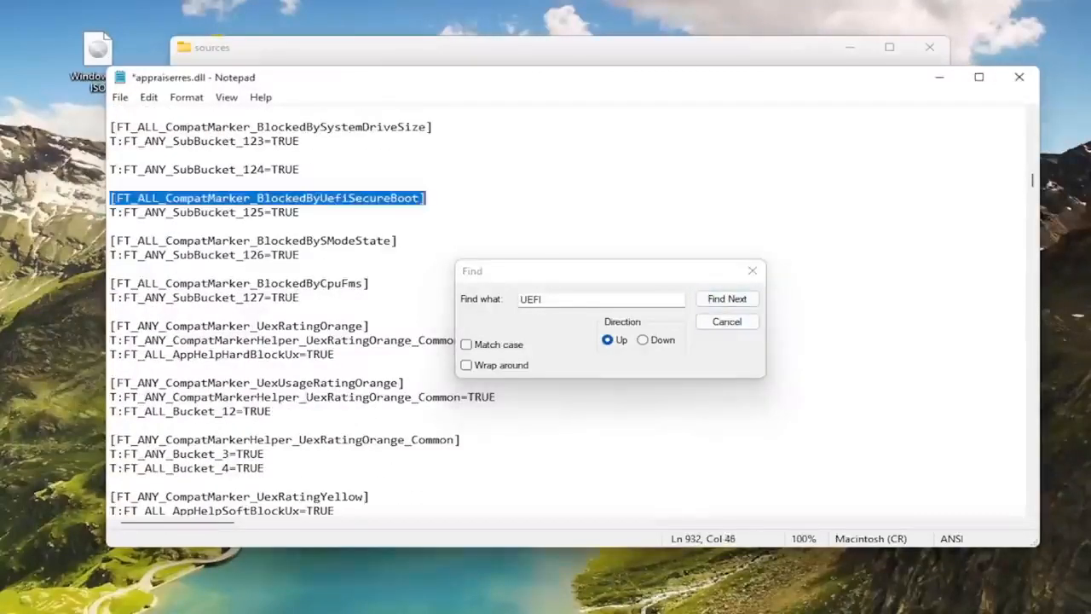
pyautogui.click(726, 299)
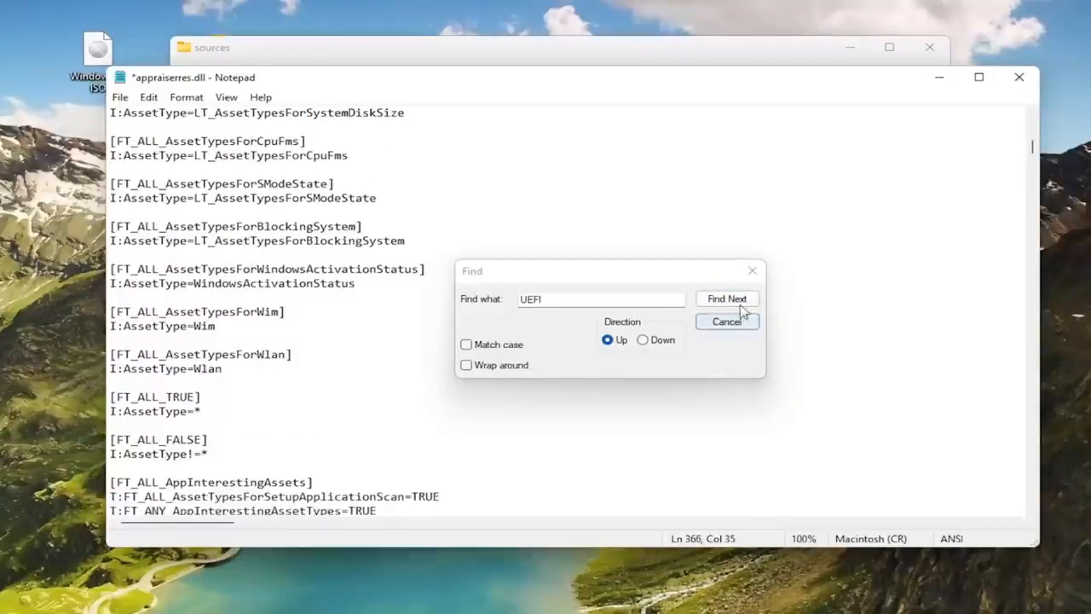
# Confirm no UEFI matches remain, dismiss the 'Cannot find' notice and close the Find dialog
pyautogui.click(727, 297)
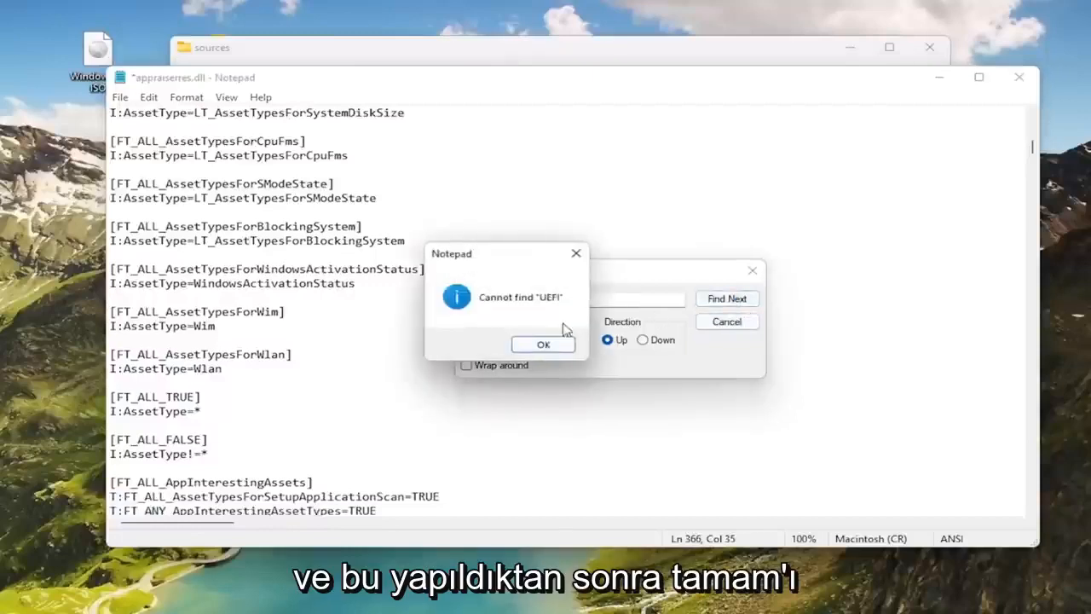
pyautogui.click(543, 344)
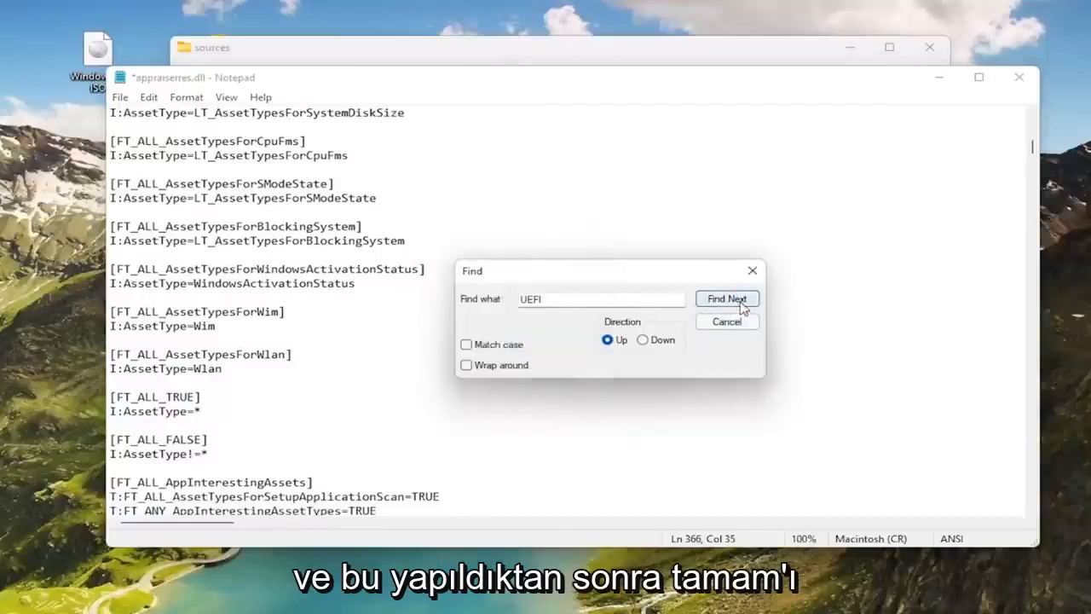
pyautogui.click(726, 321)
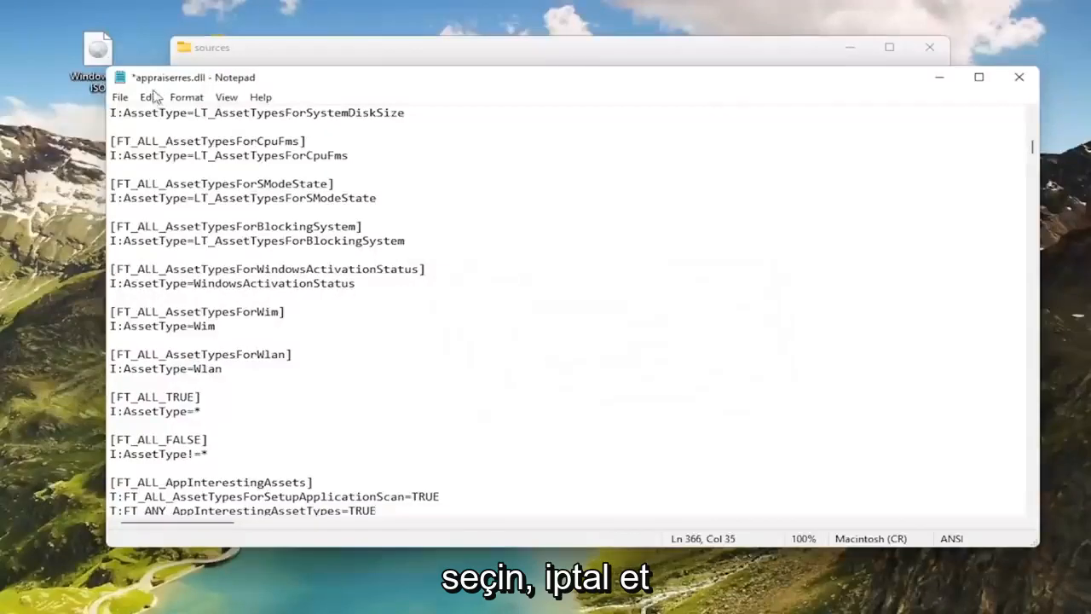
# Save appraiserres.dll via Save As into Desktop > Windows 11 ISO > sources, replacing the existing file
pyautogui.click(119, 97)
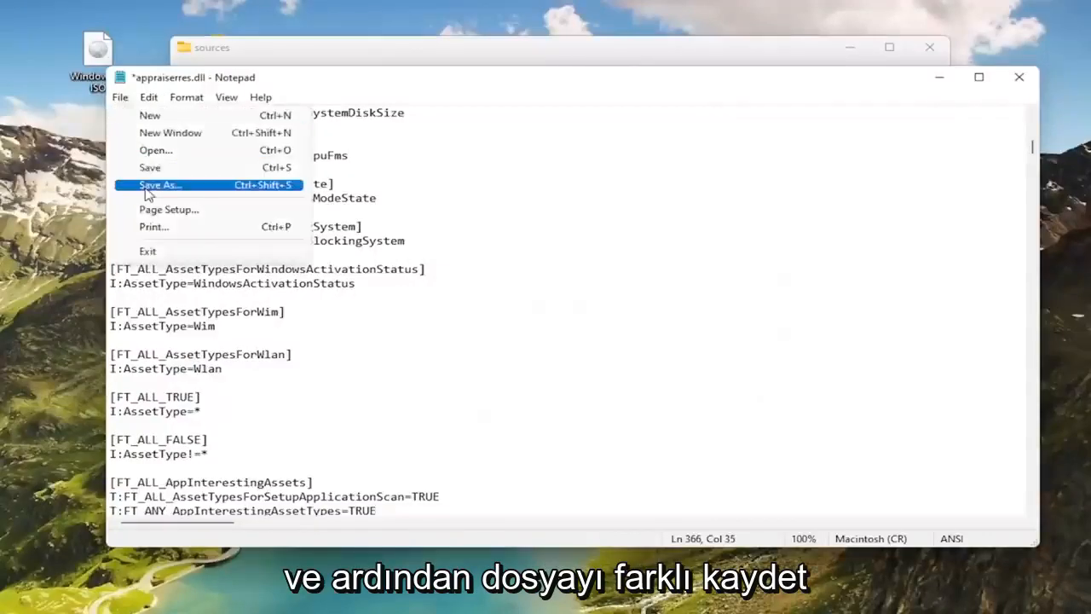
pyautogui.click(160, 185)
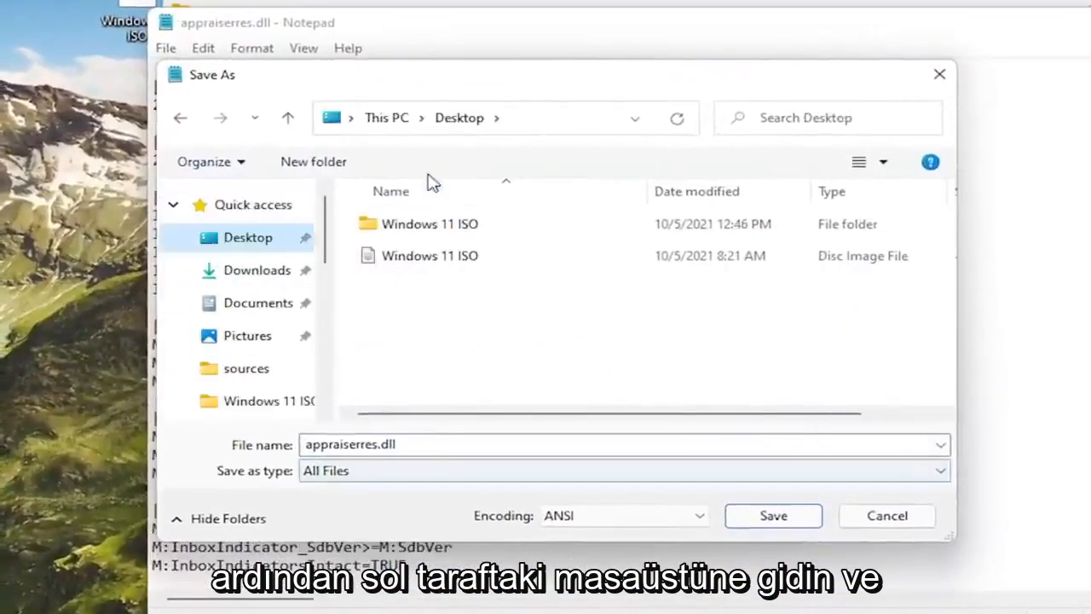
pyautogui.click(429, 223)
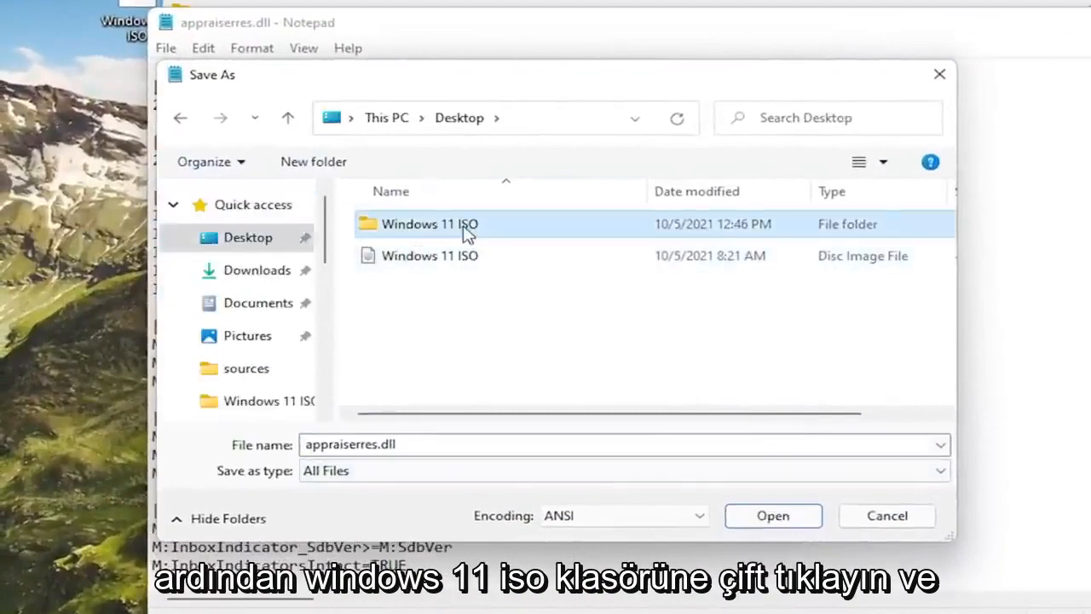
pyautogui.doubleClick(429, 223)
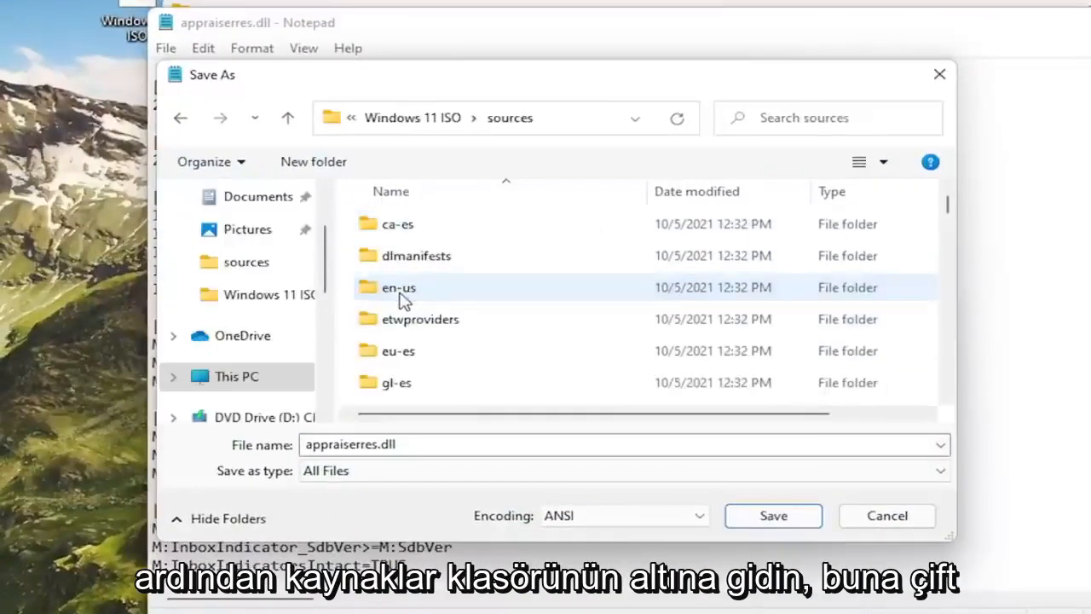
pyautogui.doubleClick(398, 287)
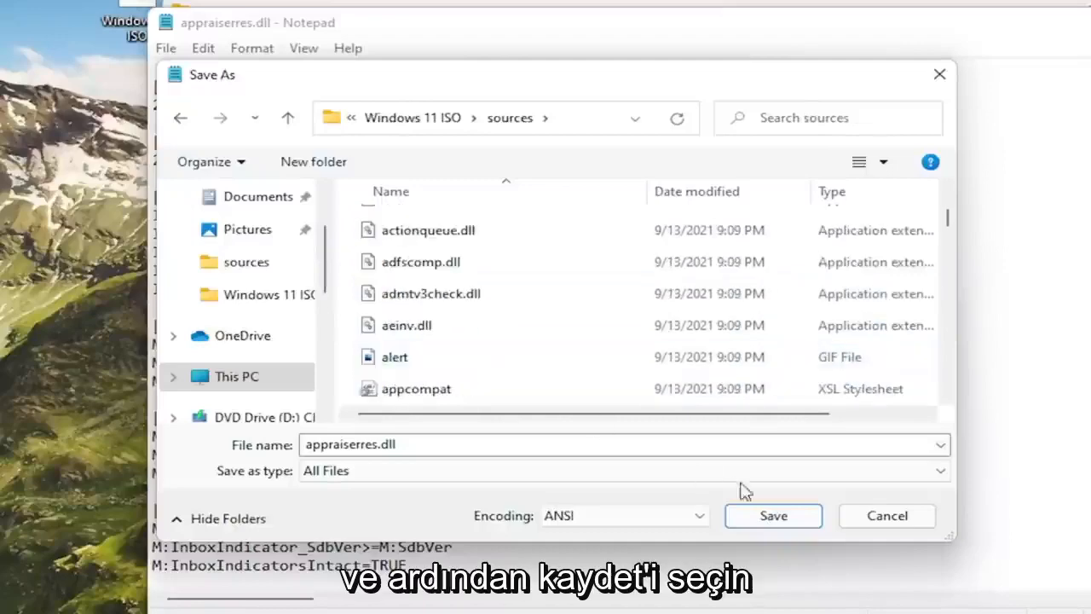
pyautogui.click(772, 515)
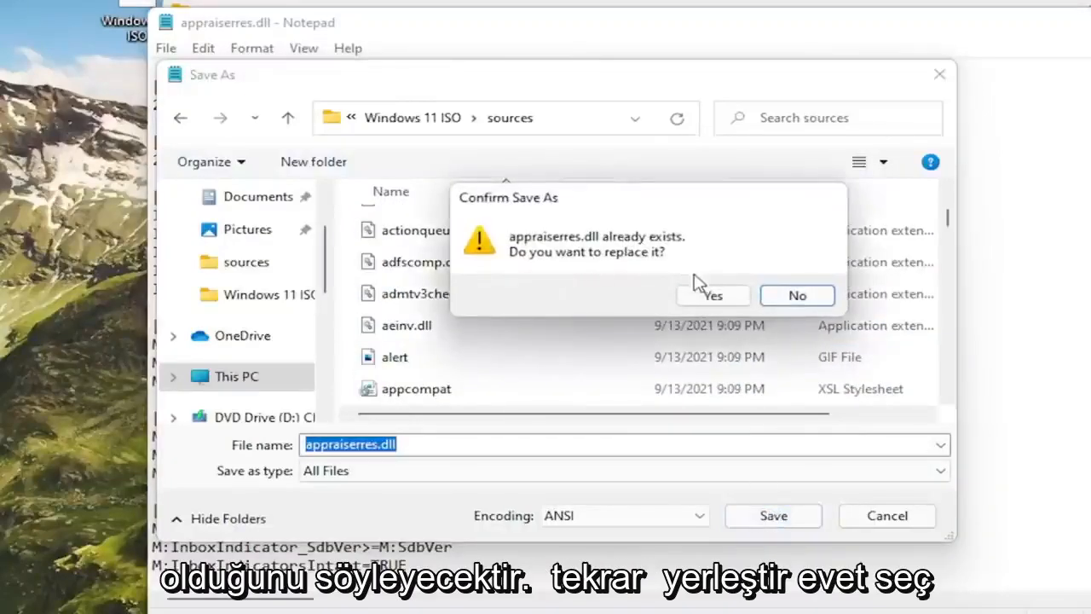
pyautogui.click(712, 295)
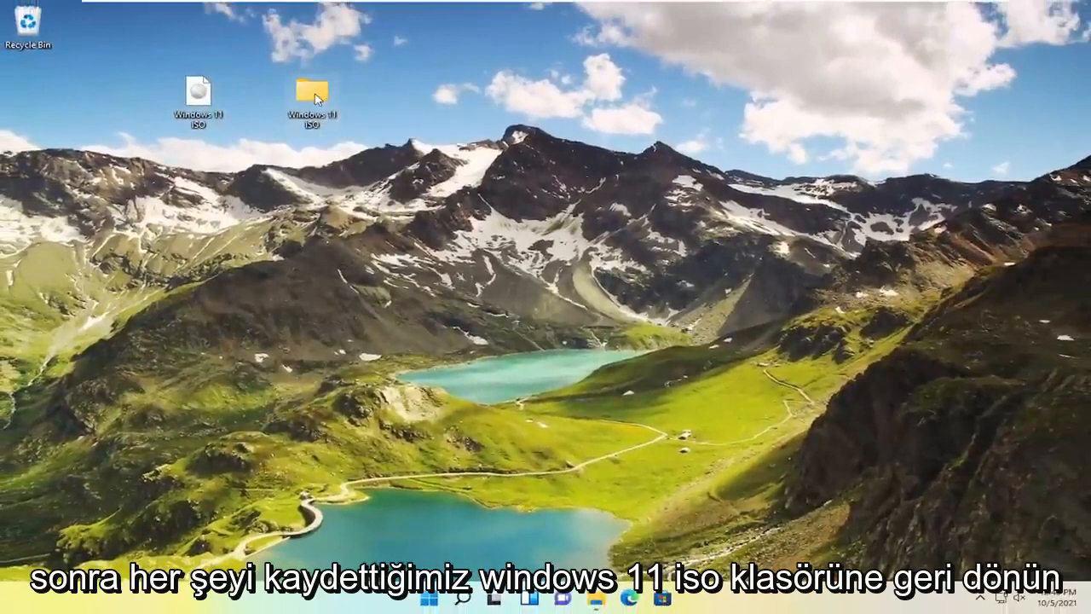
# Open the Windows 11 ISO folder from the desktop and launch its setup program
pyautogui.doubleClick(311, 92)
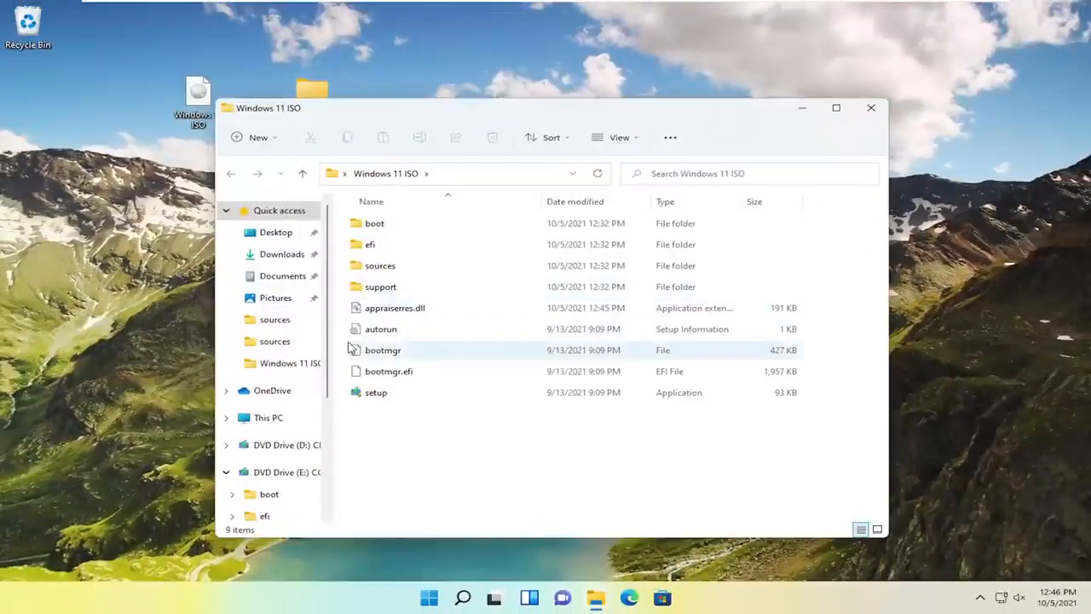
pyautogui.doubleClick(376, 392)
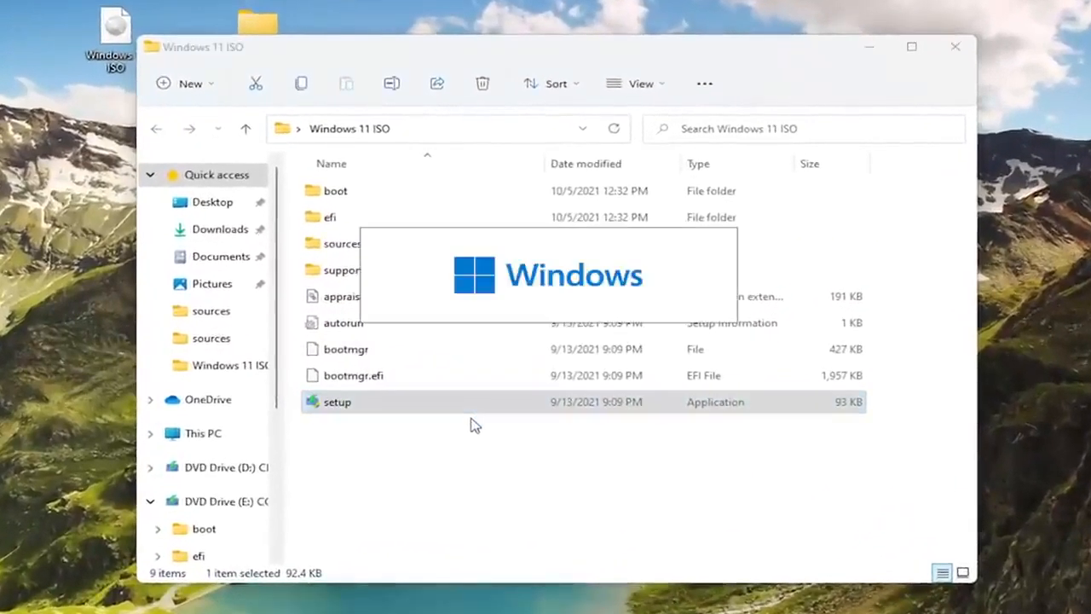
# Clear 'I want to help make the installation better', continue, and relaunch setup to reach the license terms
pyautogui.doubleClick(336, 402)
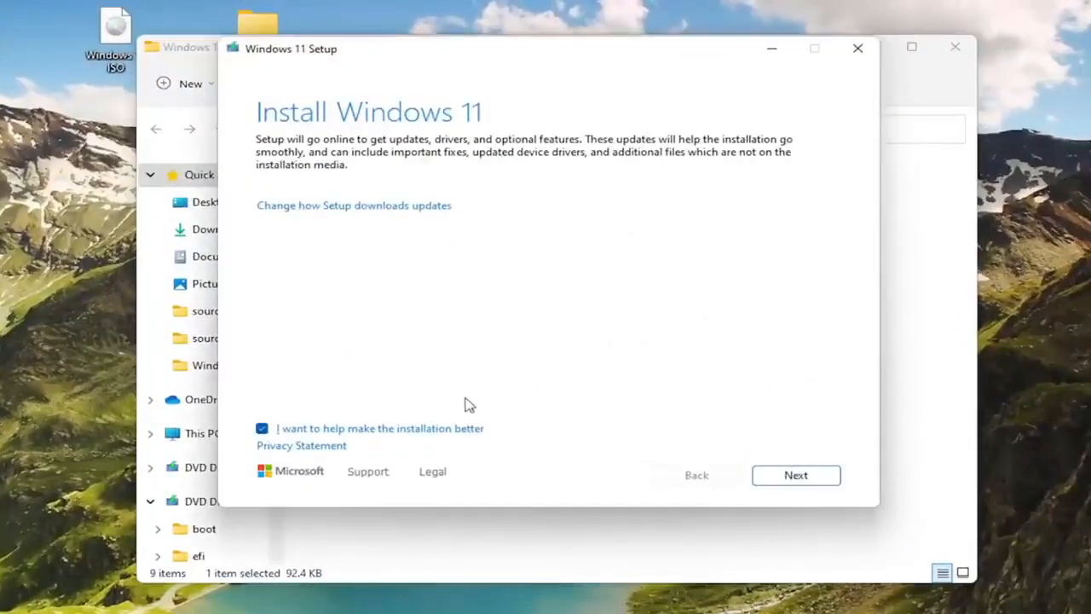
pyautogui.click(261, 428)
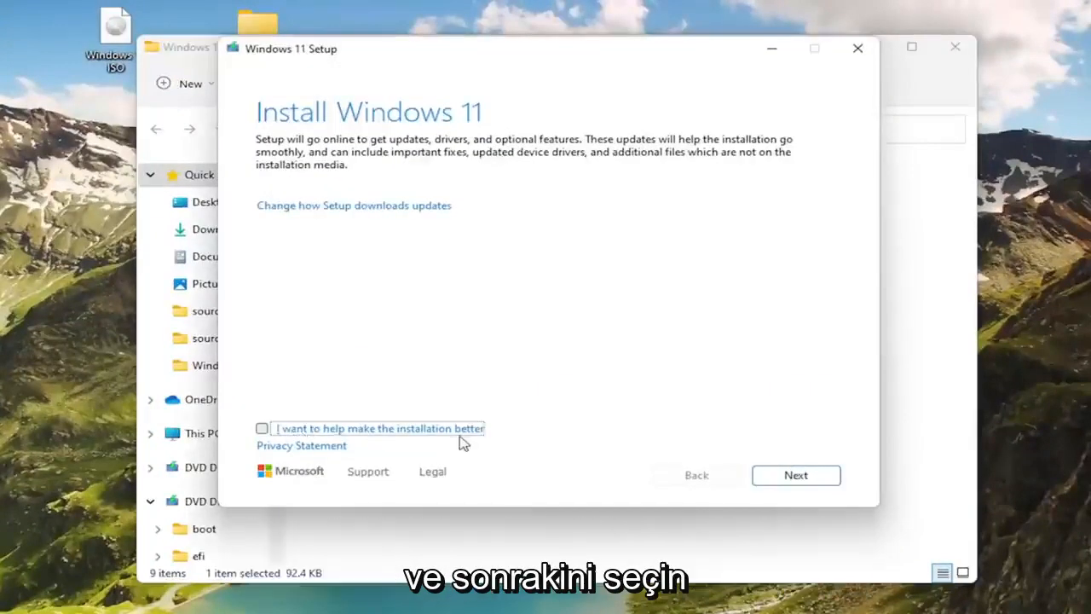
pyautogui.click(795, 475)
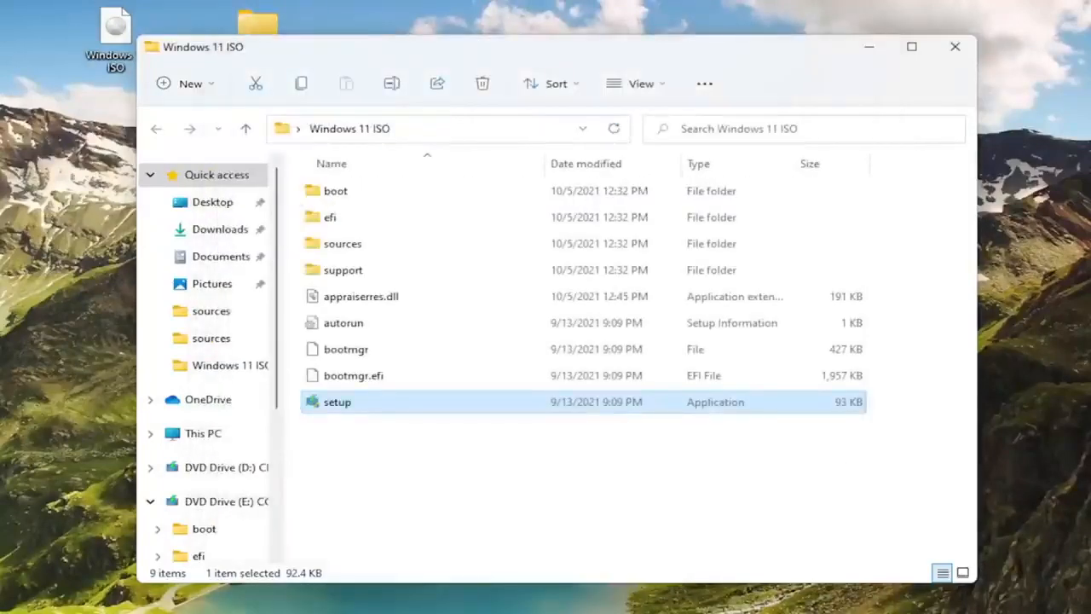
pyautogui.doubleClick(337, 401)
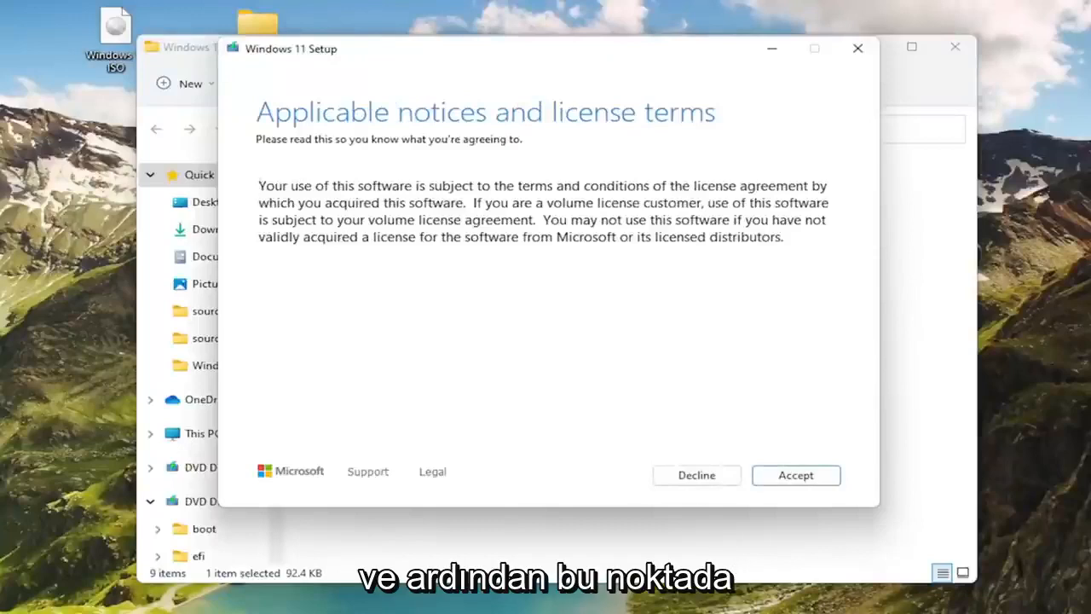
# Accept the license terms and continue so Setup starts checking for updates
pyautogui.click(794, 474)
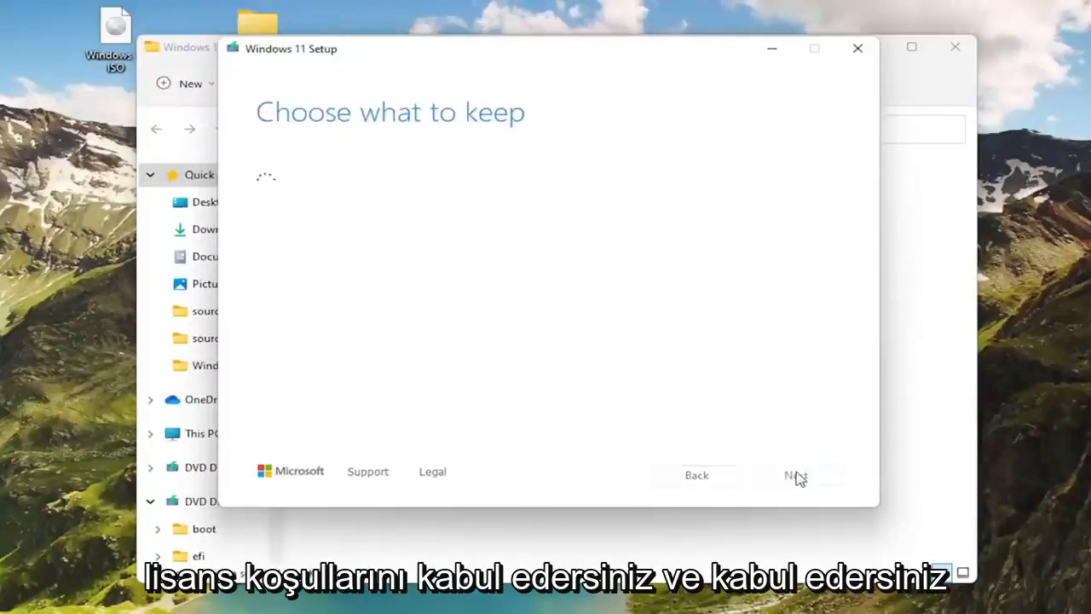
pyautogui.click(794, 475)
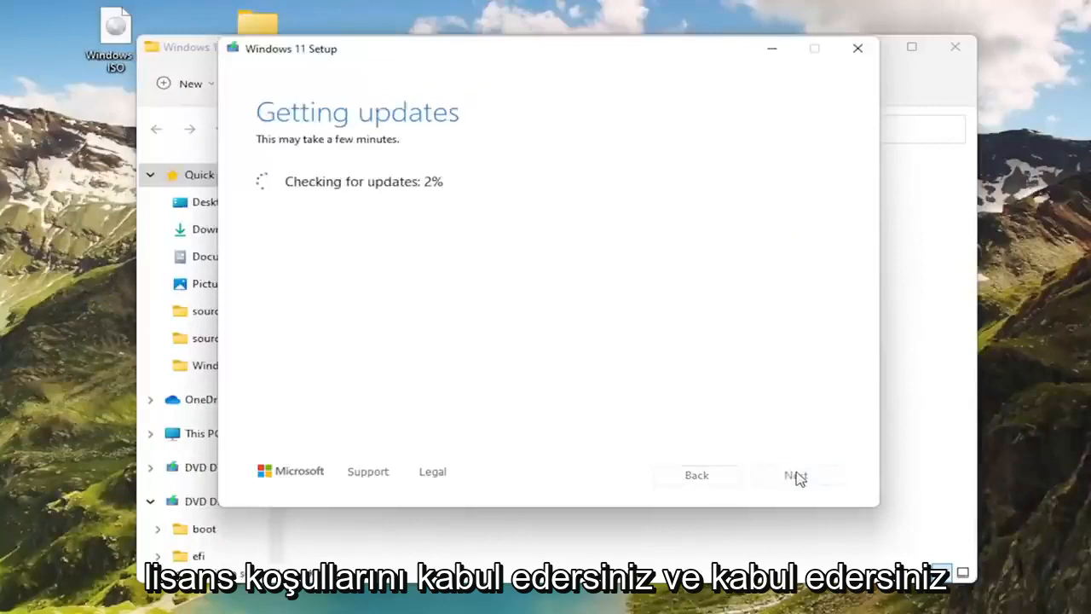